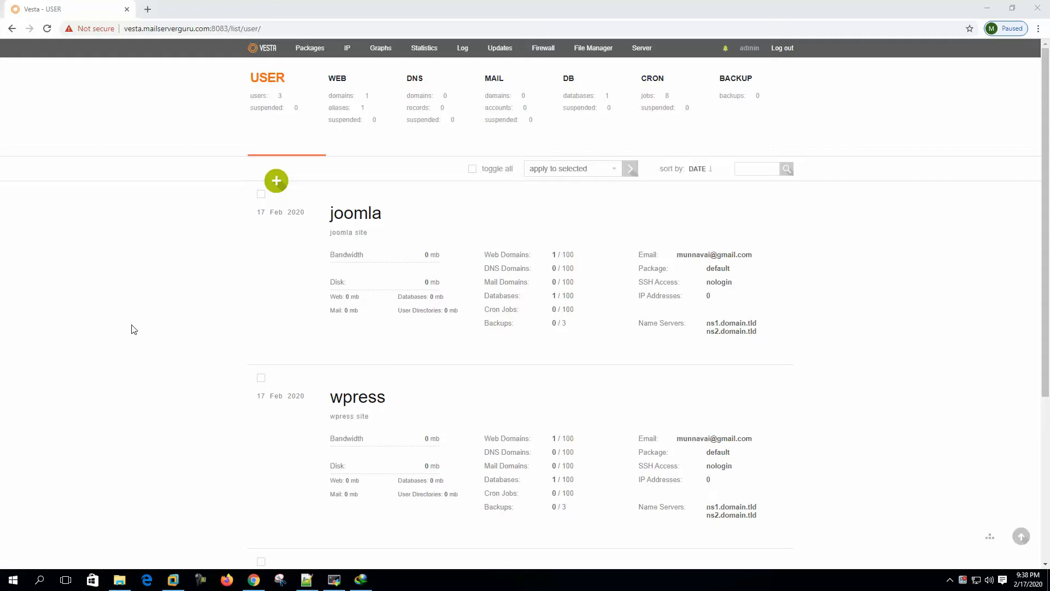
pyautogui.moveTo(141, 311)
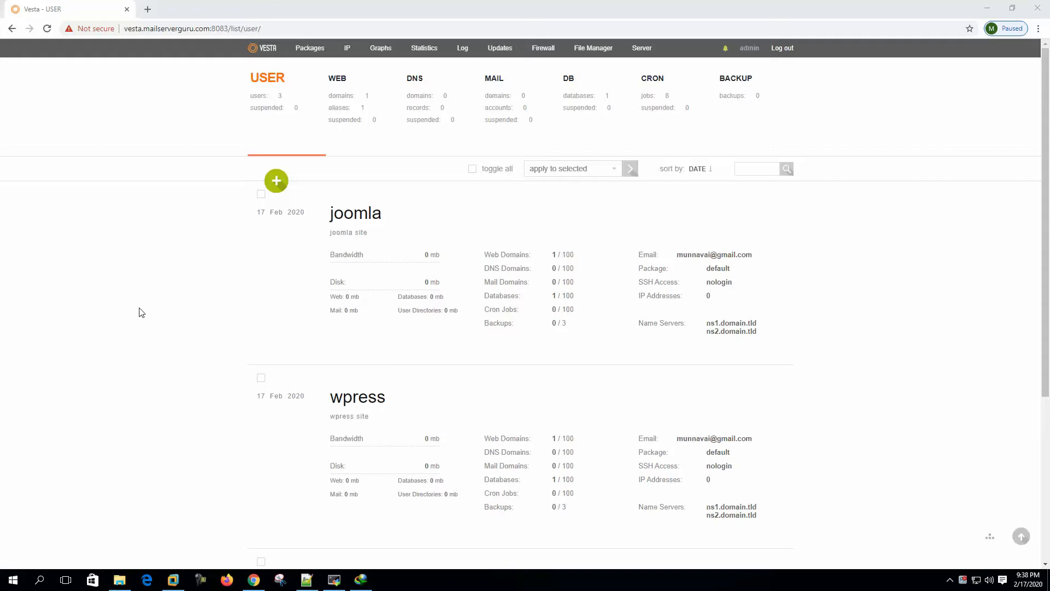
pyautogui.moveTo(159, 285)
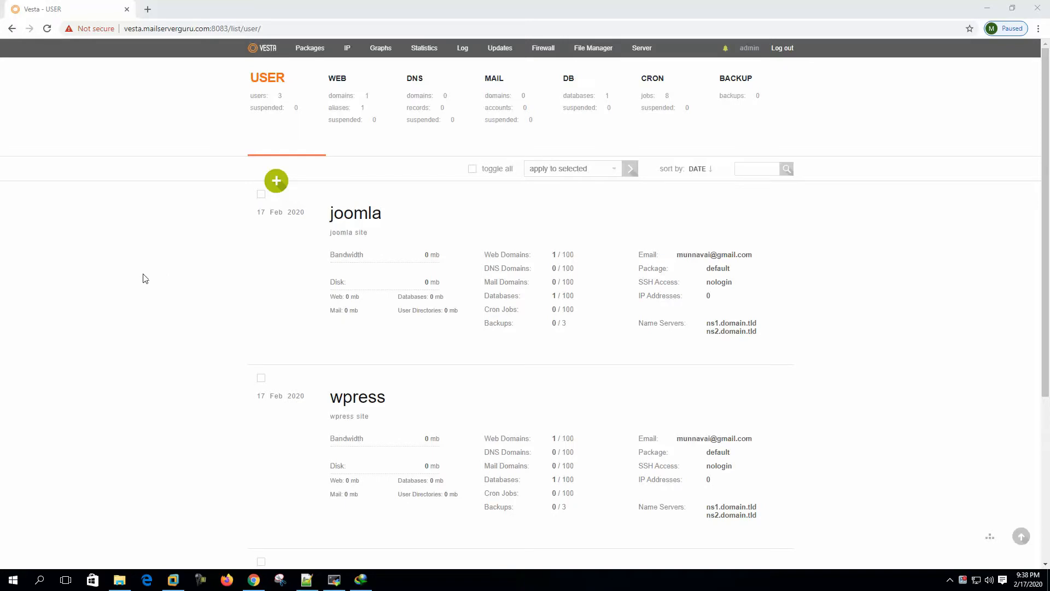
pyautogui.click(276, 181)
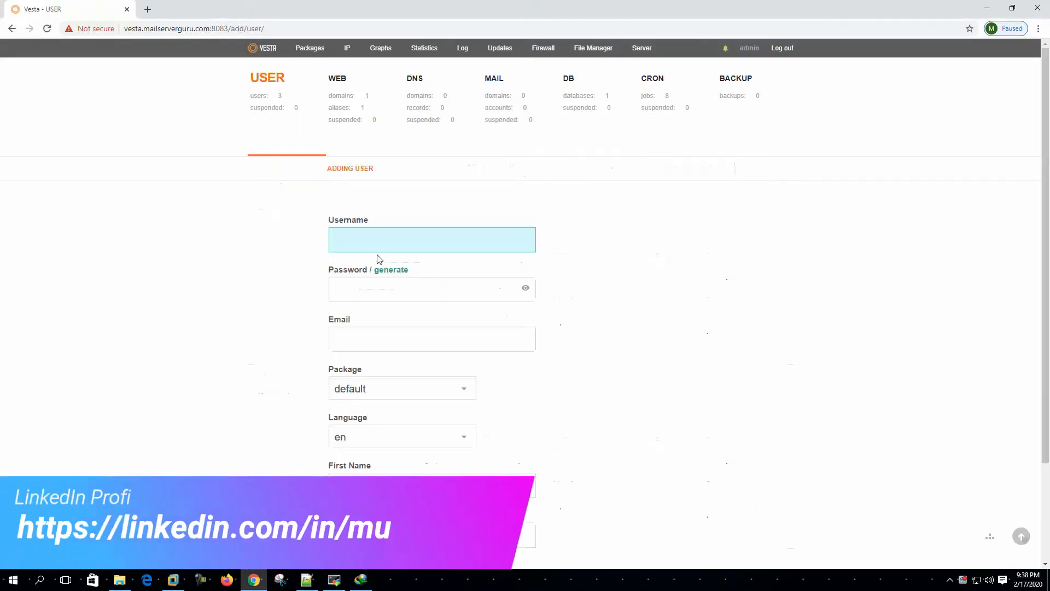
pyautogui.click(432, 240)
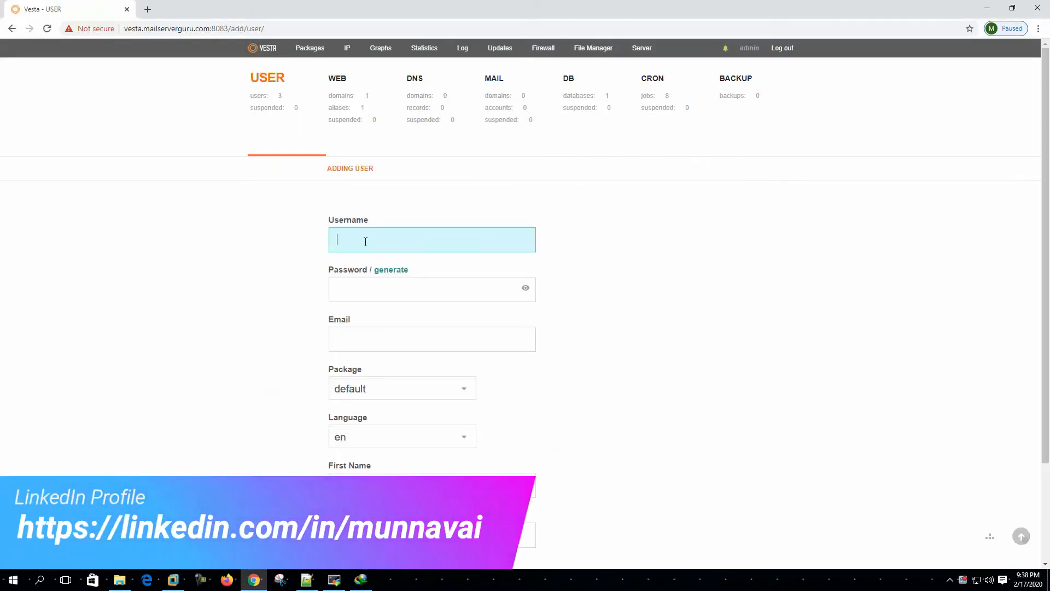
pyautogui.write('drupal')
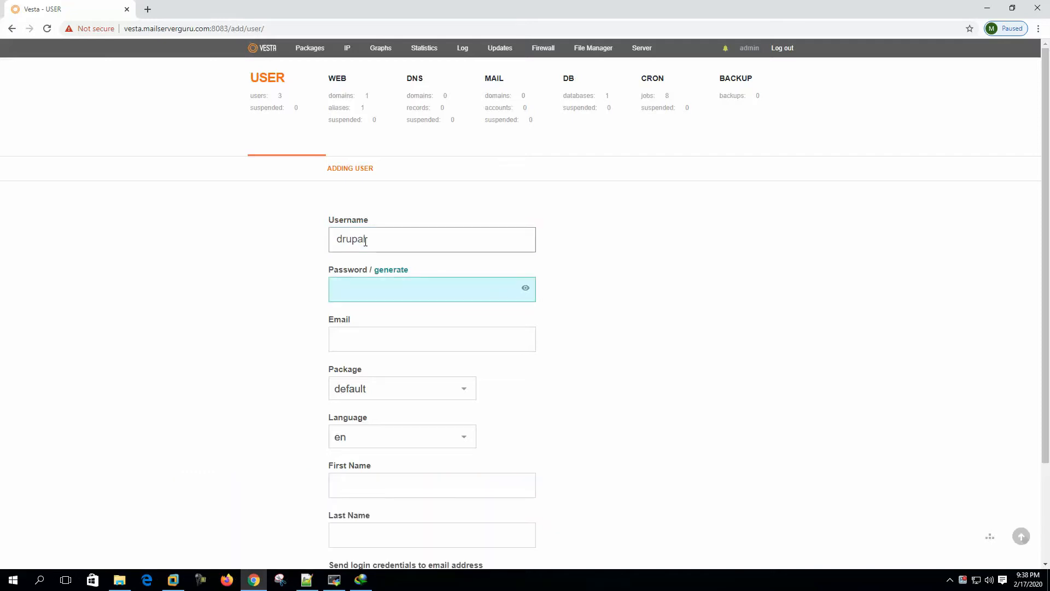
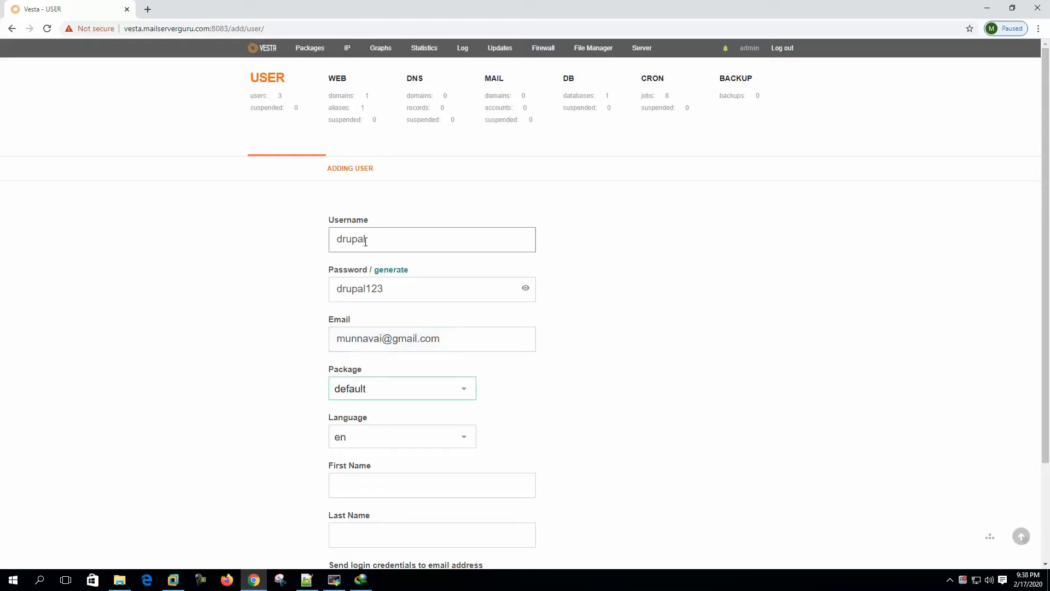
# Step: Set first name 'drupal', last name 'site' and add the user on the default package
pyautogui.click(432, 360)
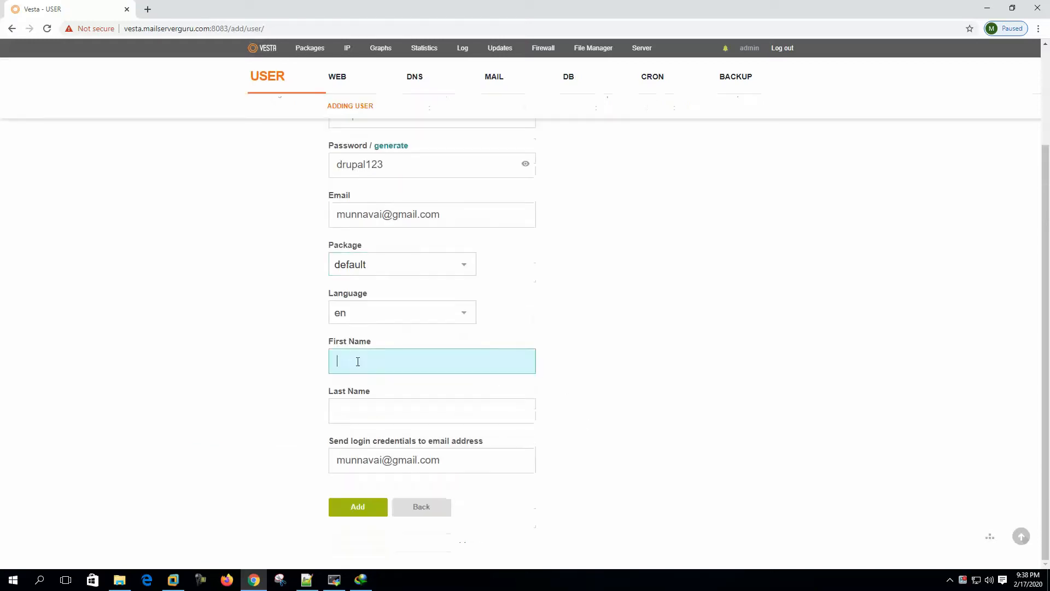
pyautogui.write('drupal')
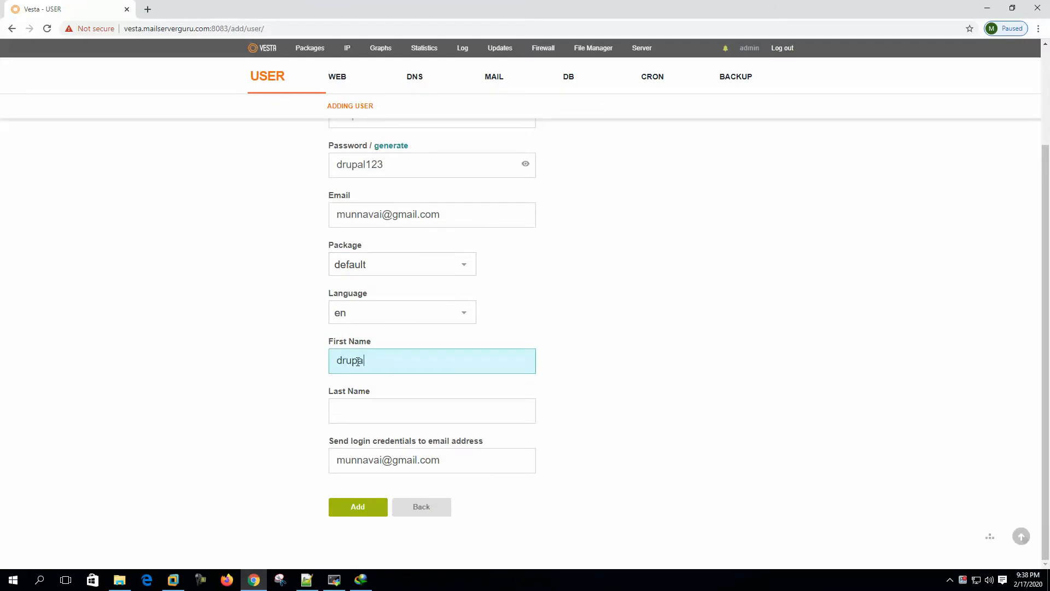
pyautogui.write('site')
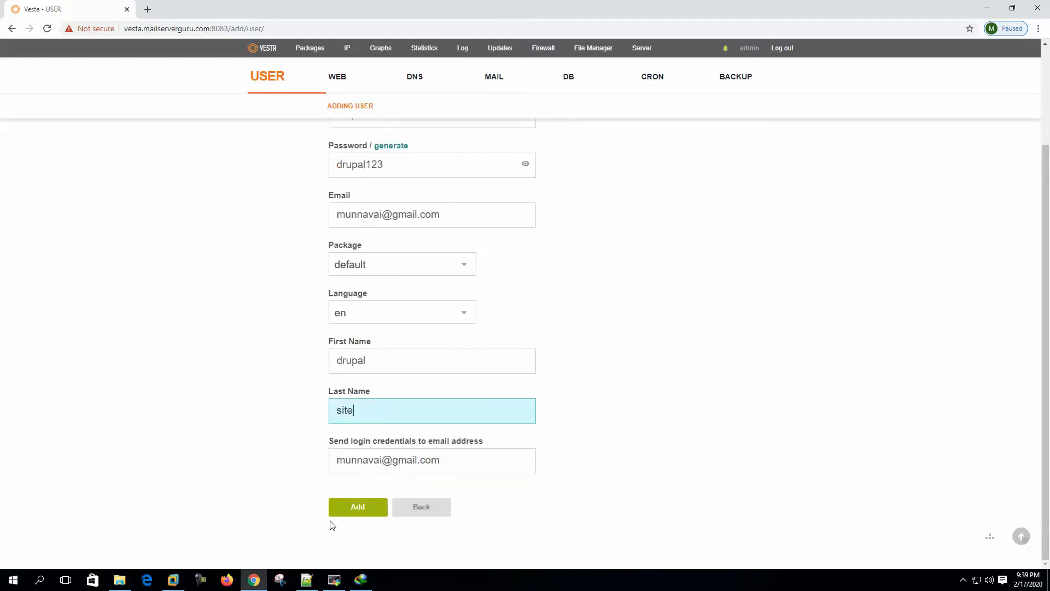
pyautogui.moveTo(362, 511)
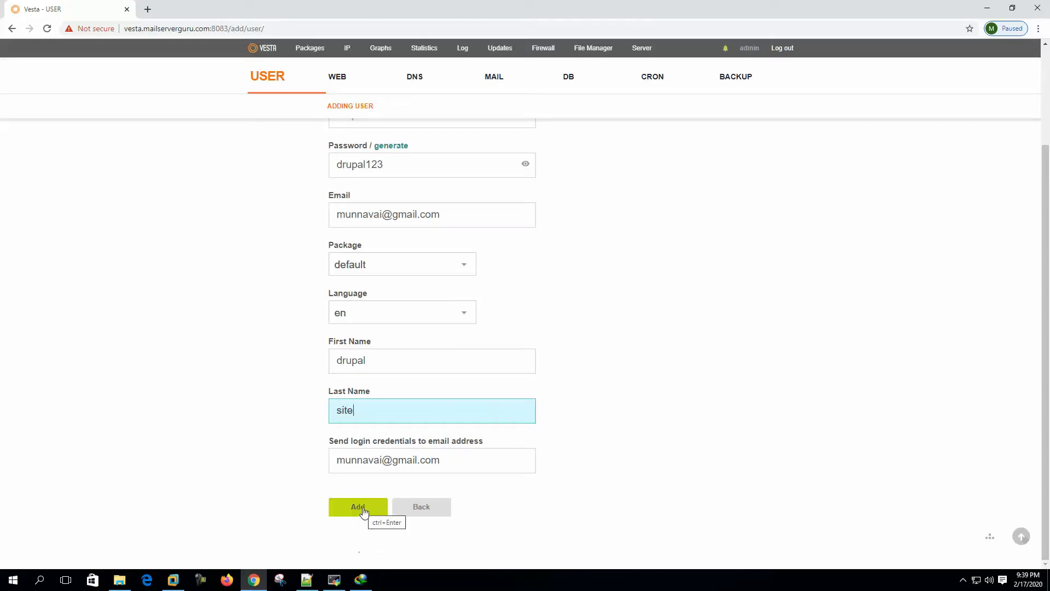
pyautogui.click(357, 507)
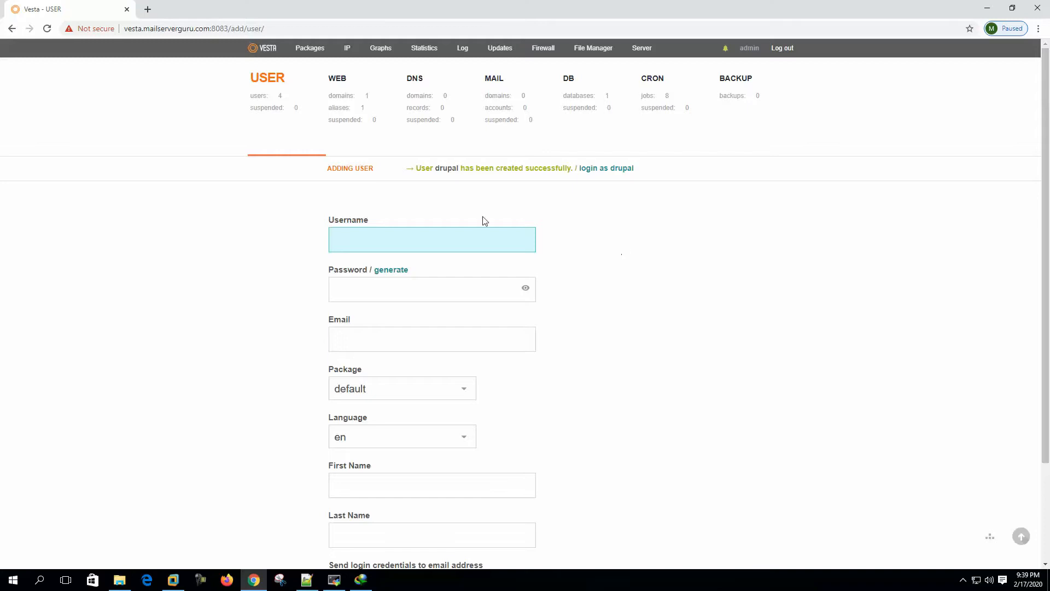
# Step: Log out of admin and log back in as the drupal user with its password
pyautogui.click(432, 239)
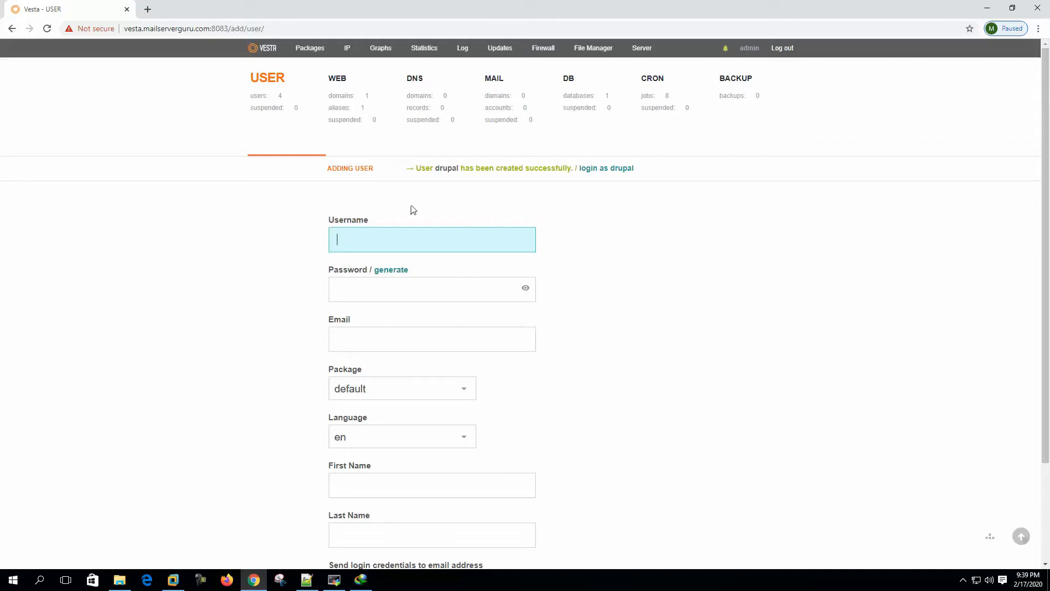
pyautogui.moveTo(511, 217)
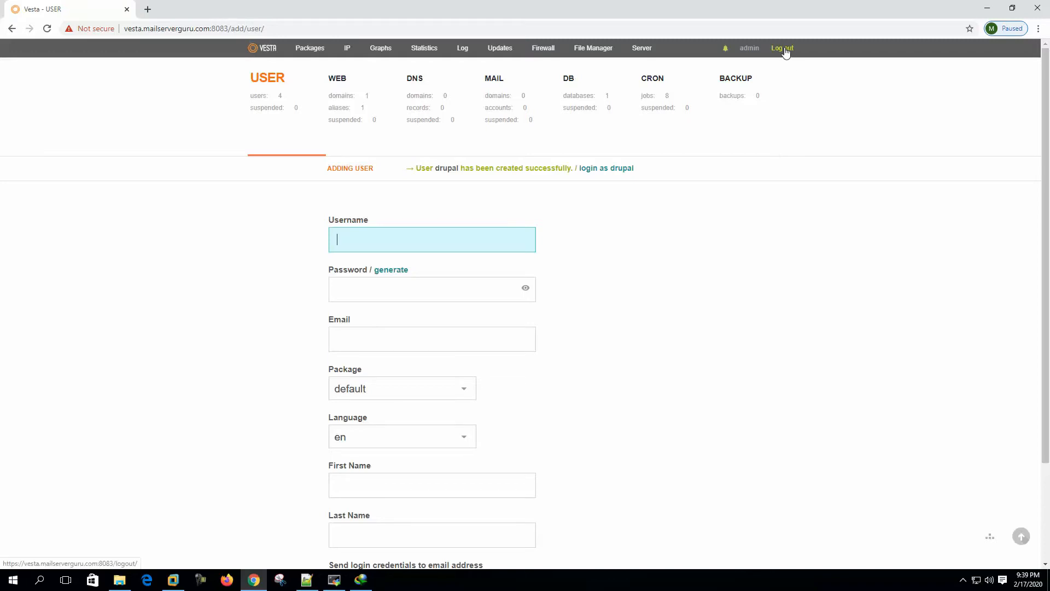
pyautogui.click(782, 48)
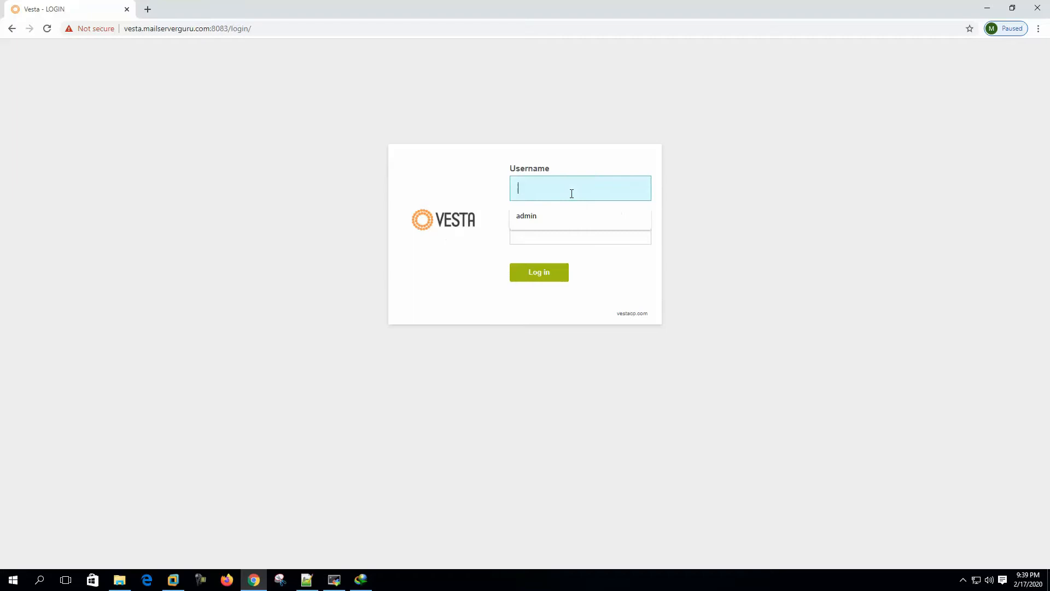
pyautogui.write('drupal')
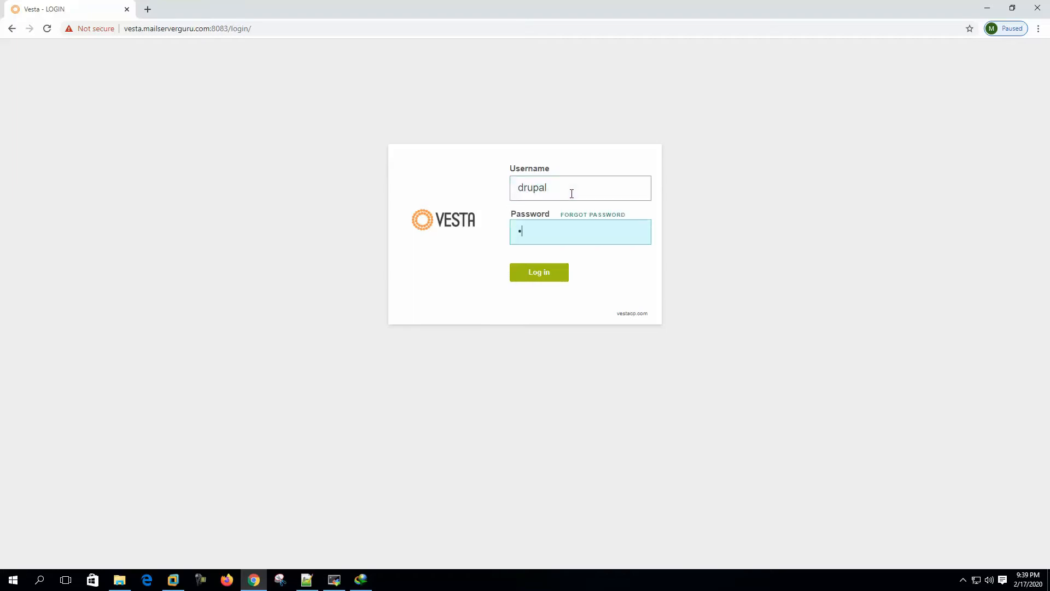
pyautogui.write('password')
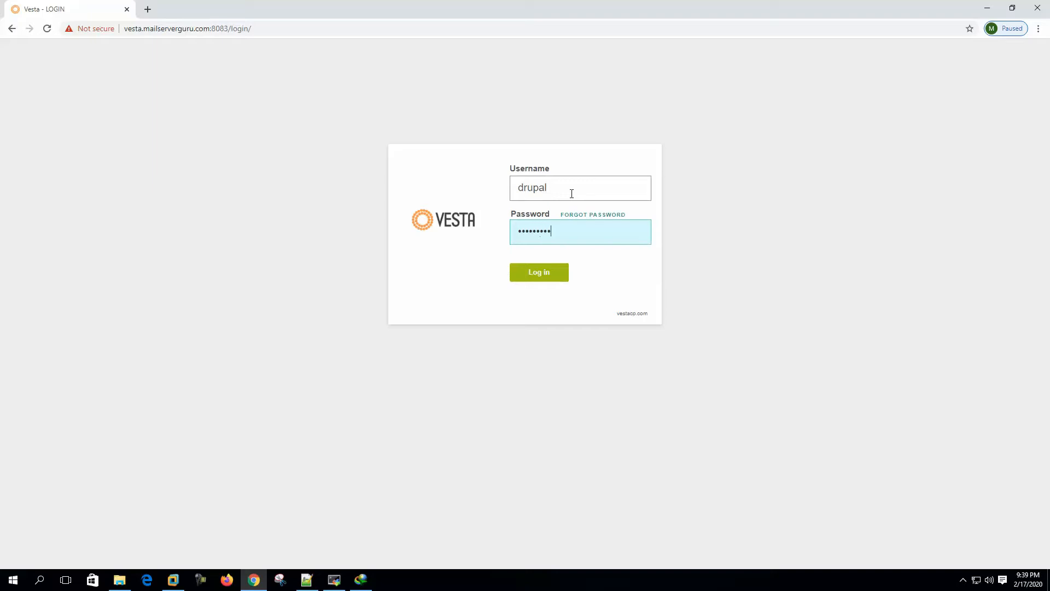
pyautogui.click(538, 272)
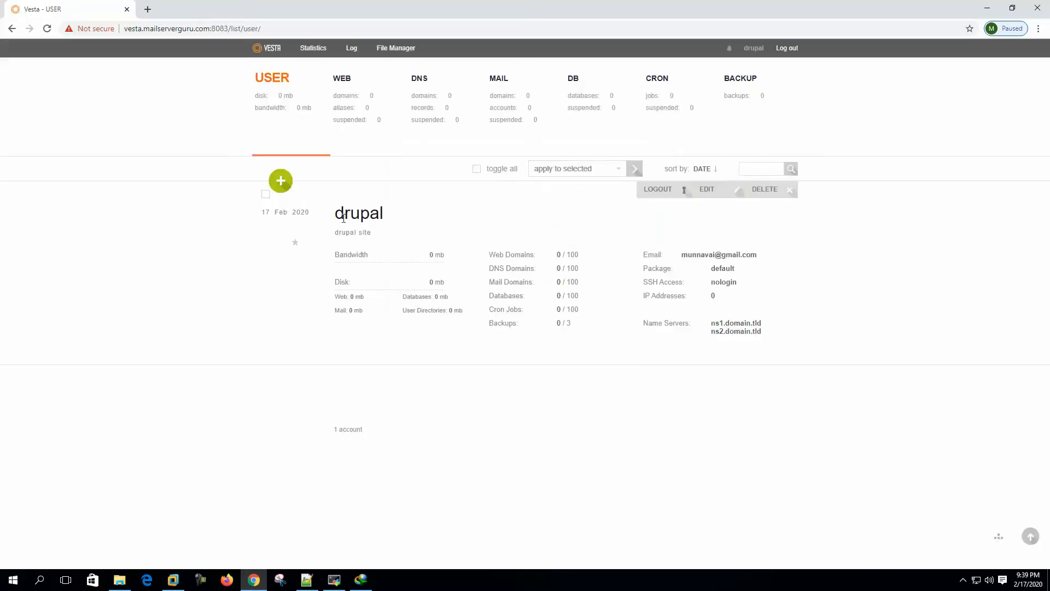
pyautogui.moveTo(320, 281)
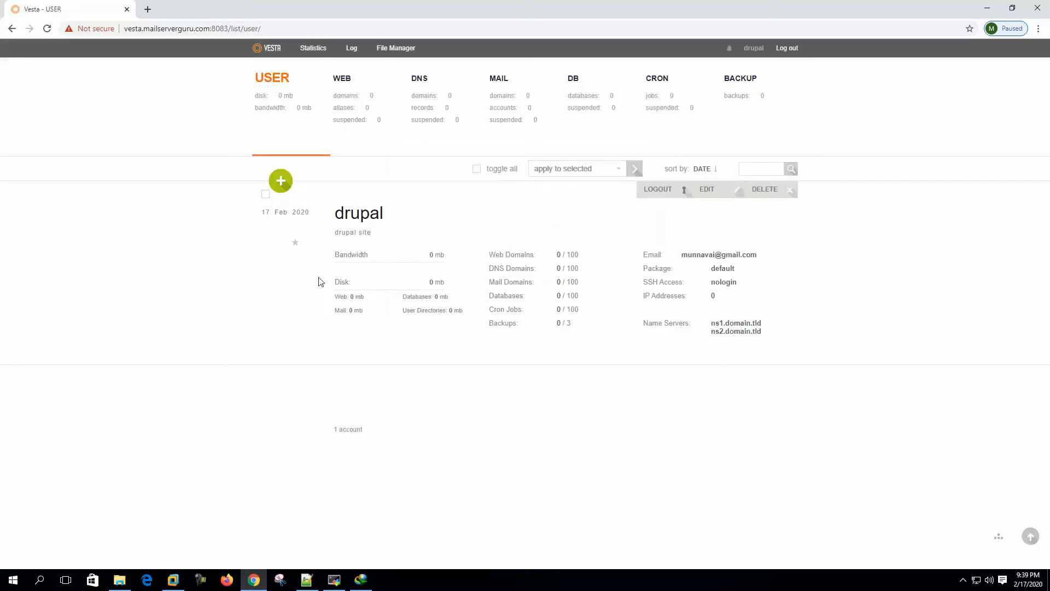
pyautogui.moveTo(786, 48)
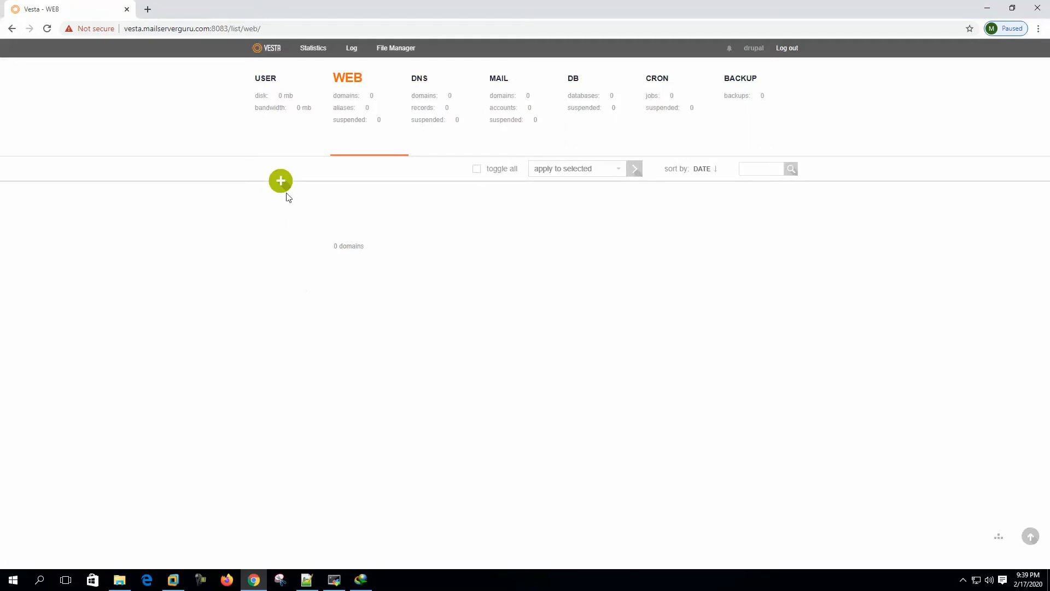
pyautogui.moveTo(280, 181)
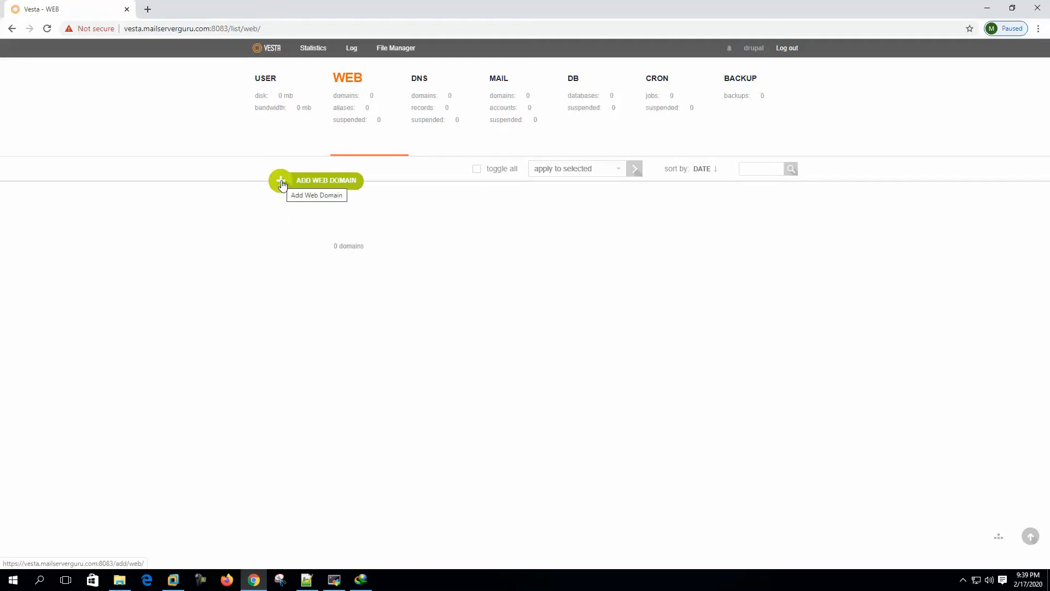
# Step: Add the web domain drupal.mailserverguru.com, keeping the default IP and proxy support
pyautogui.click(315, 180)
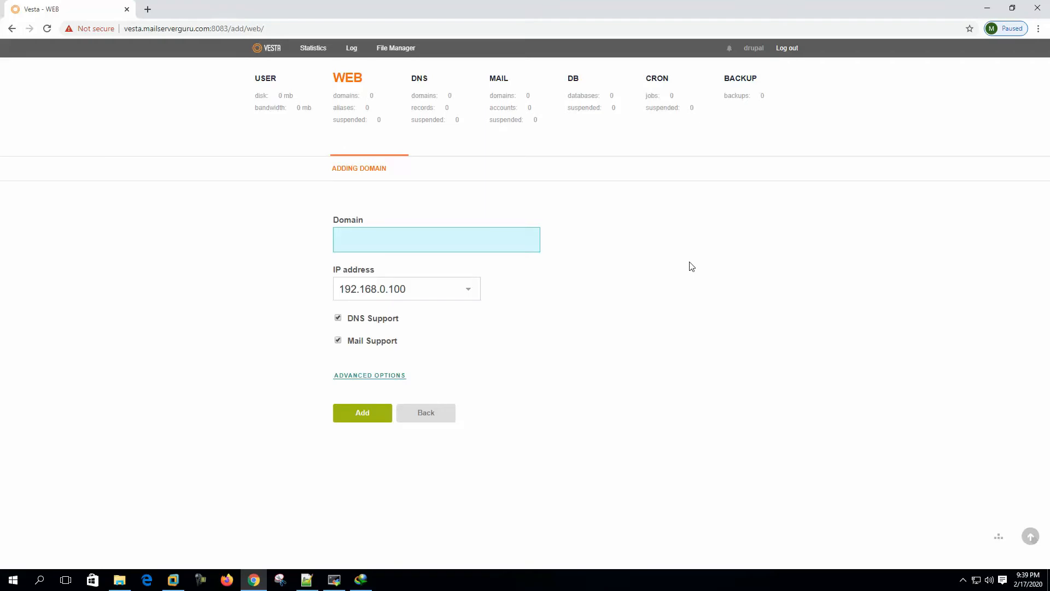
pyautogui.write('drupal.mai')
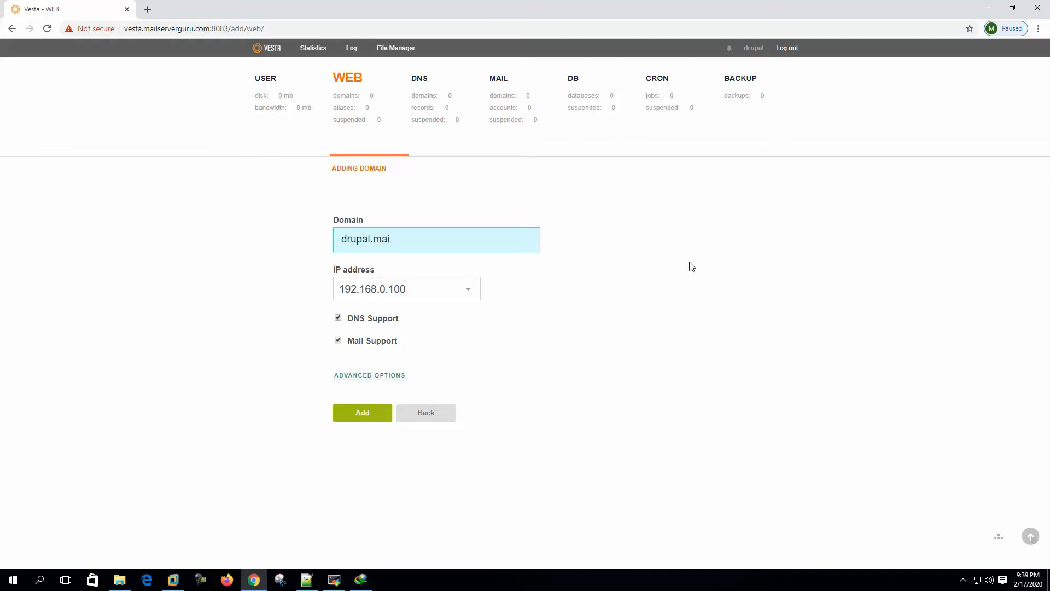
pyautogui.write('server')
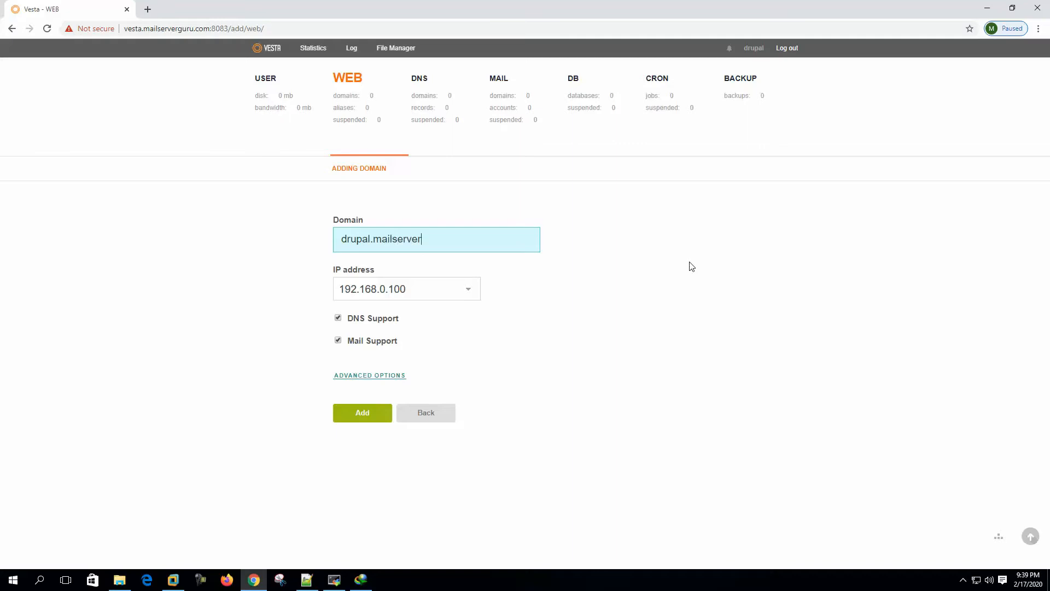
pyautogui.write('guru.com')
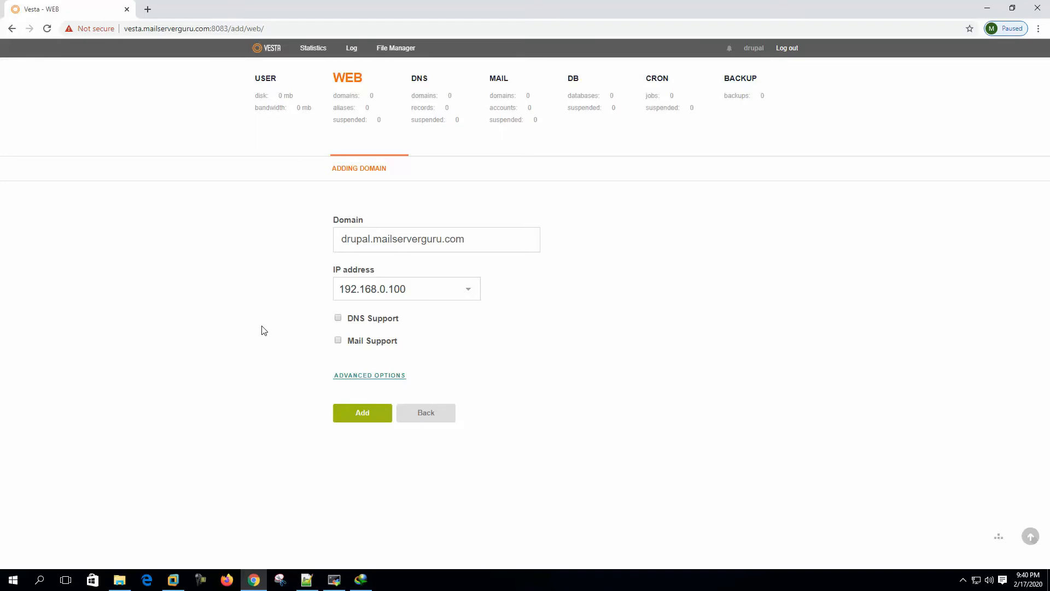
pyautogui.moveTo(371, 350)
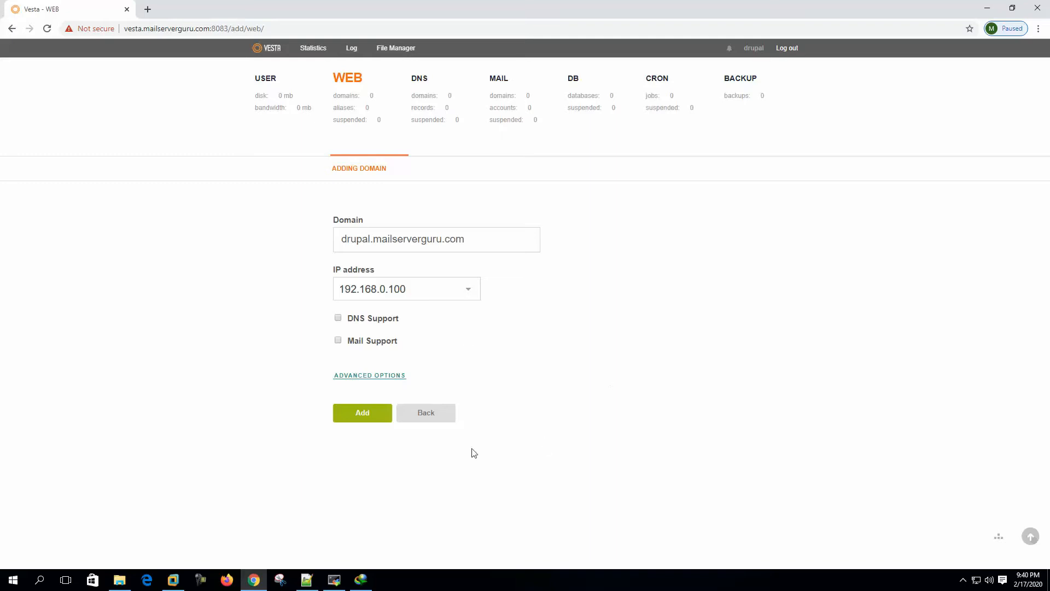
pyautogui.click(362, 412)
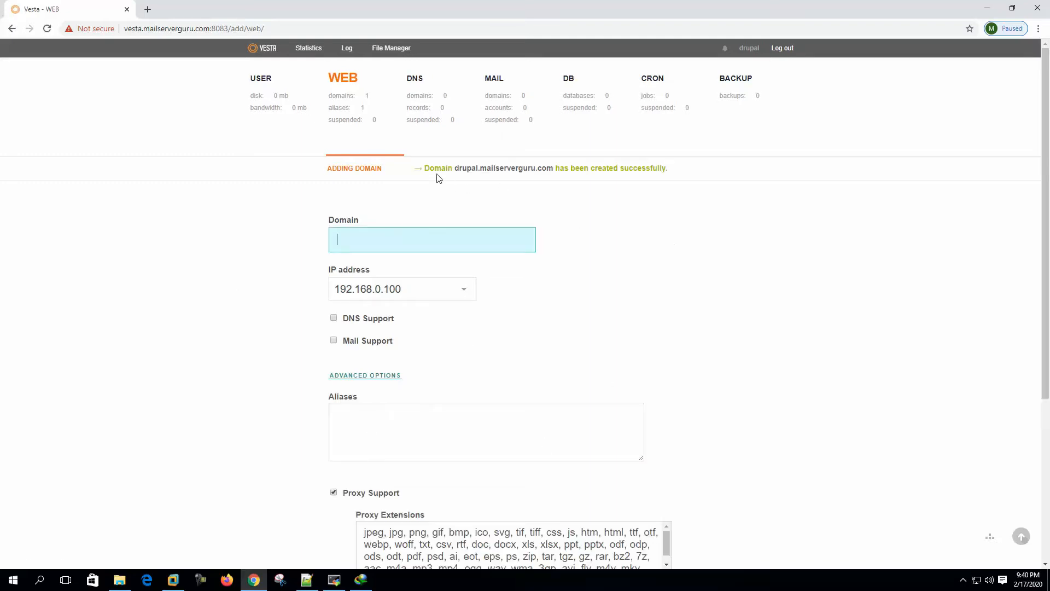
pyautogui.moveTo(569, 197)
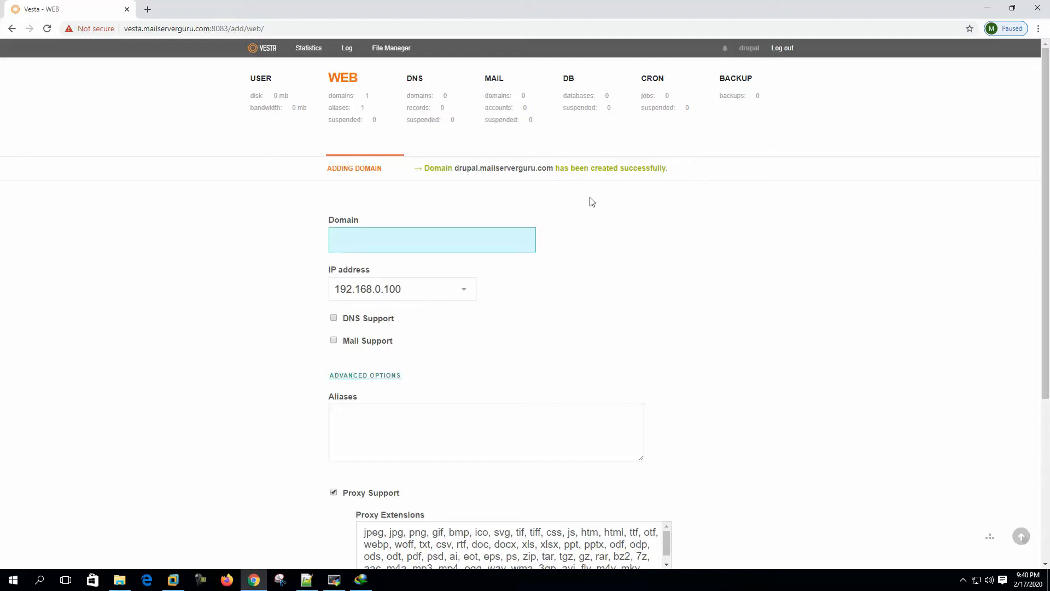
pyautogui.moveTo(511, 188)
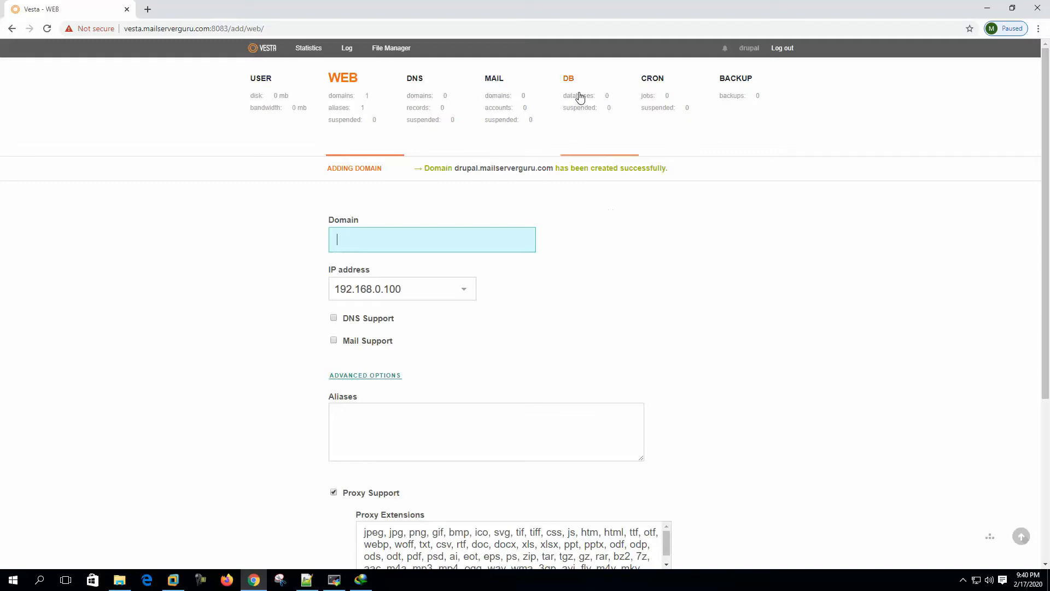
pyautogui.moveTo(568, 77)
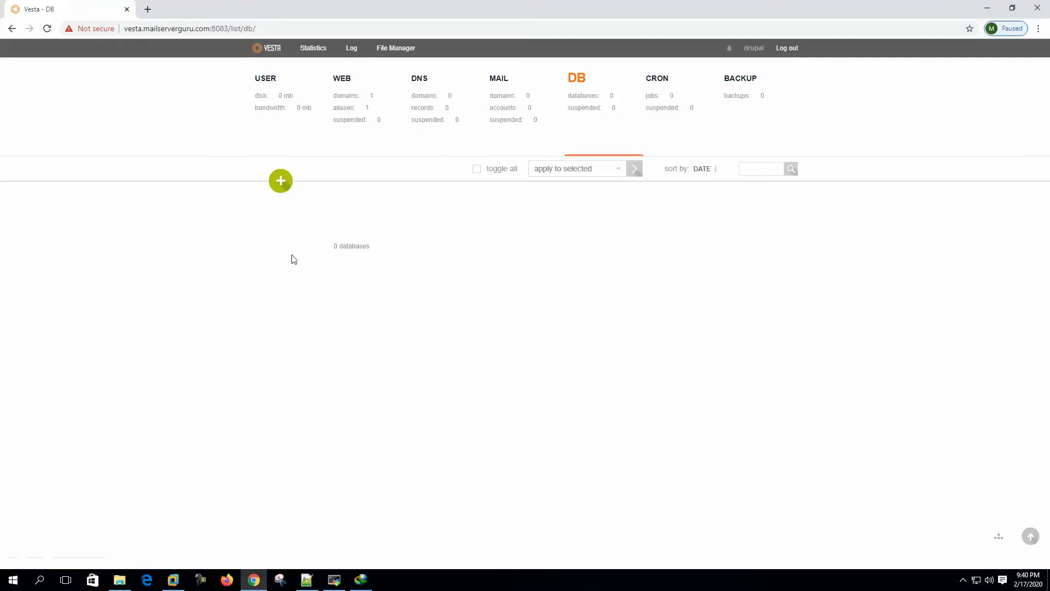
pyautogui.moveTo(281, 181)
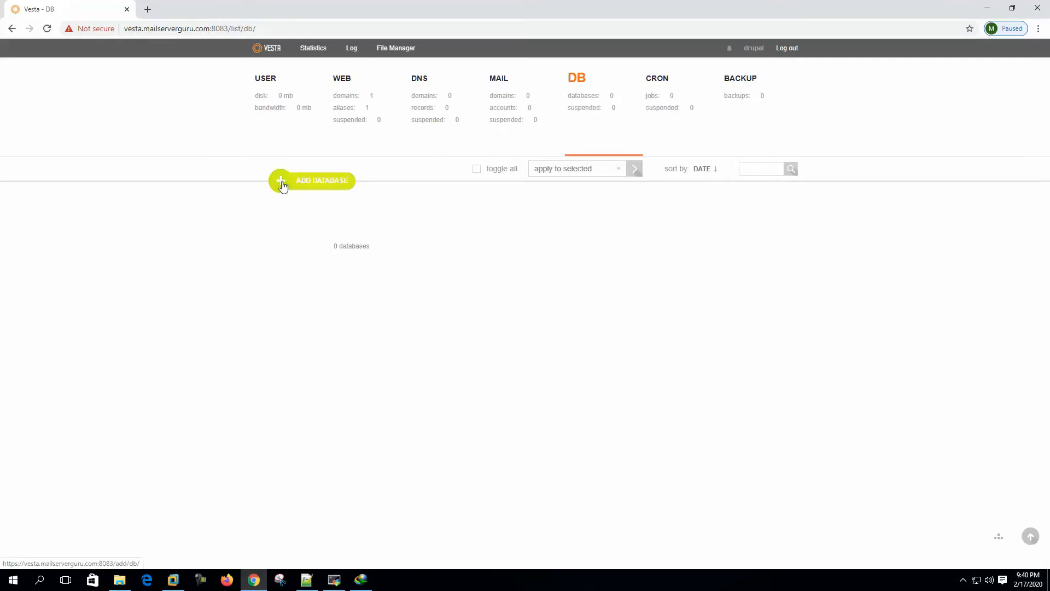
# Step: Start a new database named drupal_db with user drupal_db
pyautogui.click(312, 181)
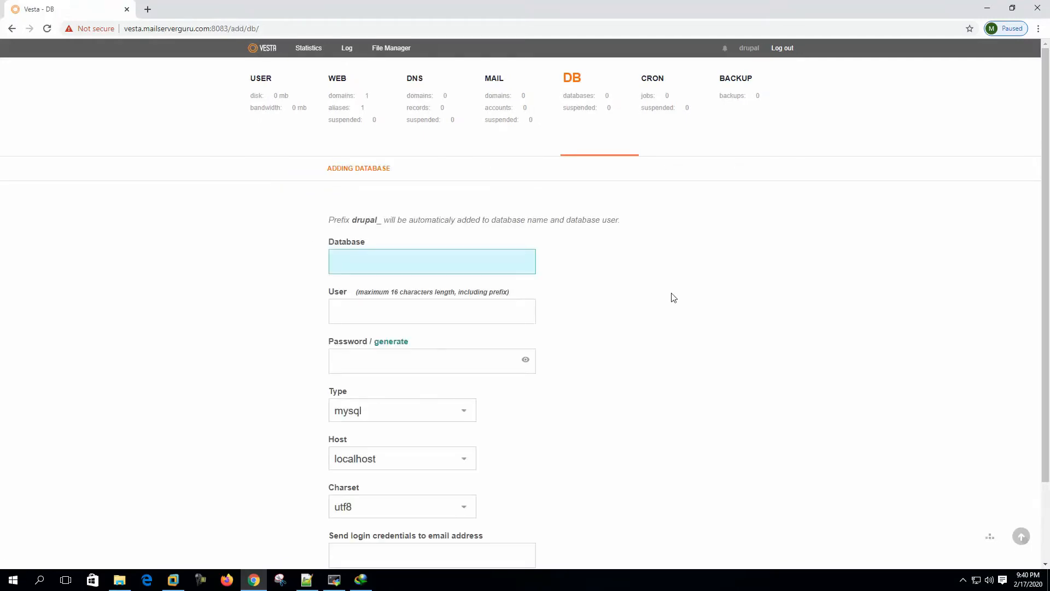
pyautogui.write('db')
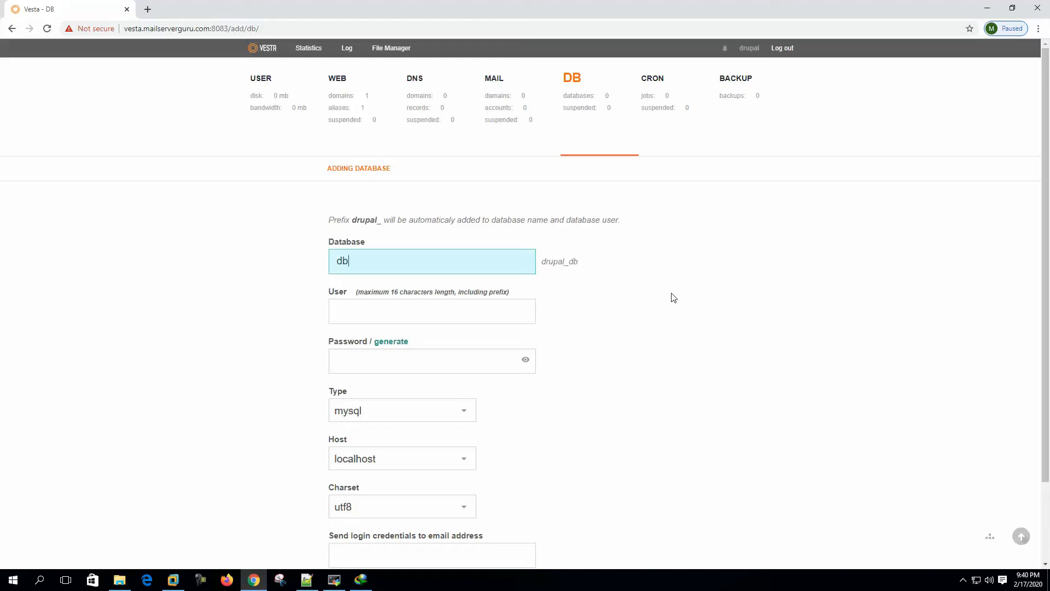
pyautogui.click(432, 310)
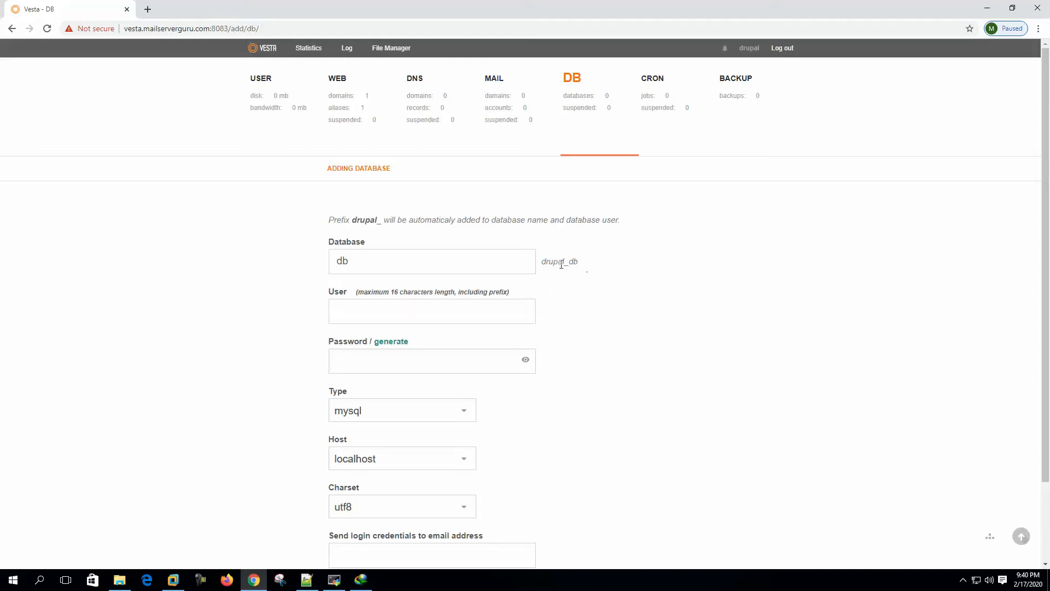
pyautogui.click(431, 310)
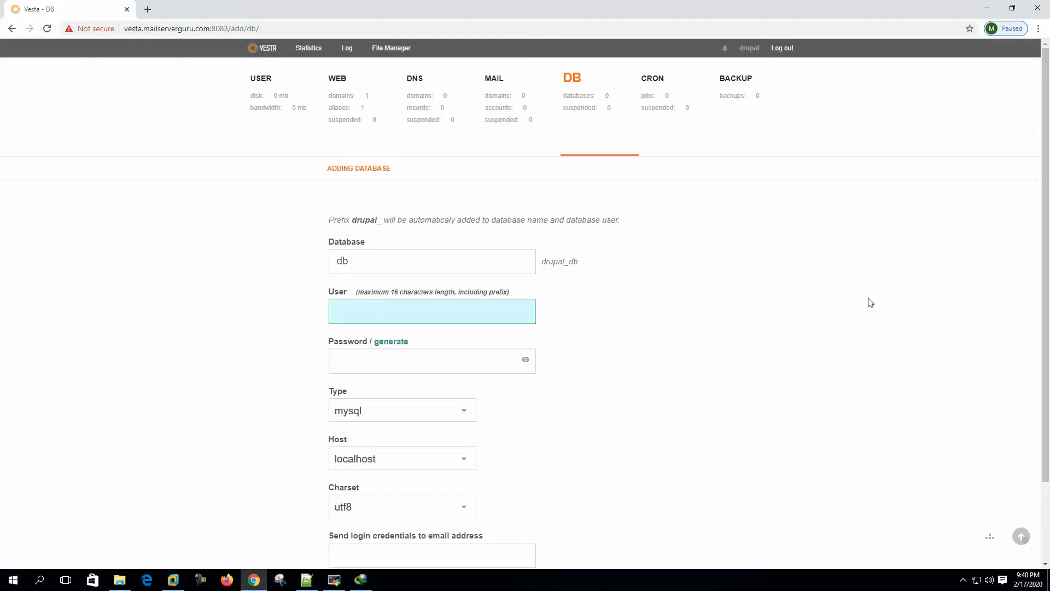
pyautogui.write('db')
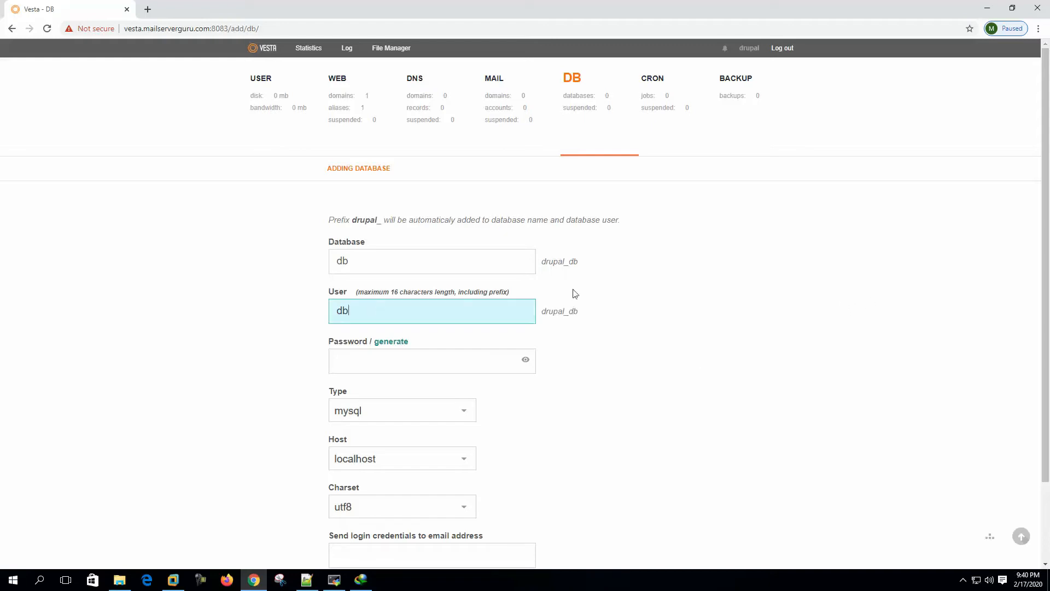
pyautogui.moveTo(547, 335)
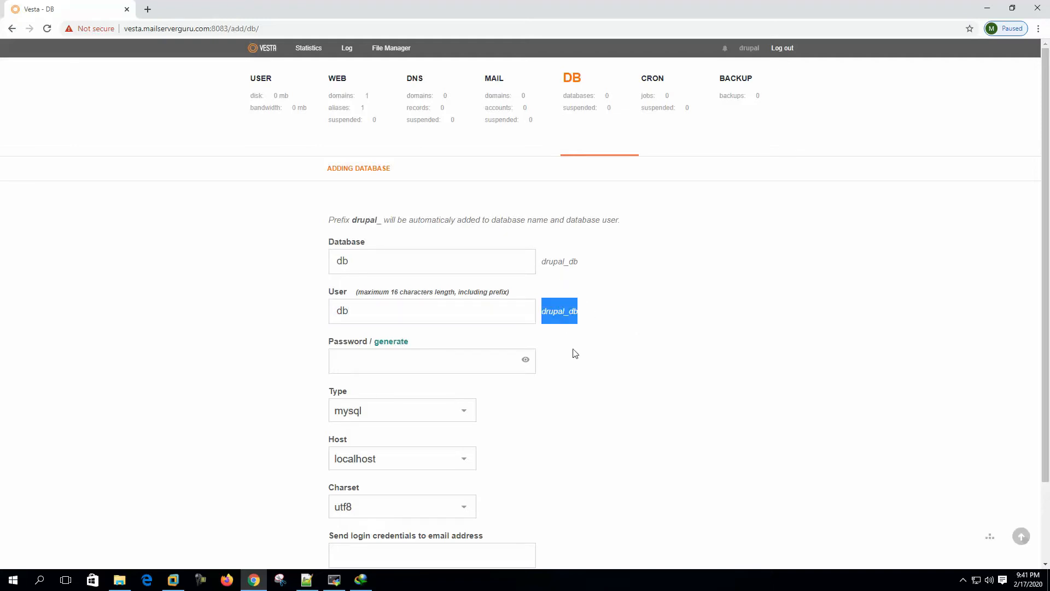
pyautogui.moveTo(246, 284)
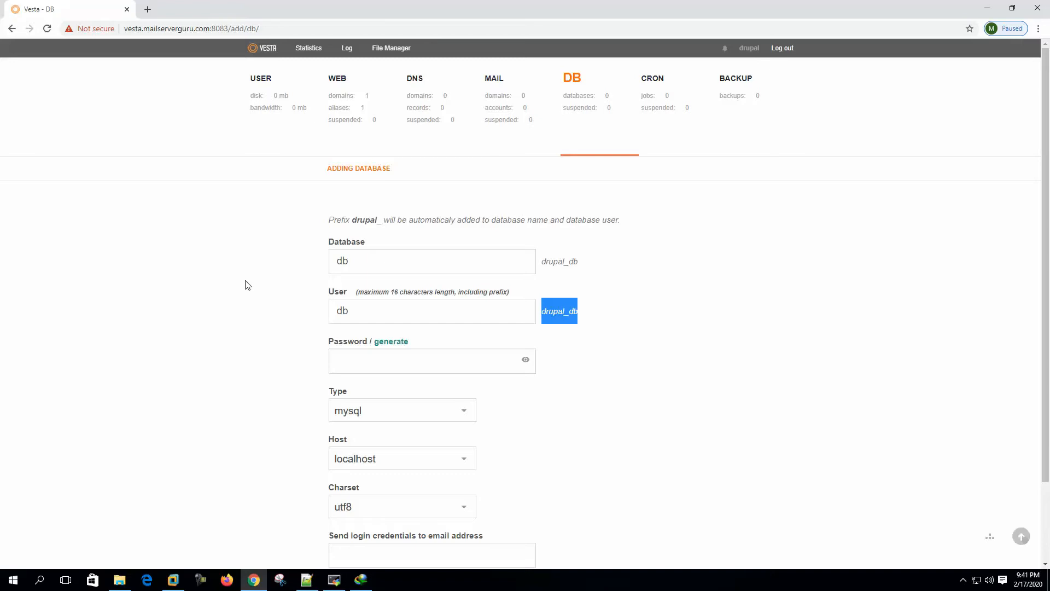
pyautogui.click(431, 360)
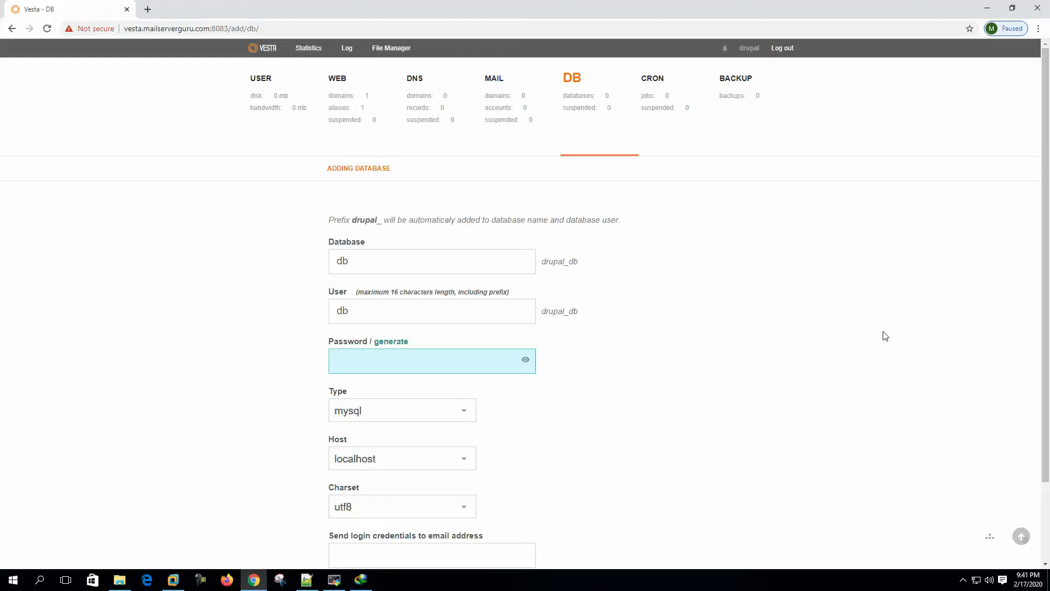
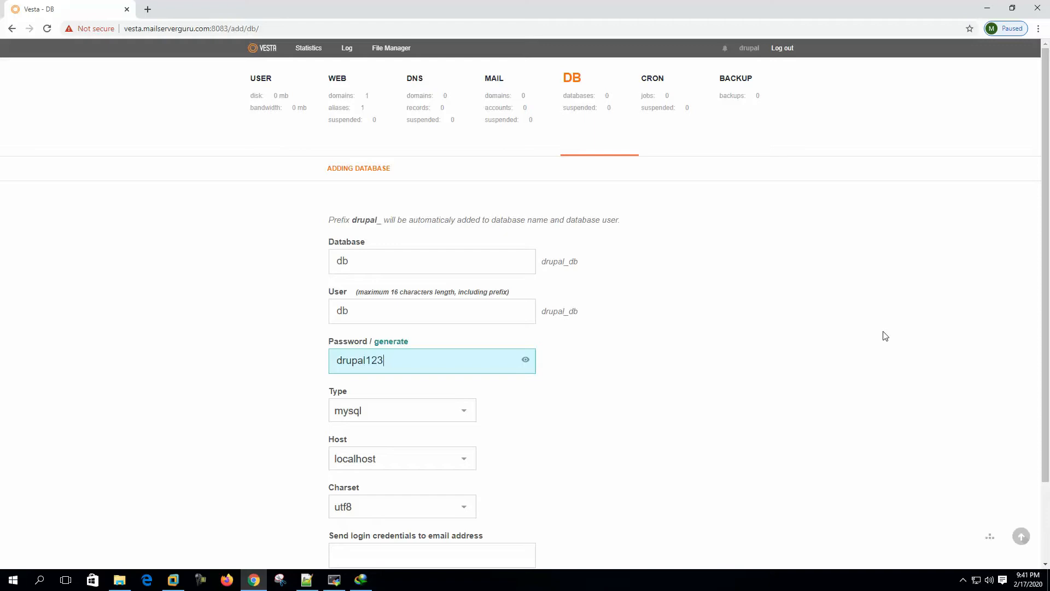
pyautogui.scroll(-3)
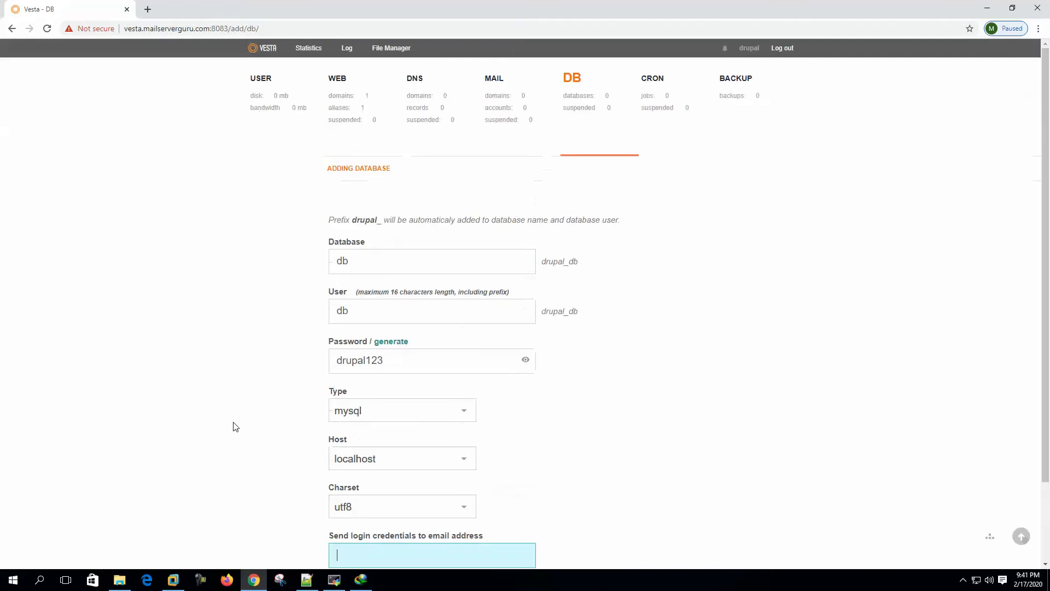
pyautogui.scroll(-3)
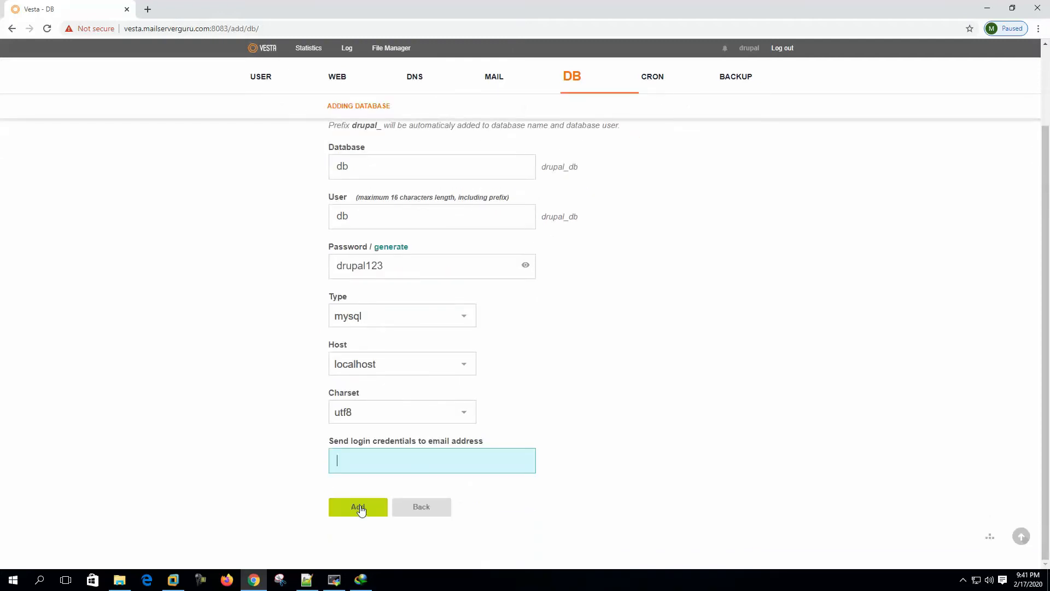
pyautogui.click(357, 506)
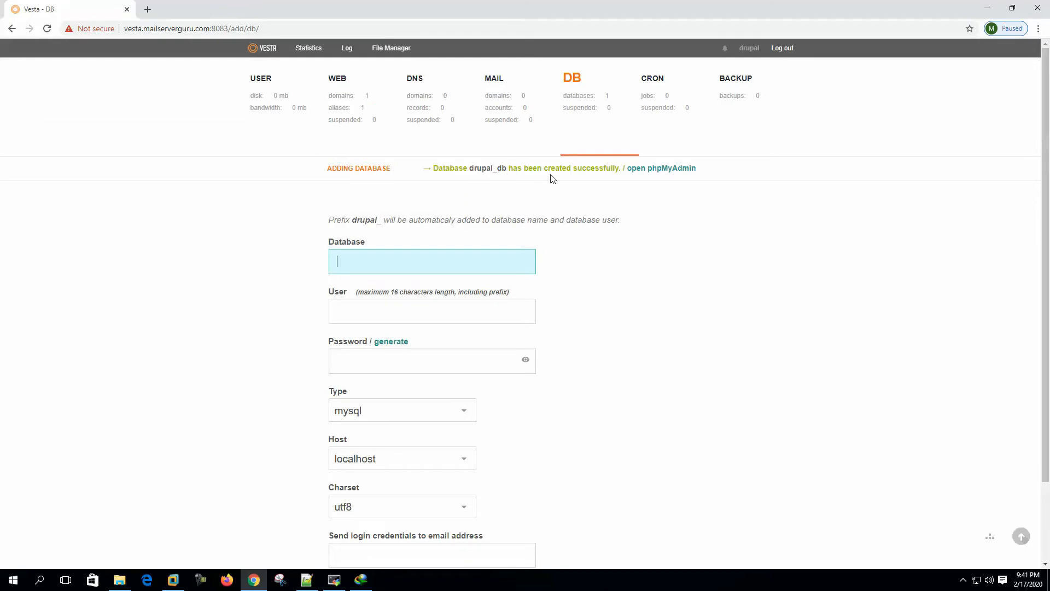
pyautogui.moveTo(646, 197)
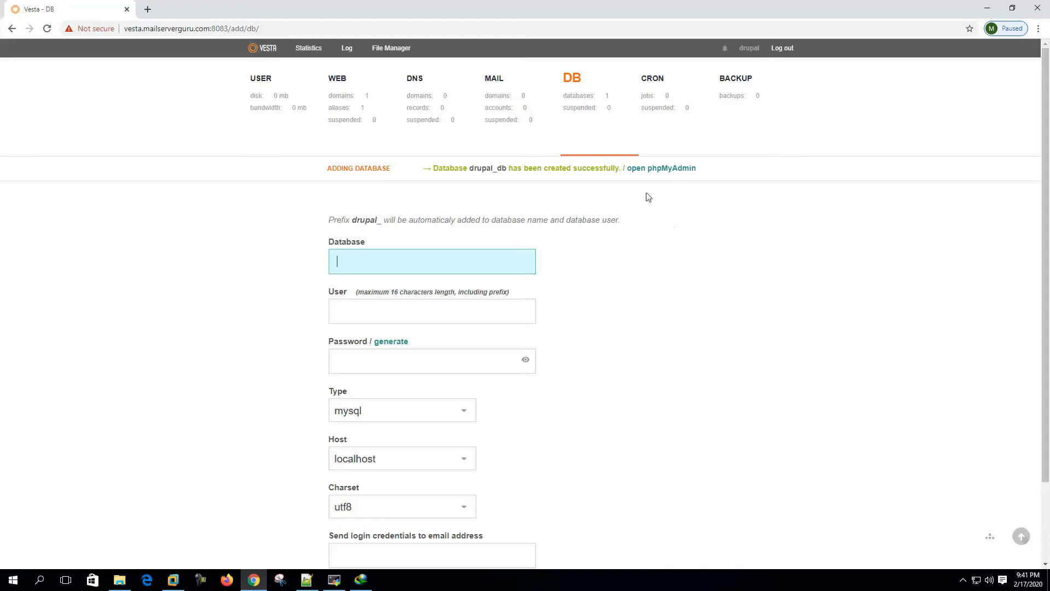
pyautogui.moveTo(461, 193)
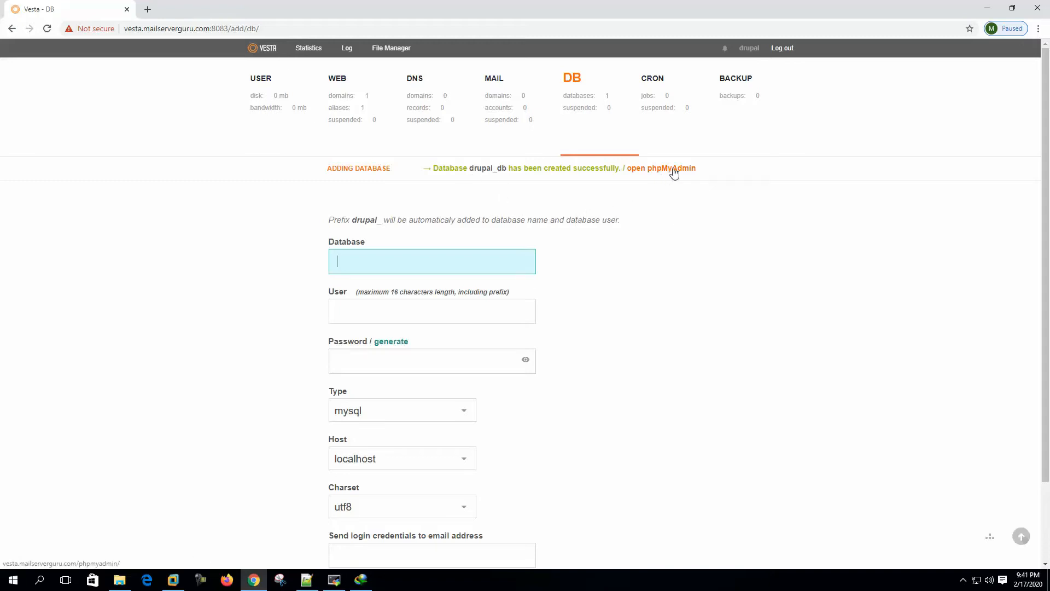
# Step: Sign into phpMyAdmin as drupal_db to see the database listed, then return to Vesta's WEB tab
pyautogui.click(660, 169)
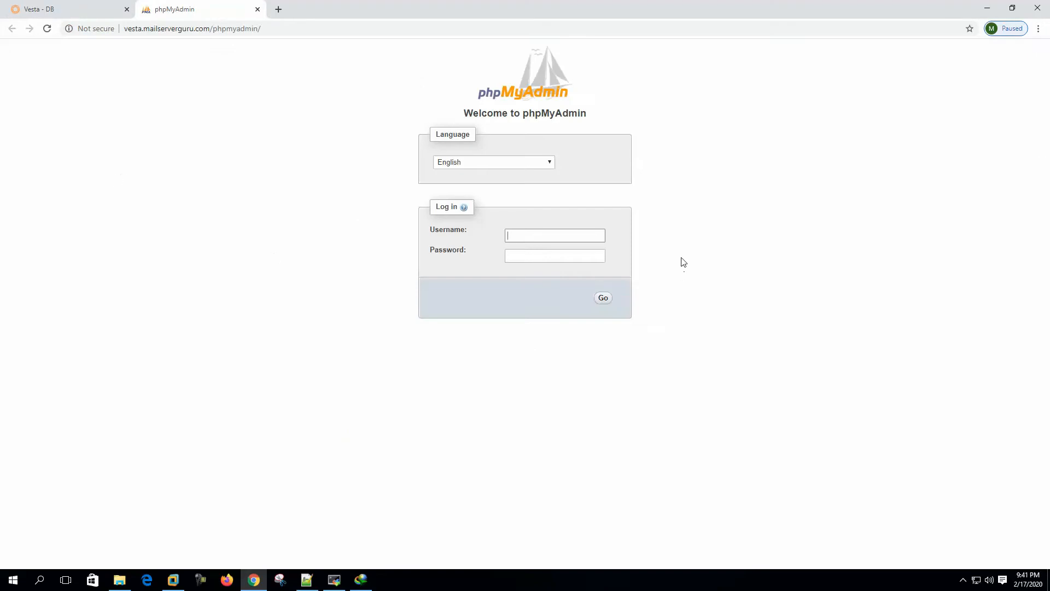
pyautogui.write('drup')
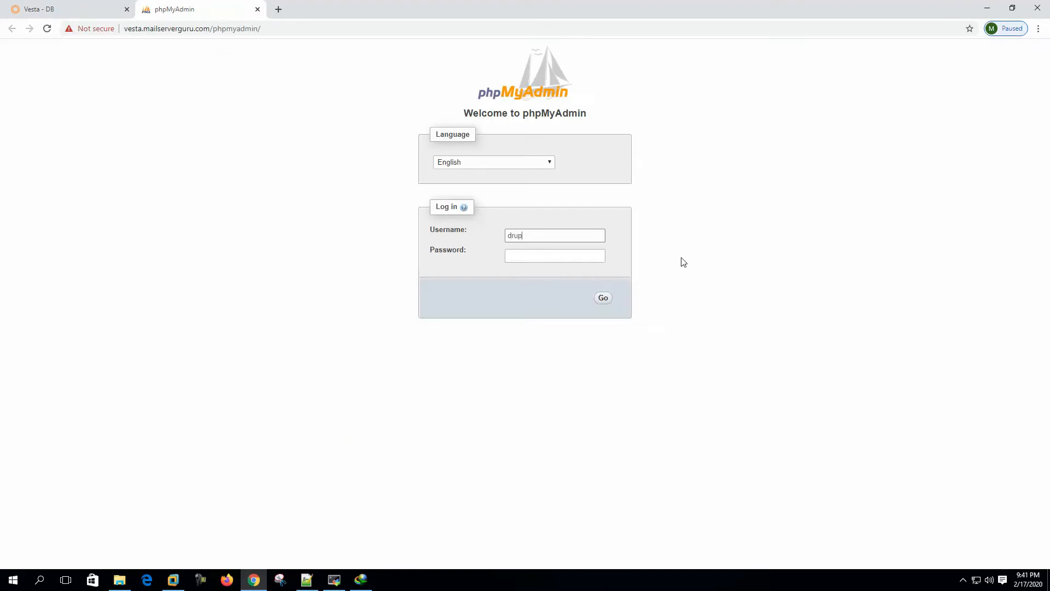
pyautogui.write('al_db')
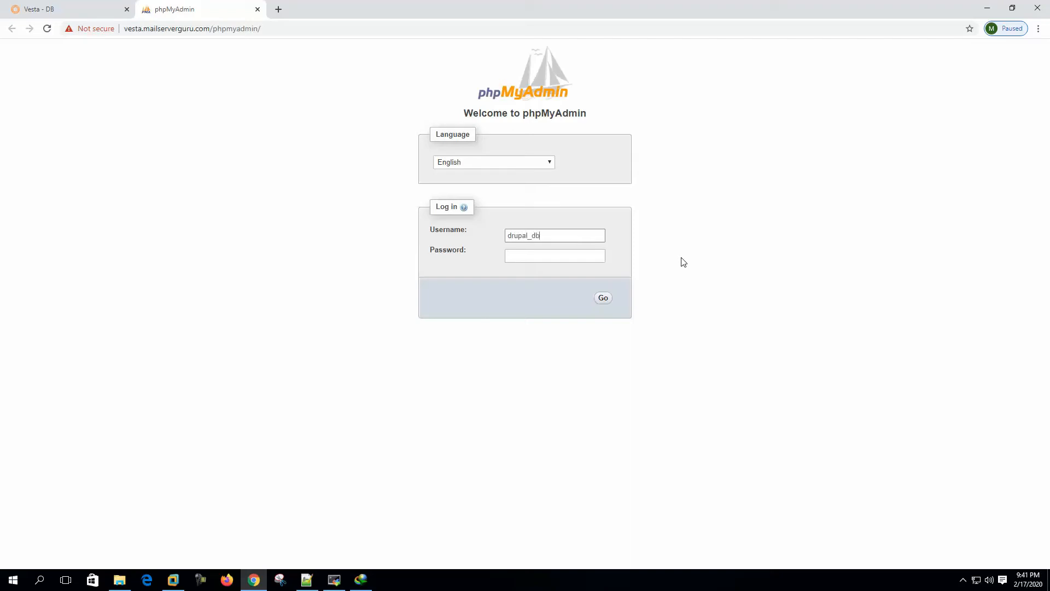
pyautogui.write('•••••')
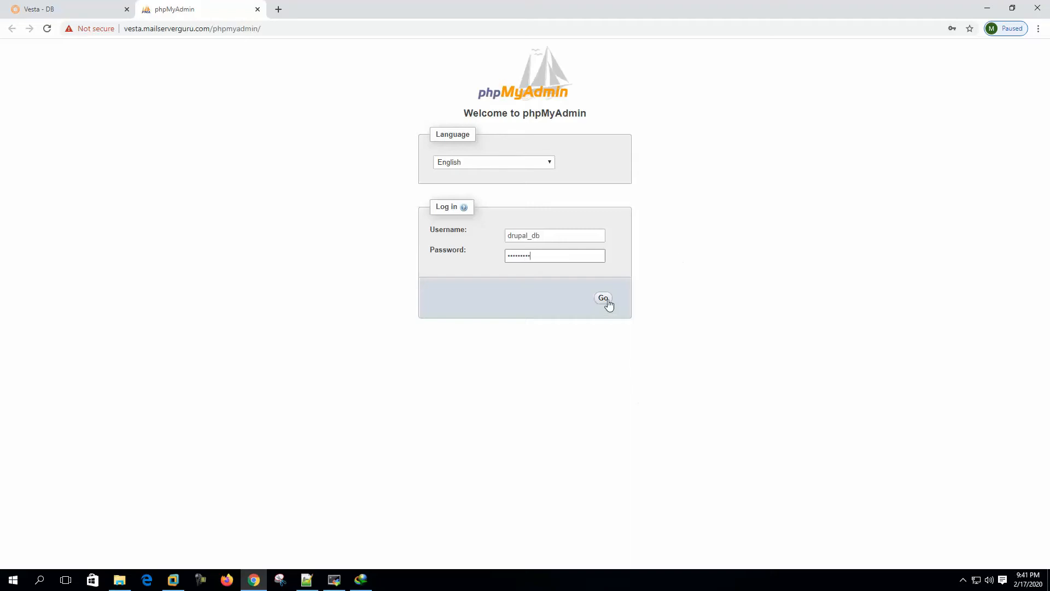
pyautogui.click(601, 298)
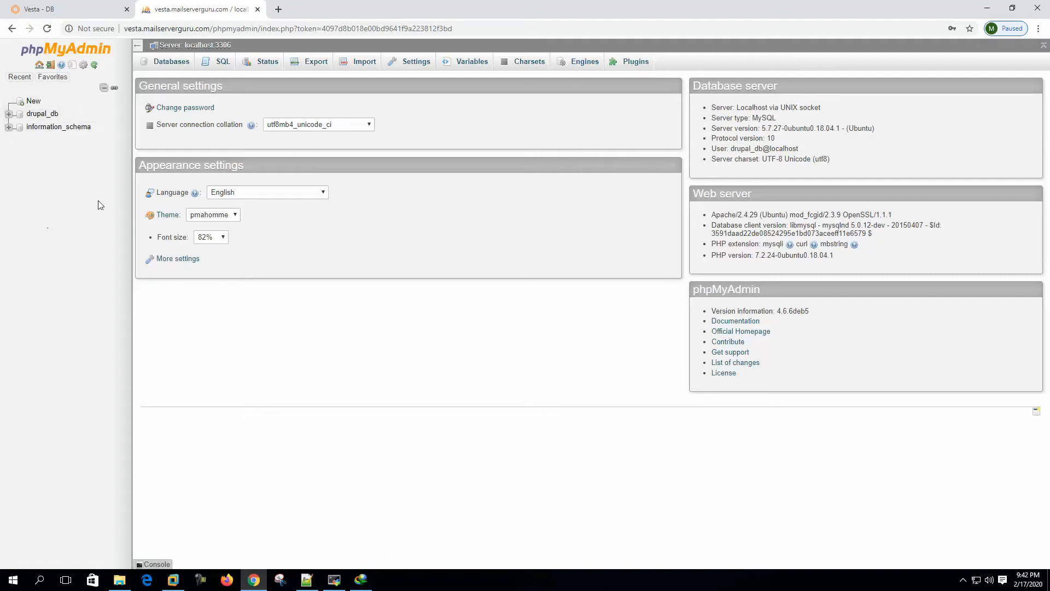
pyautogui.click(60, 9)
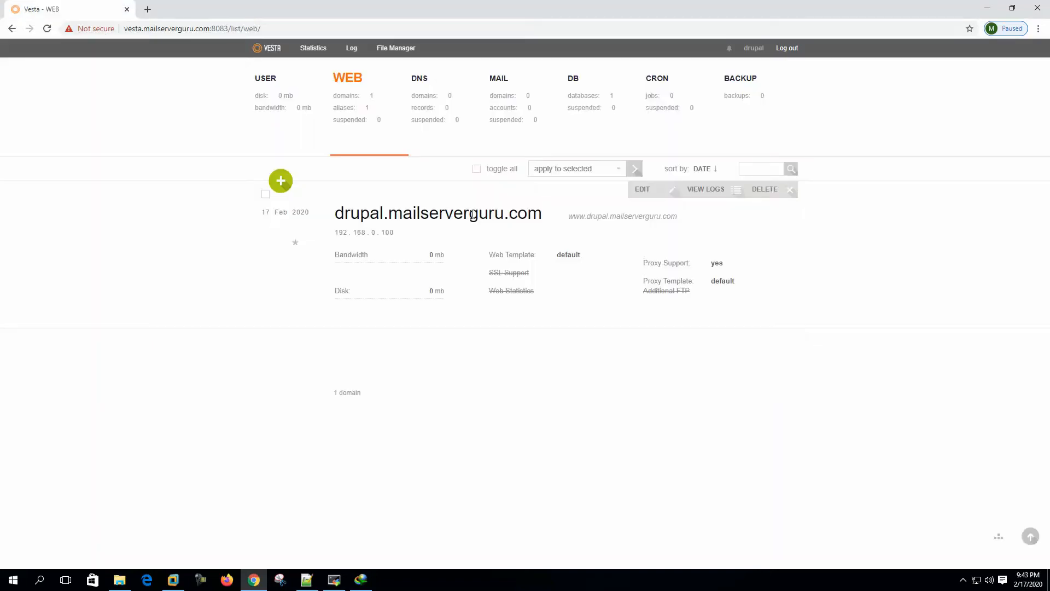
# Step: Select drupal.mailserverguru.com and open the File Manager at /home/drupal
pyautogui.doubleClick(437, 213)
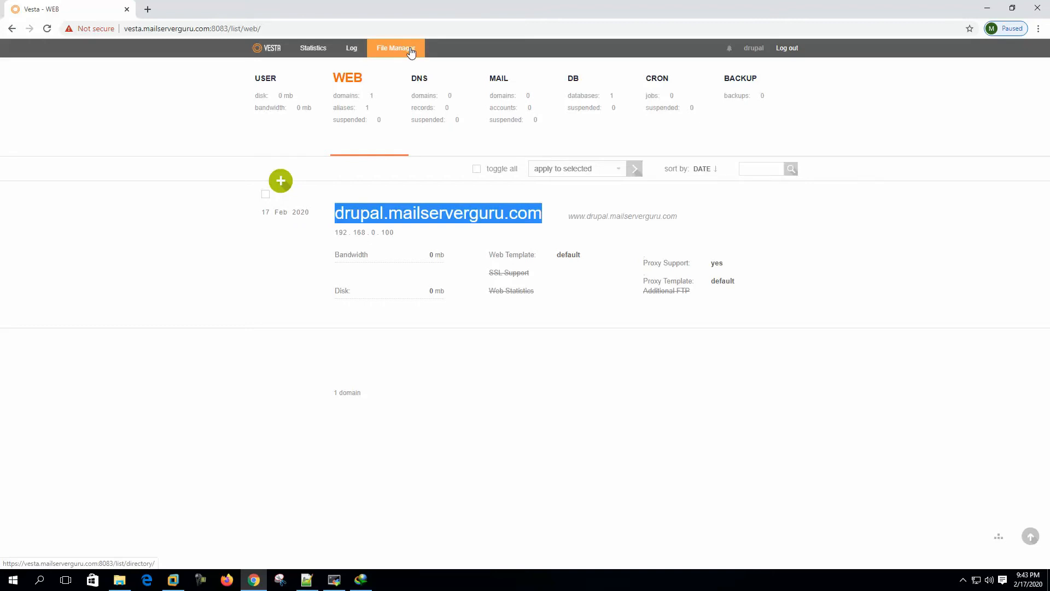
pyautogui.click(396, 47)
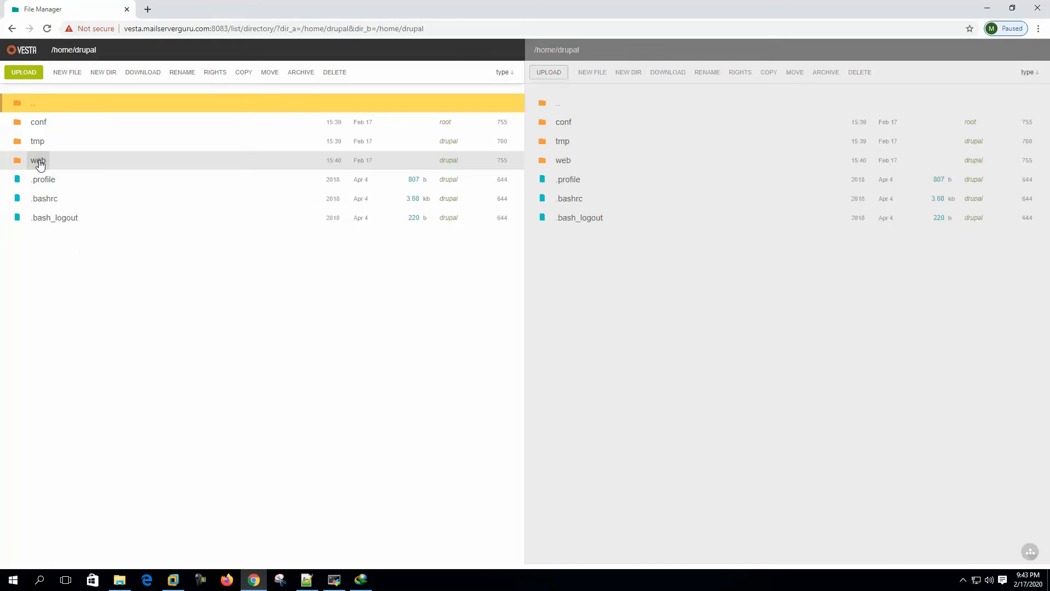
# Step: Go into the domain's public_html and delete the default index.html and robots.txt
pyautogui.click(39, 160)
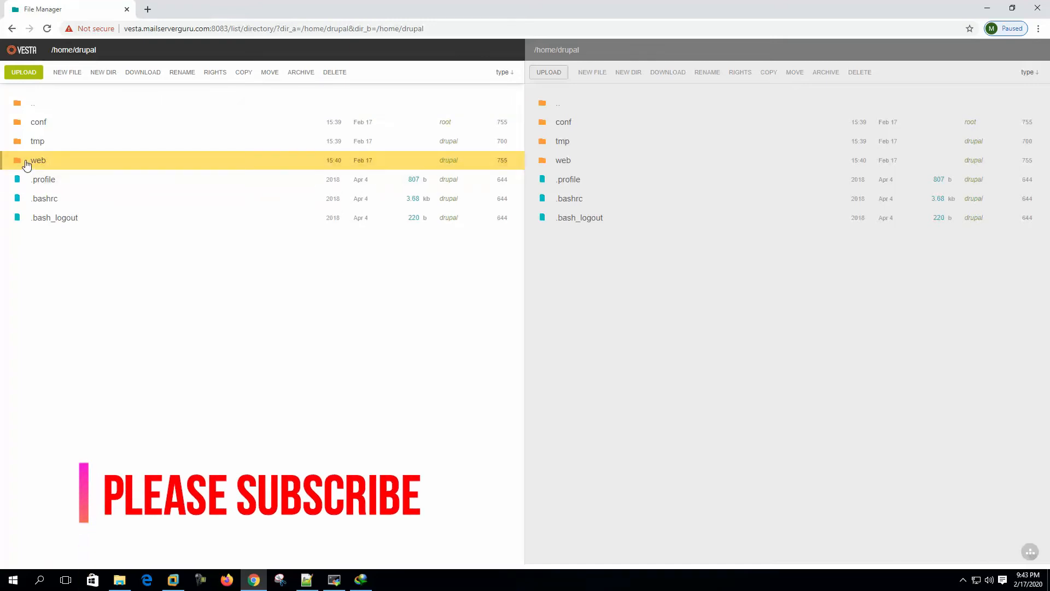
pyautogui.doubleClick(37, 160)
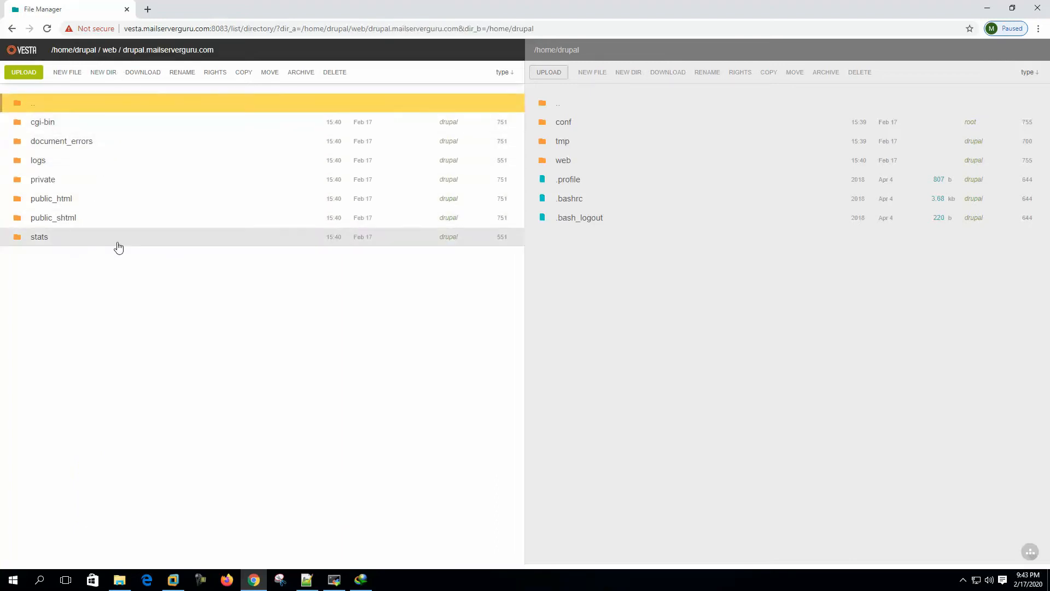
pyautogui.doubleClick(51, 198)
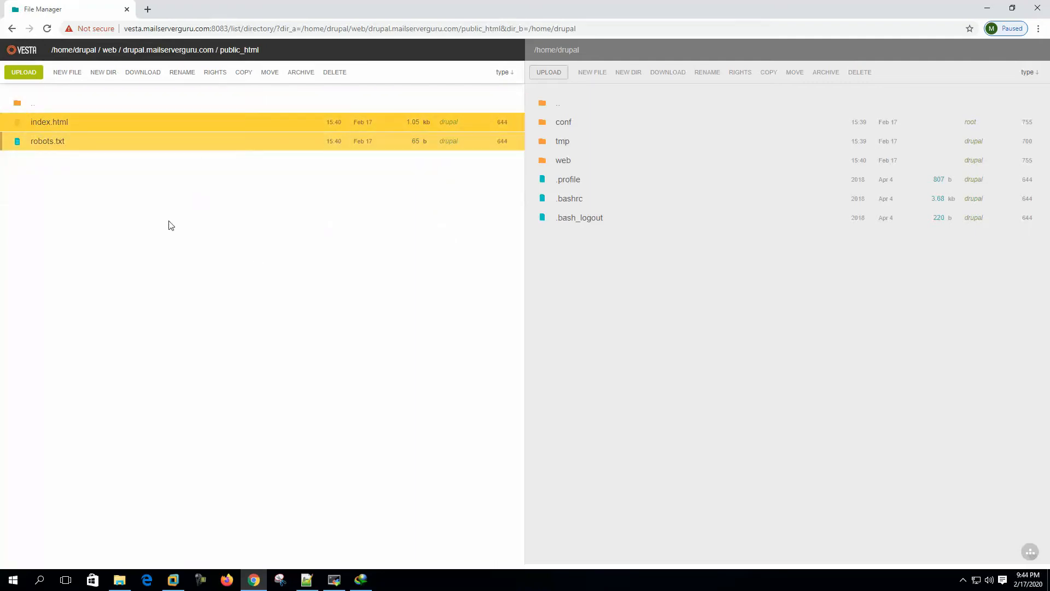
pyautogui.moveTo(335, 72)
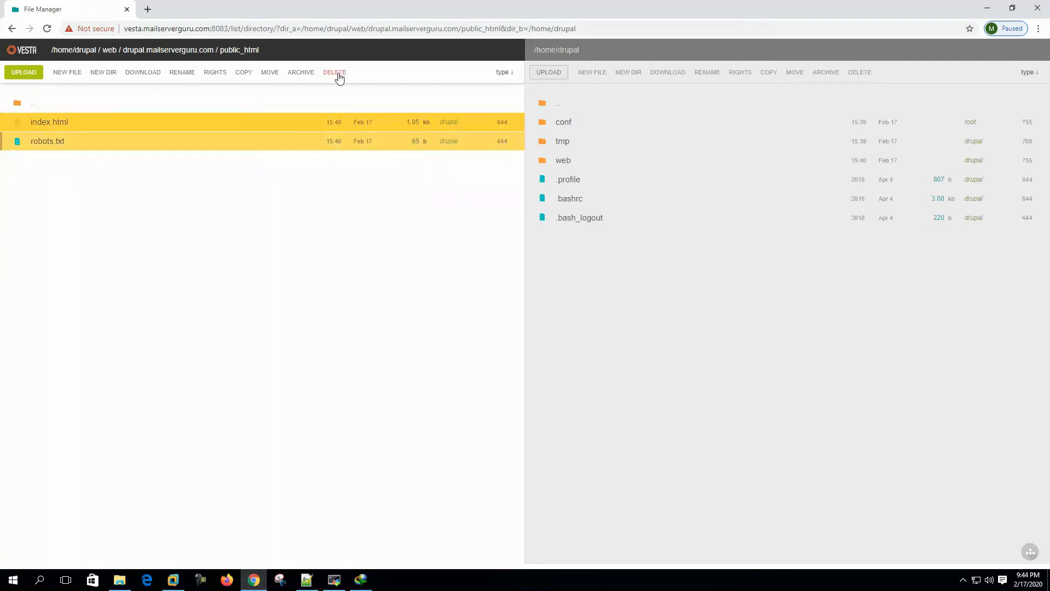
pyautogui.click(335, 72)
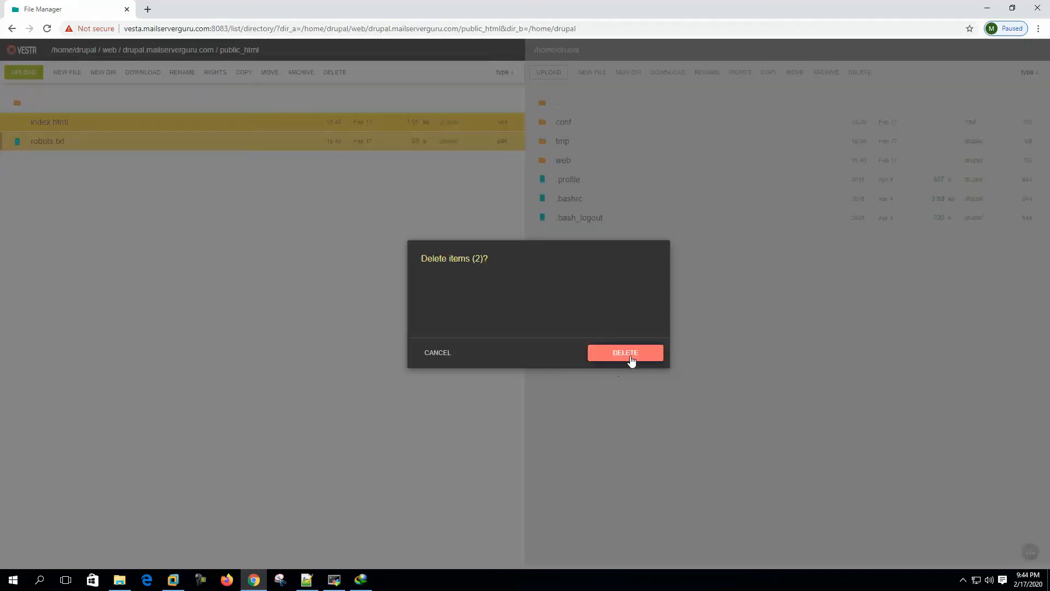
pyautogui.click(625, 352)
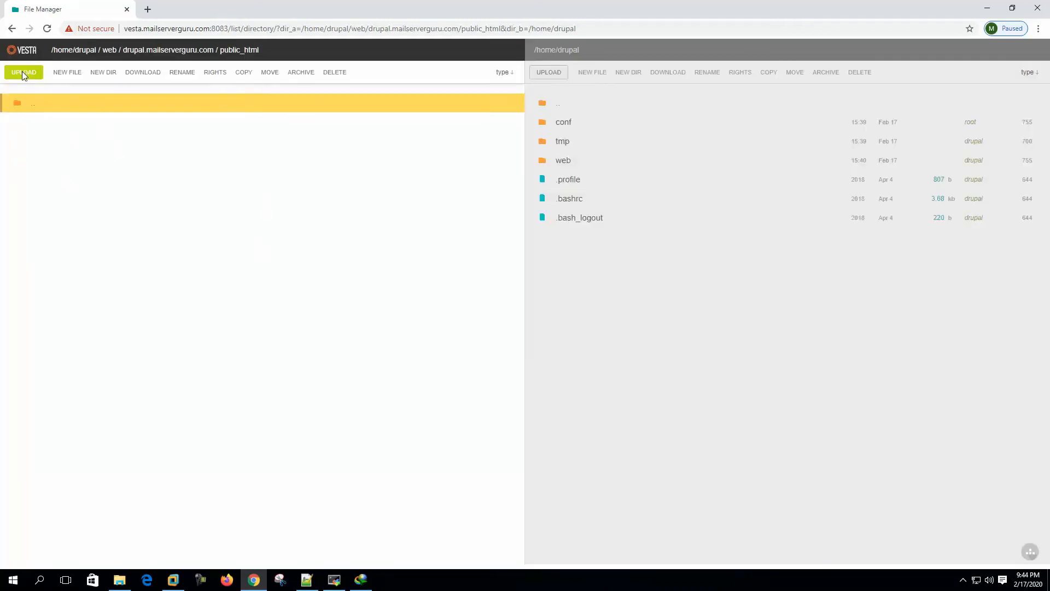
# Step: Upload drupal-8.8.2.tar.gz into public_html and select it
pyautogui.click(23, 73)
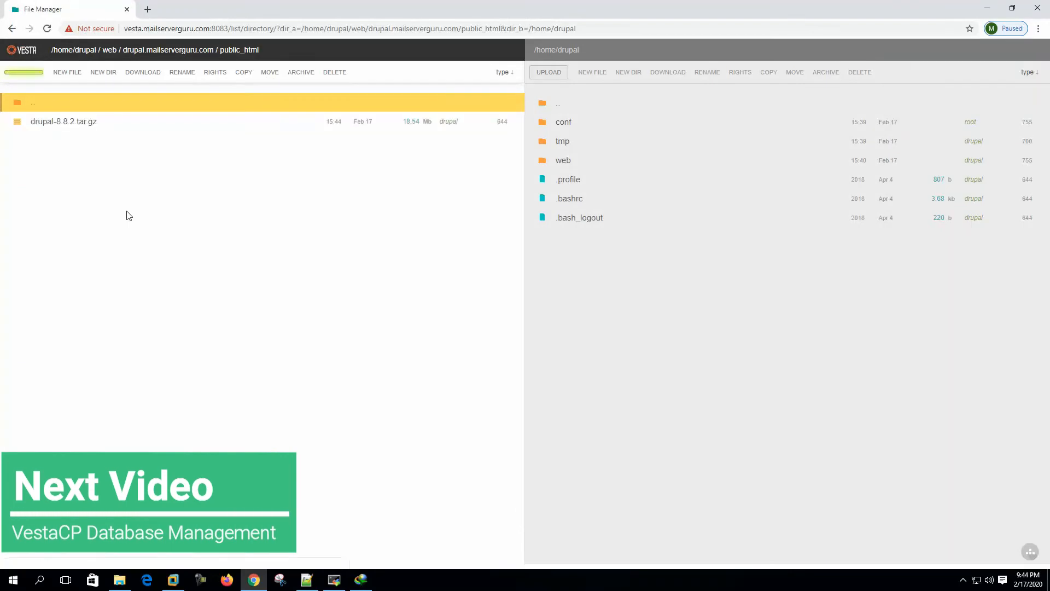
pyautogui.click(64, 121)
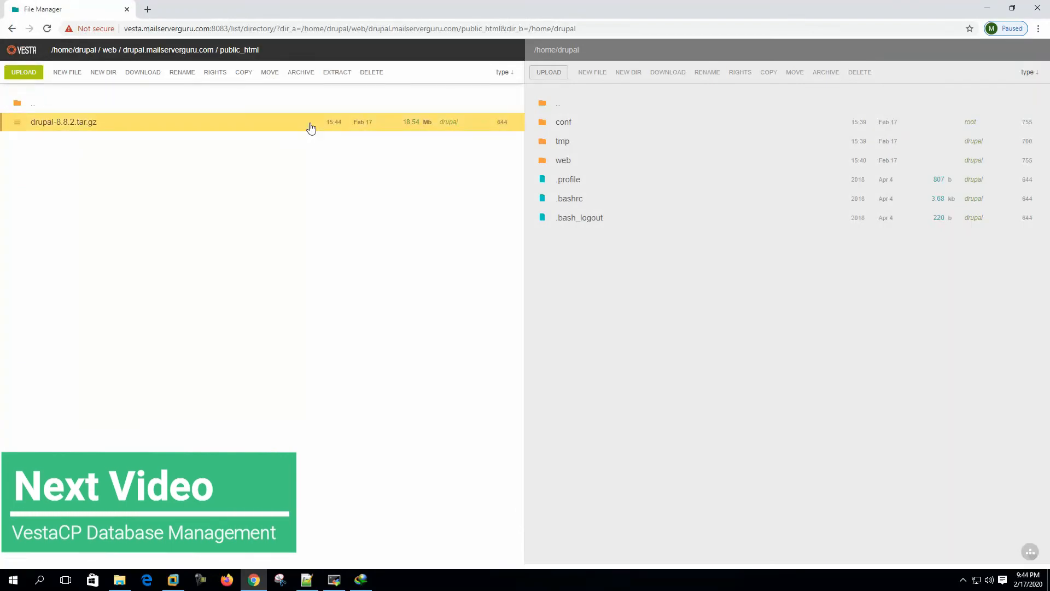
# Step: Extract drupal-8.8.2.tar.gz into public_html and open the resulting drupal-8.8.2 folder
pyautogui.click(336, 72)
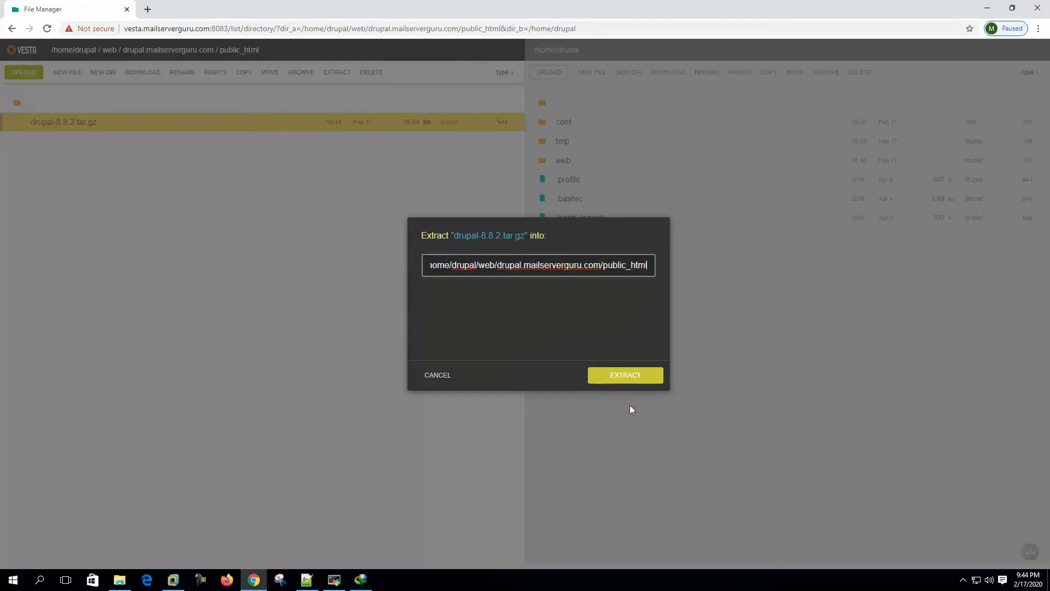
pyautogui.click(625, 374)
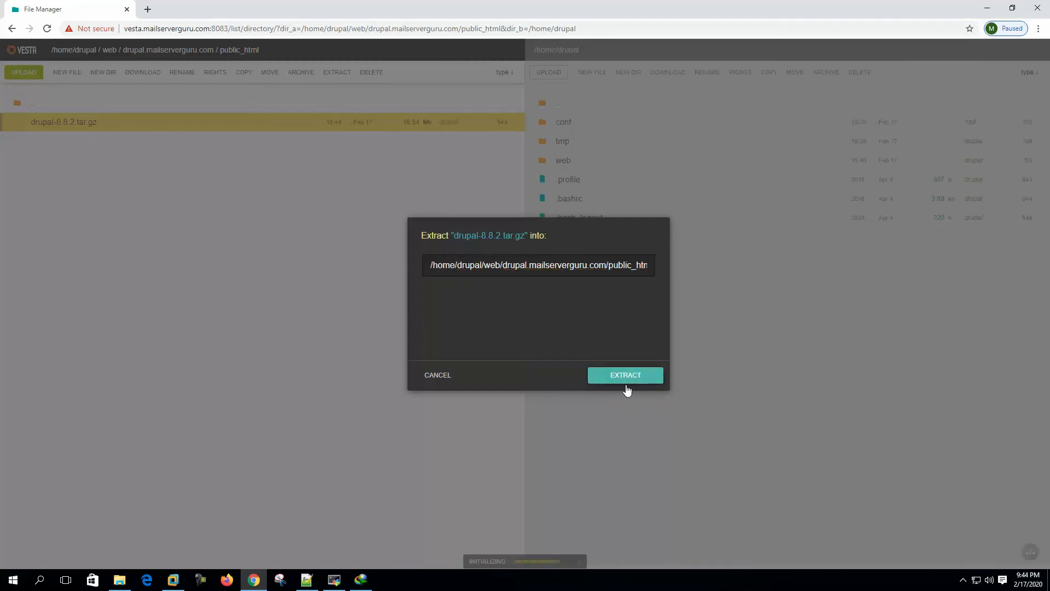
pyautogui.click(624, 374)
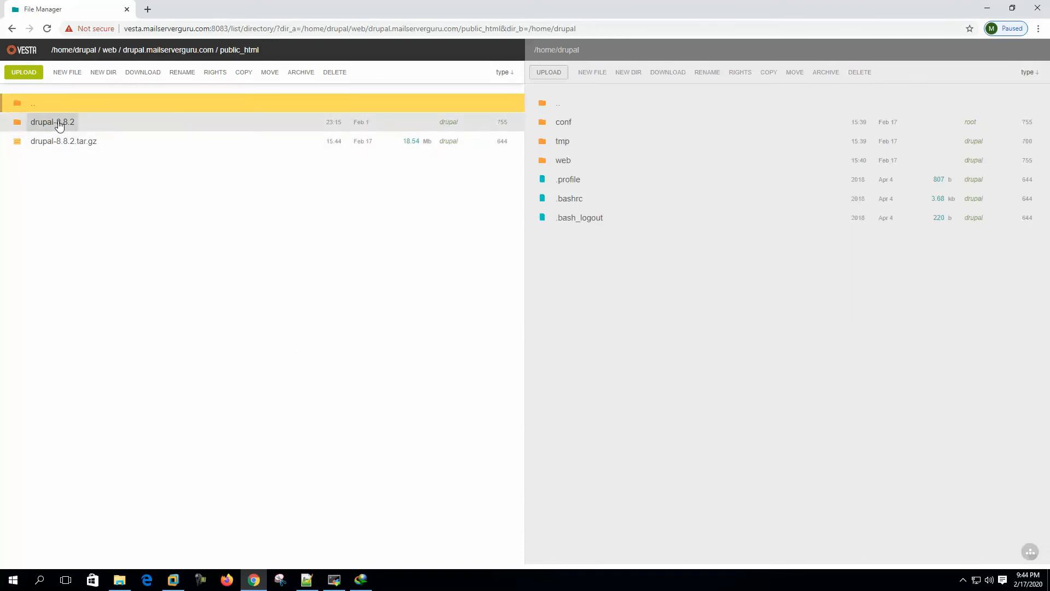
pyautogui.doubleClick(52, 121)
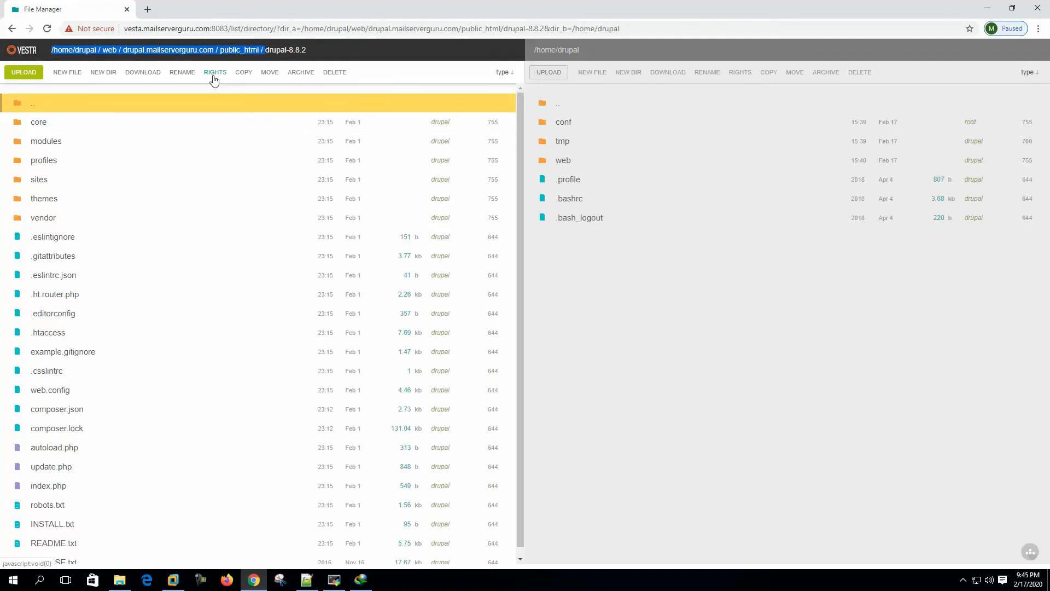
pyautogui.moveTo(269, 65)
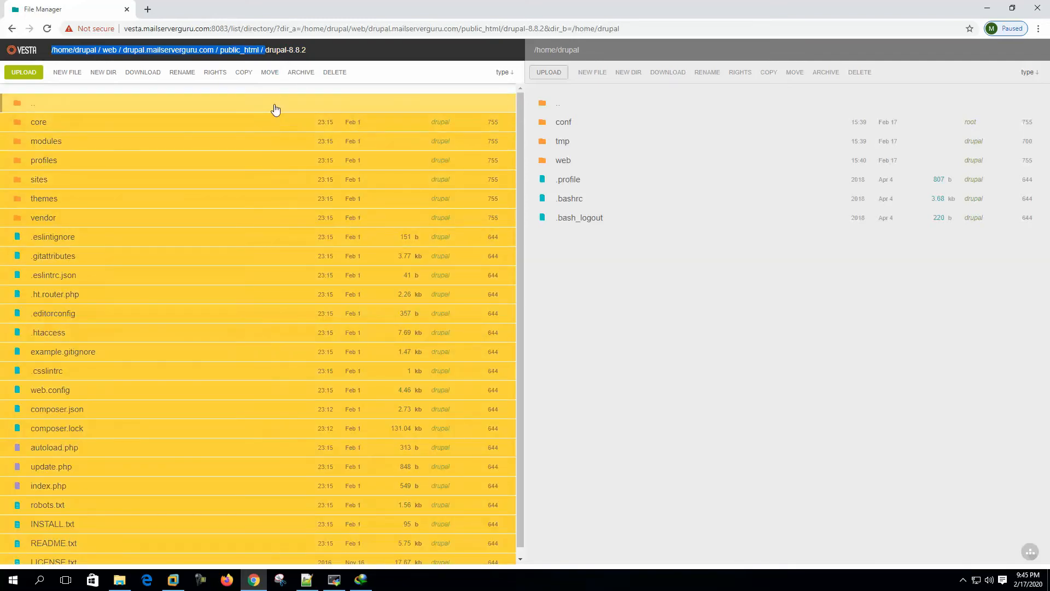
# Step: Move all 24 Drupal items to /home/drupal/web/drupal.mailserverguru.com/public_html
pyautogui.click(269, 72)
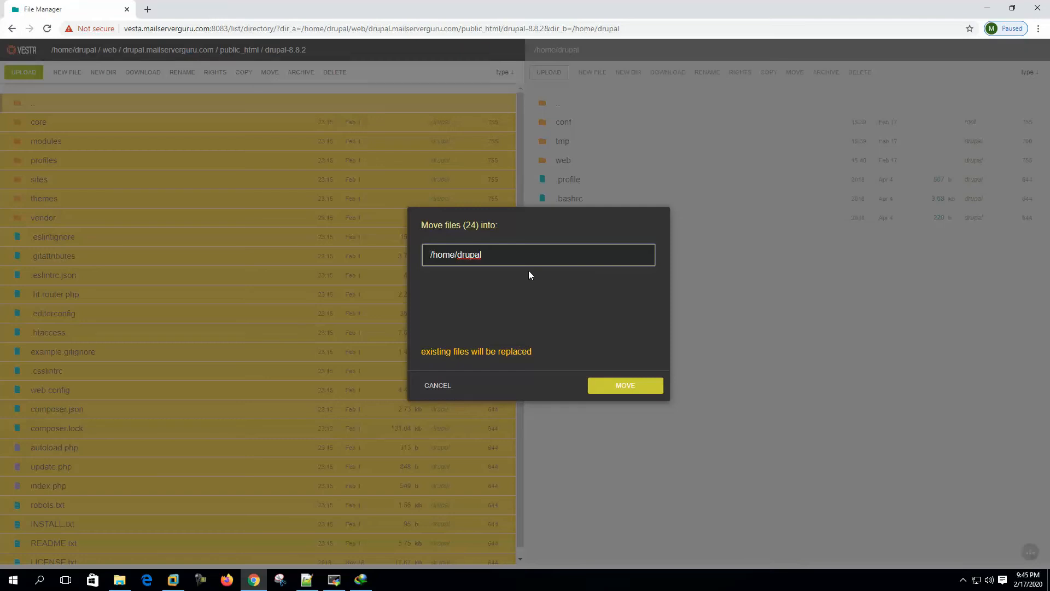
pyautogui.write('/home/drupal/web/drupal.mailserverguru.com/public_html')
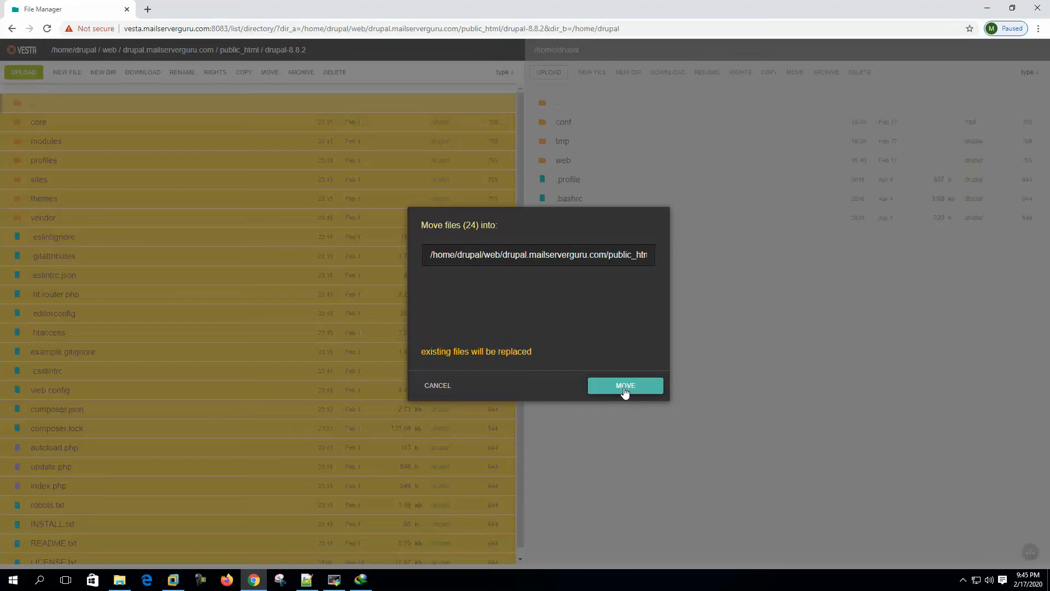
pyautogui.click(625, 385)
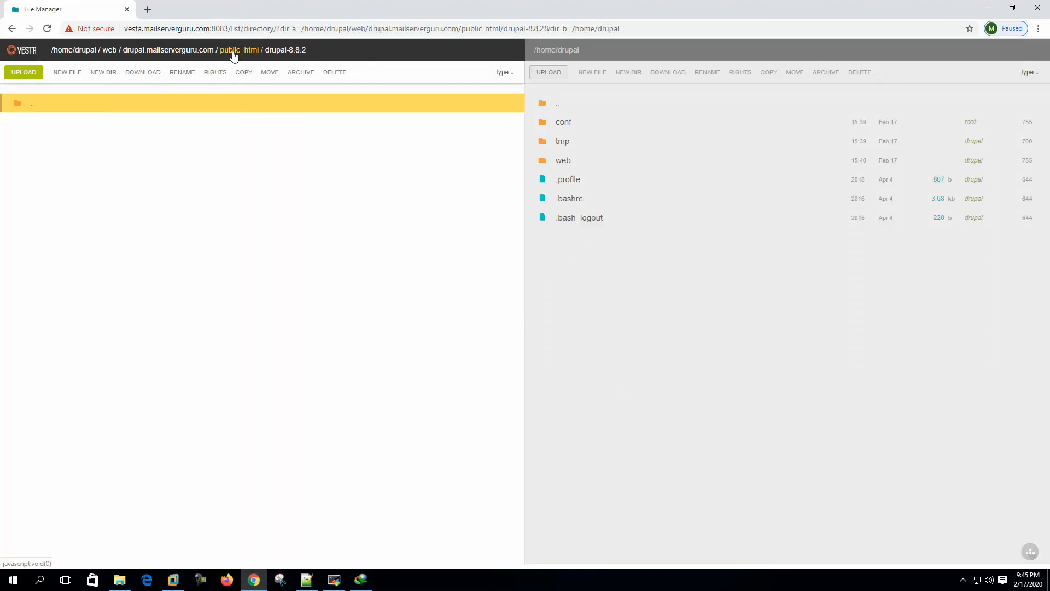
# Step: Back in public_html, delete the empty drupal-8.8.2 folder and the leftover tar.gz archive
pyautogui.click(239, 49)
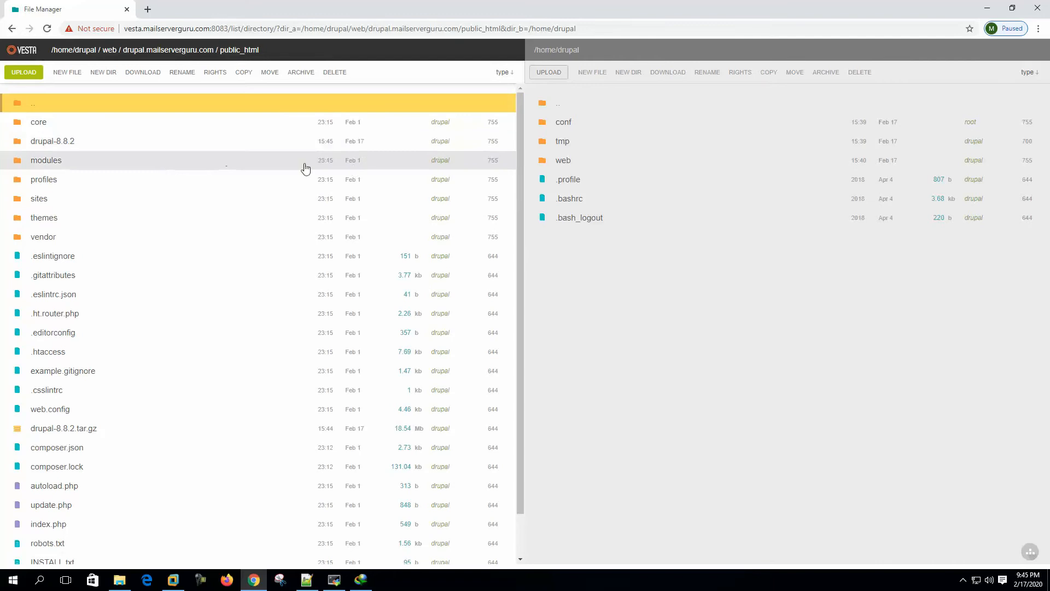
pyautogui.click(53, 141)
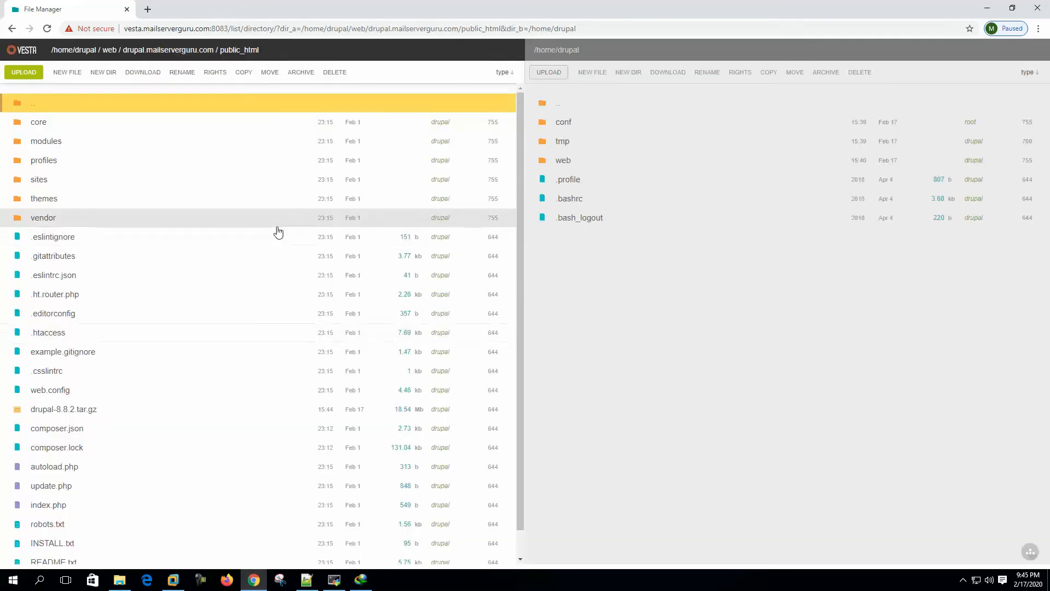
pyautogui.click(63, 408)
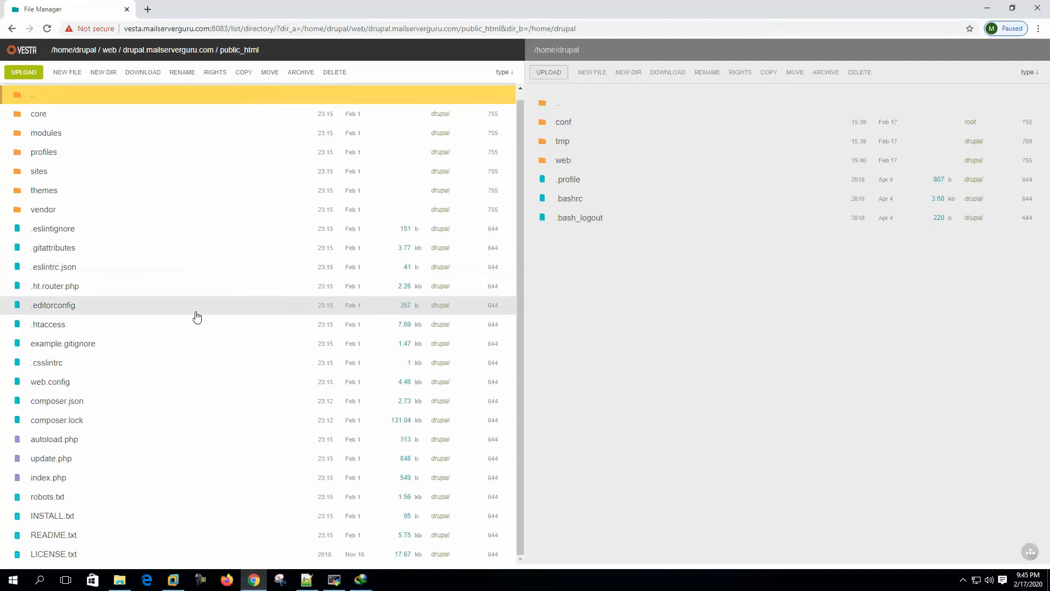
pyautogui.scroll(-3)
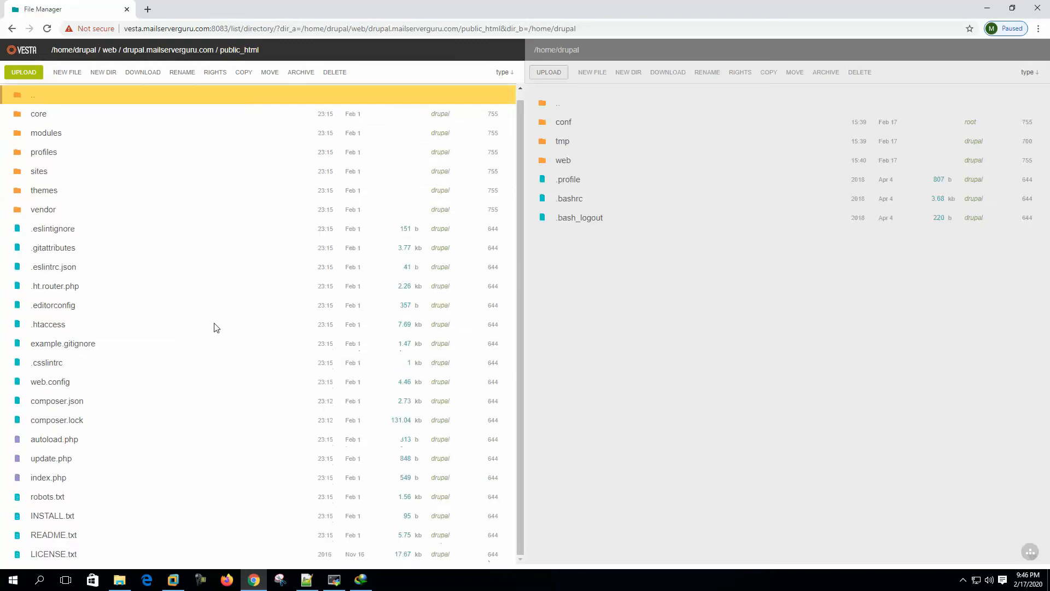
pyautogui.moveTo(159, 65)
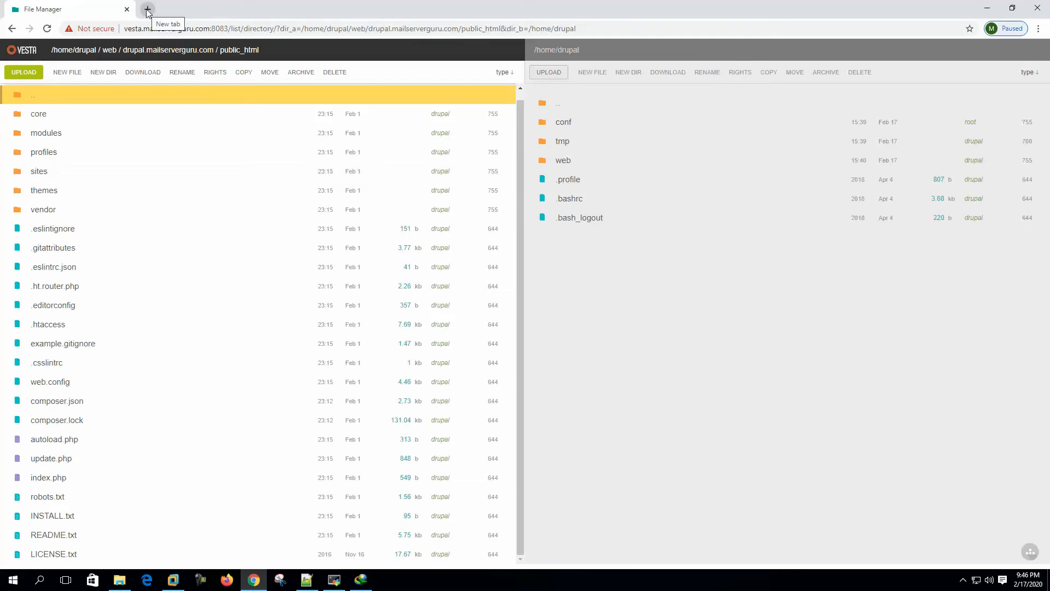
pyautogui.moveTo(147, 12)
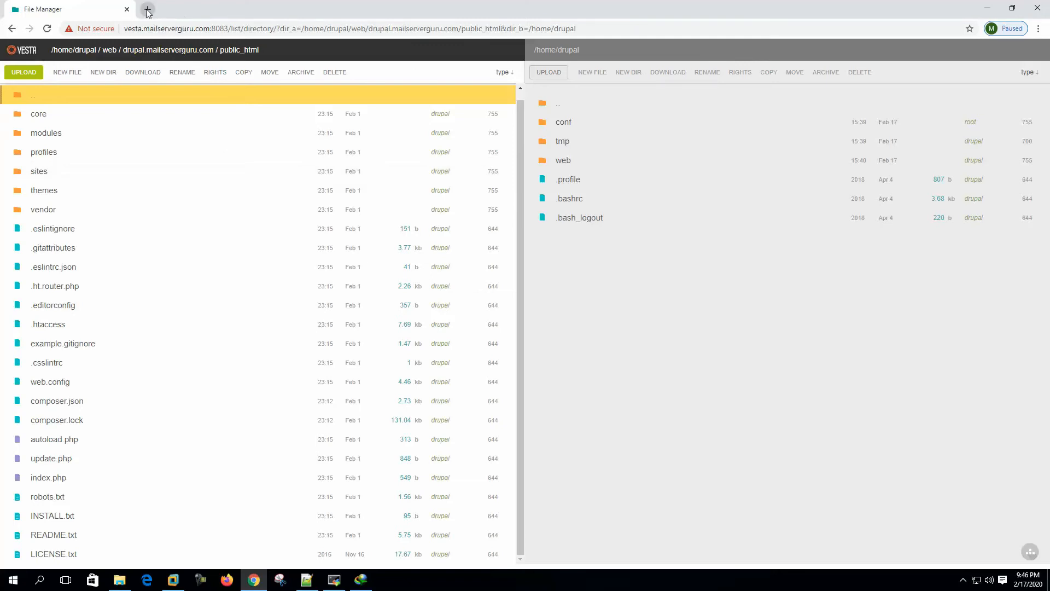
# Step: Load drupal.mailserverguru.com in a new tab, reaching the Drupal 8.8.2 installer's language step
pyautogui.click(148, 9)
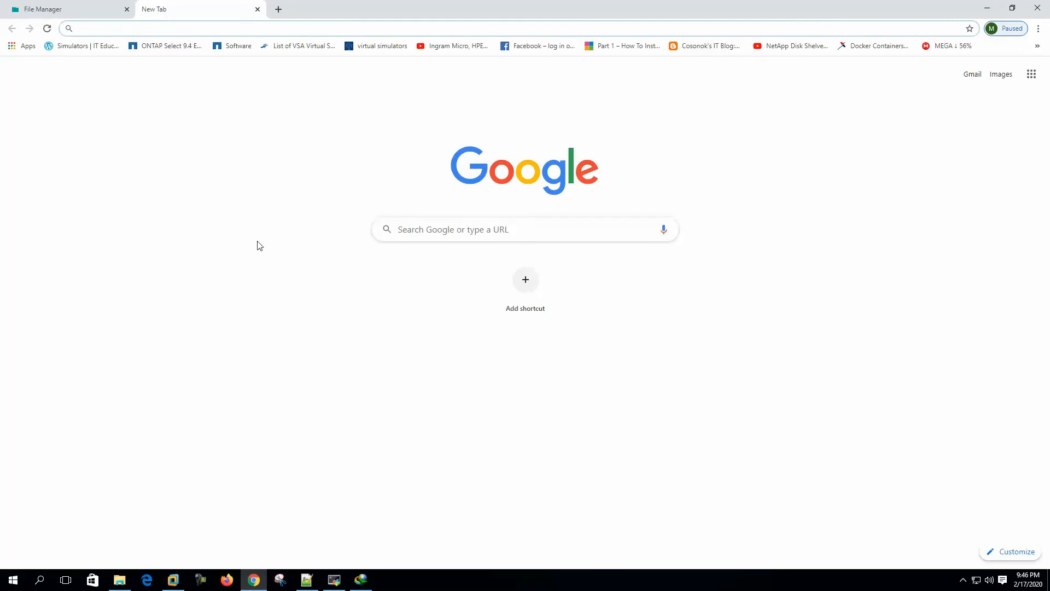
pyautogui.write('drupal.mailserverguru')
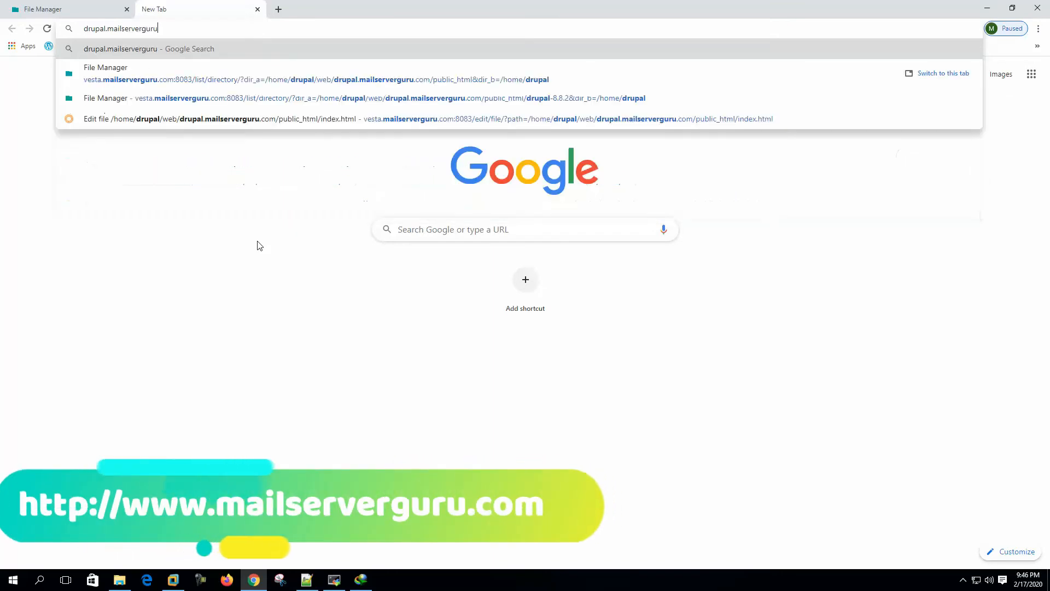
pyautogui.press('Enter')
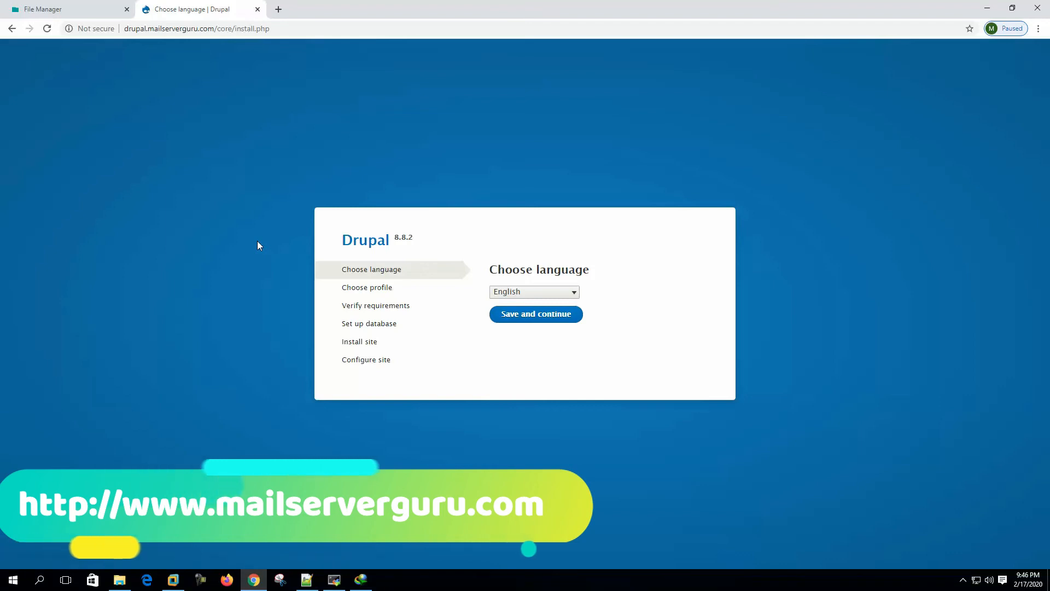
pyautogui.moveTo(310, 175)
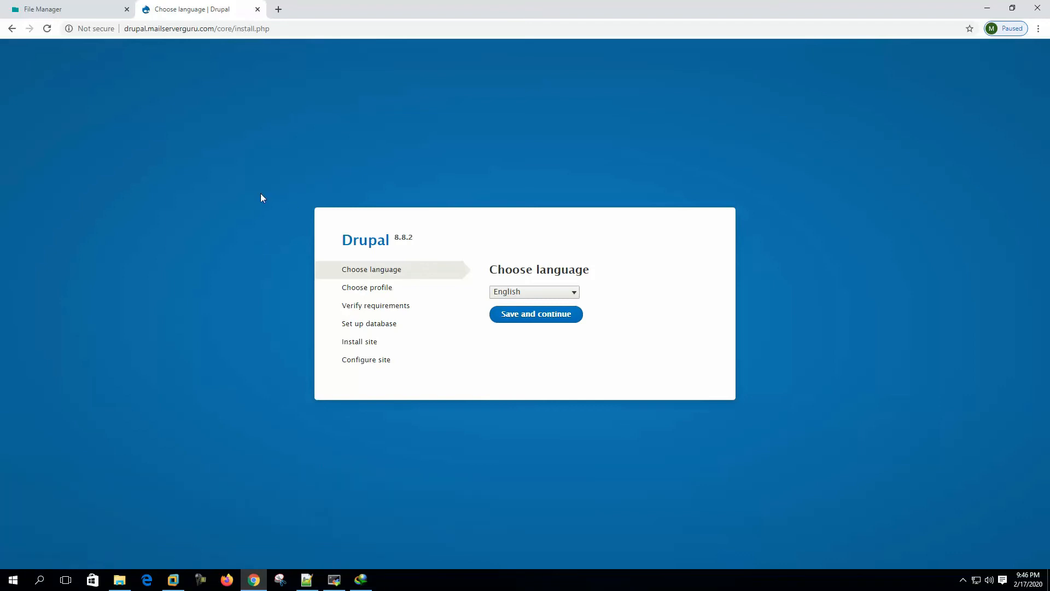
pyautogui.moveTo(469, 362)
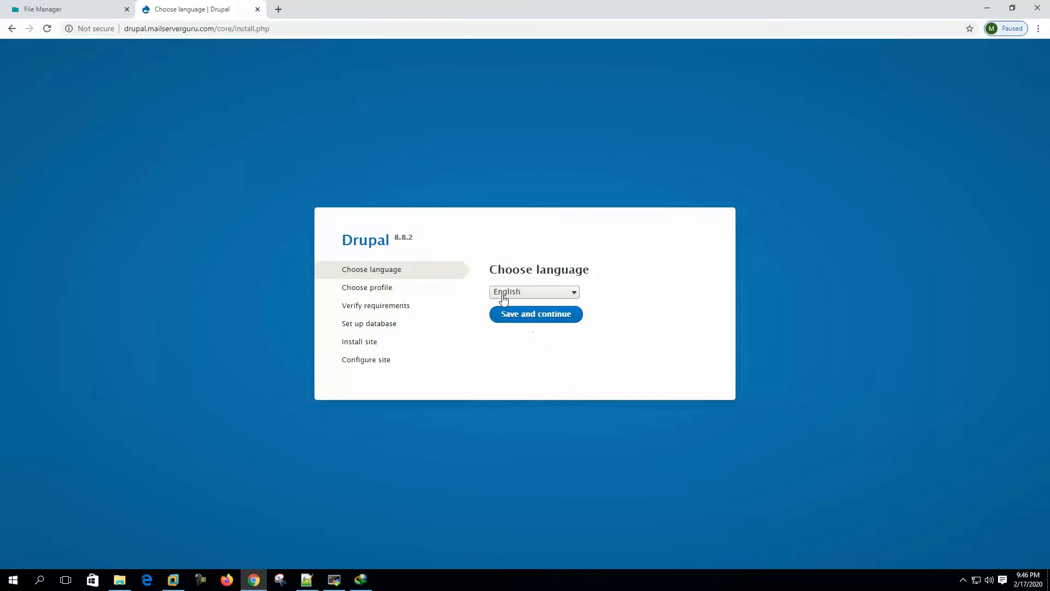
# Step: Keep English as the installer language and continue with the Standard installation profile
pyautogui.click(535, 314)
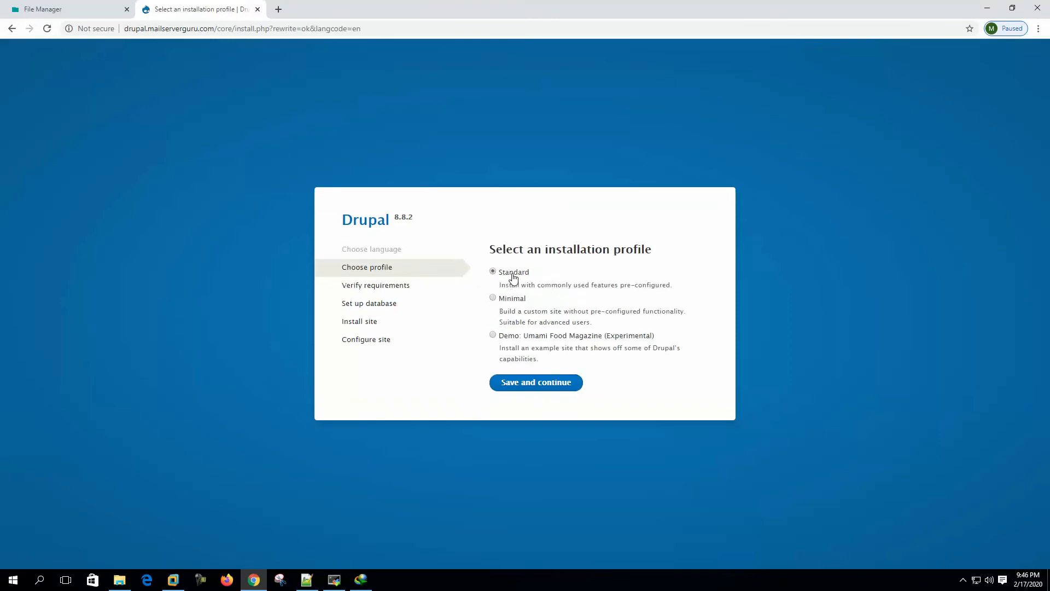
pyautogui.moveTo(637, 440)
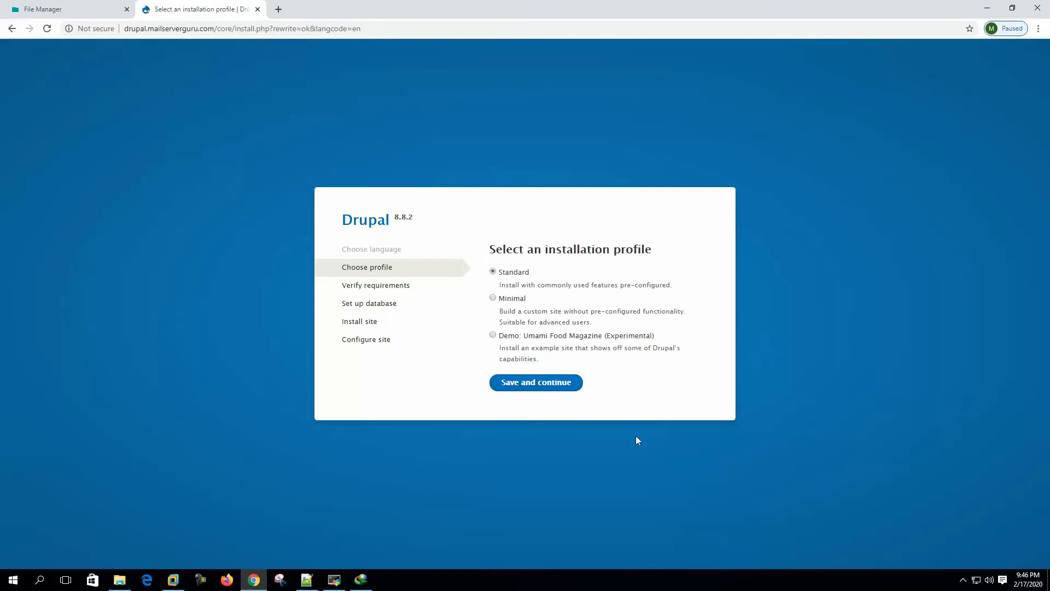
pyautogui.click(535, 382)
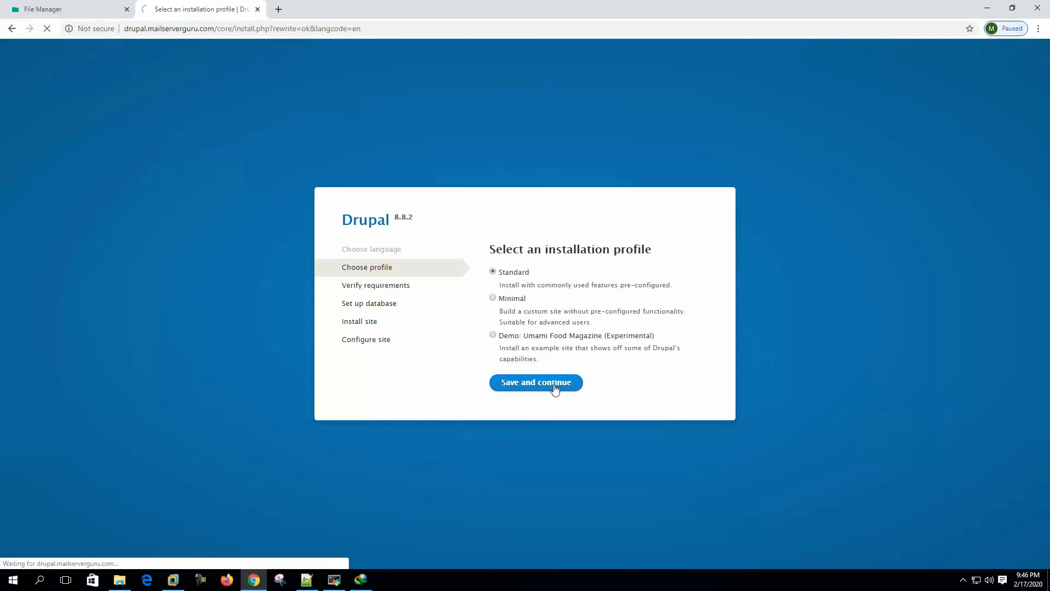
pyautogui.click(536, 382)
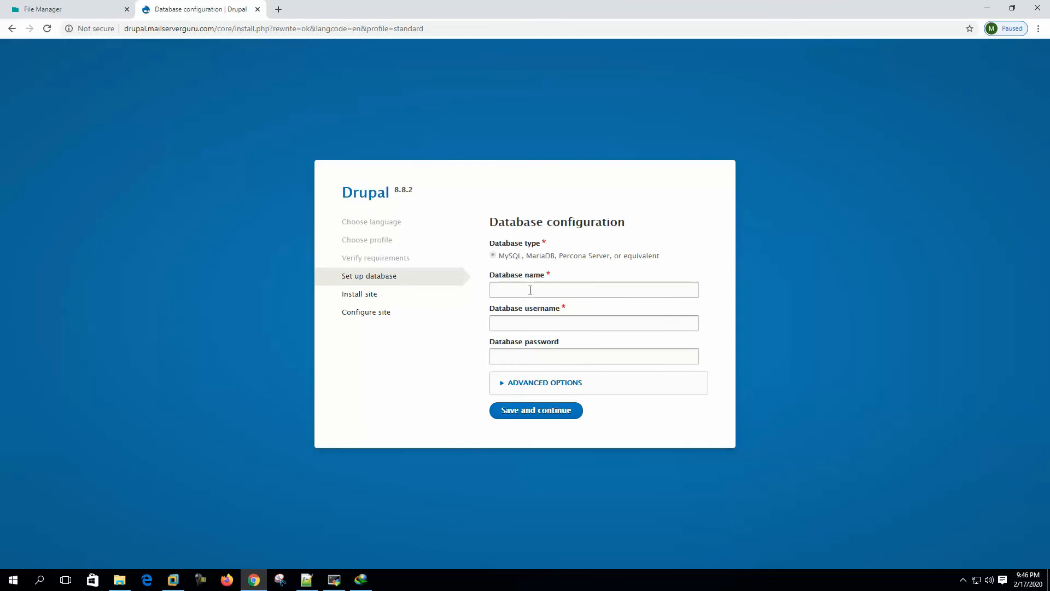
# Step: Enter drupal_db as the database name and user along with its password
pyautogui.write('d')
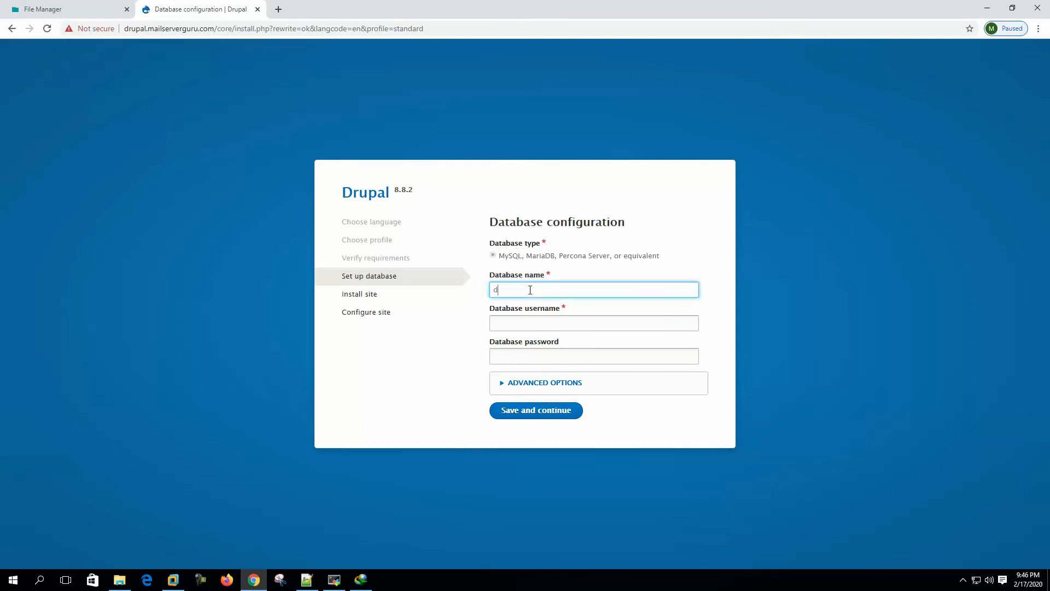
pyautogui.write('rupal_db')
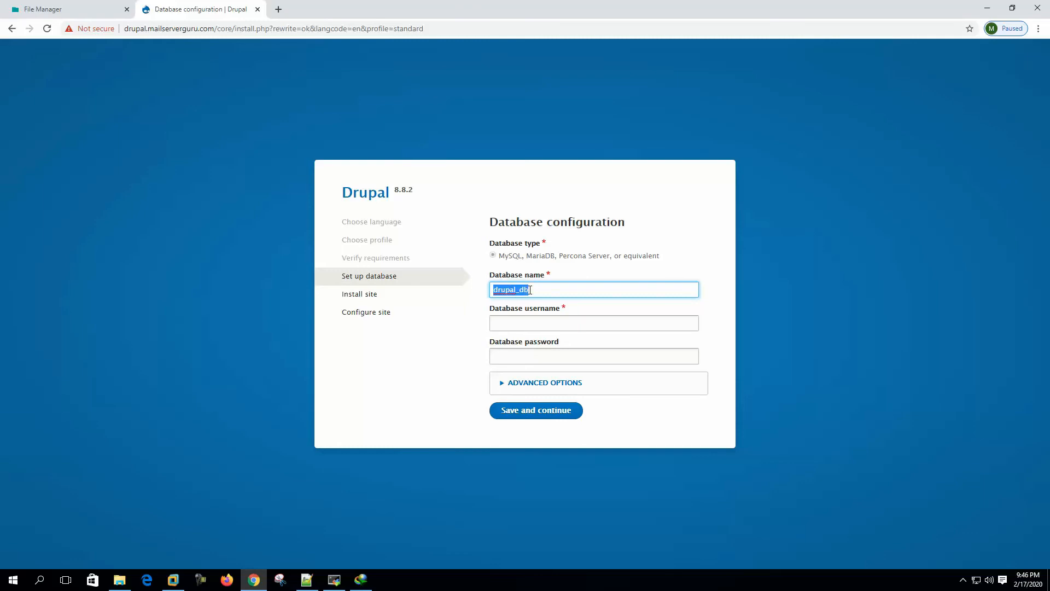
pyautogui.write('drupal_db')
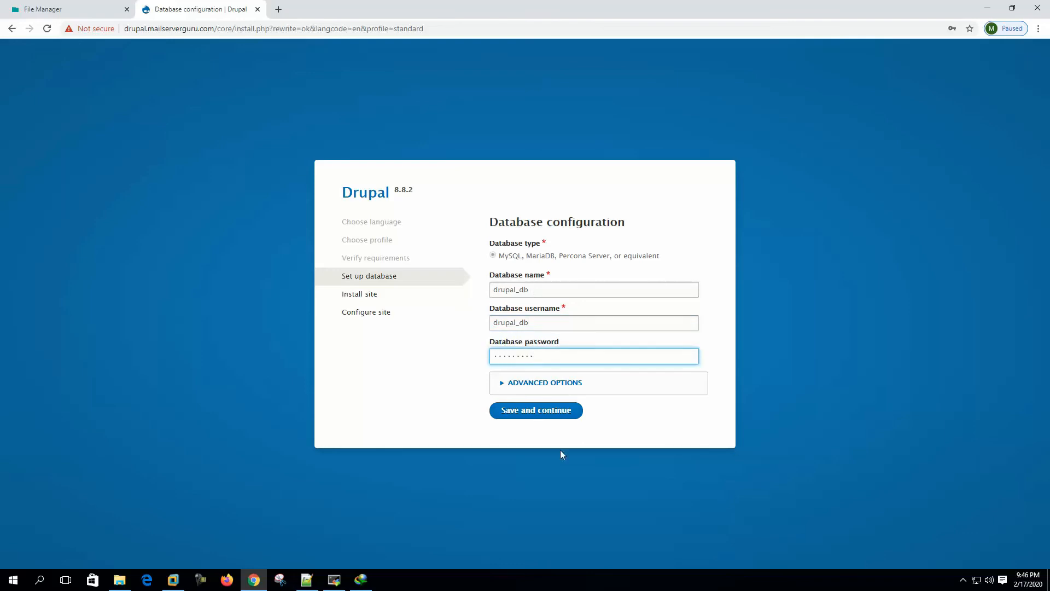
pyautogui.click(545, 383)
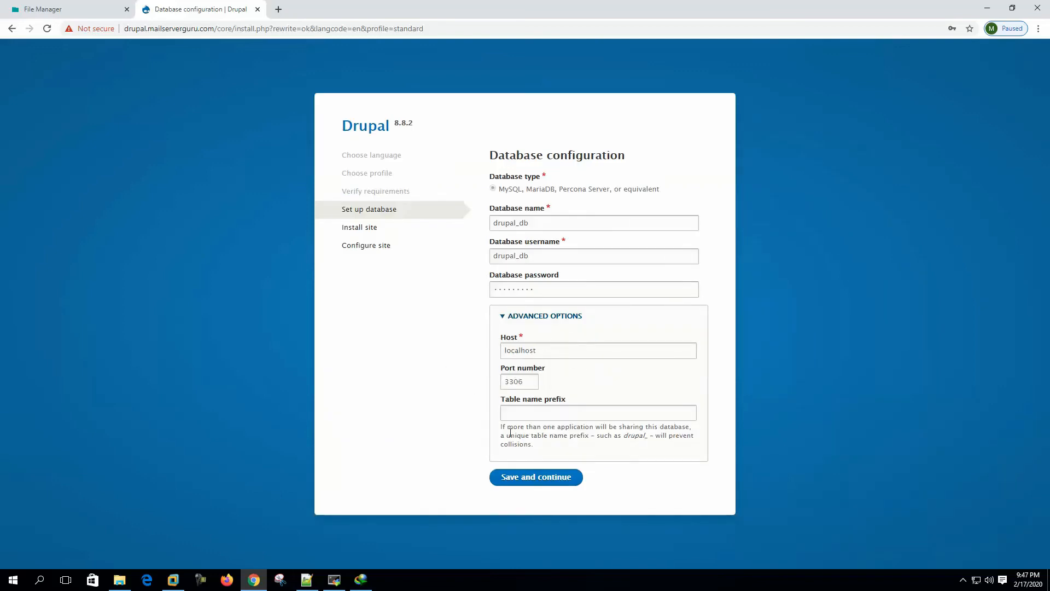
# Step: Review the advanced options (localhost, port 3306), collapse them, and submit the database settings
pyautogui.click(598, 412)
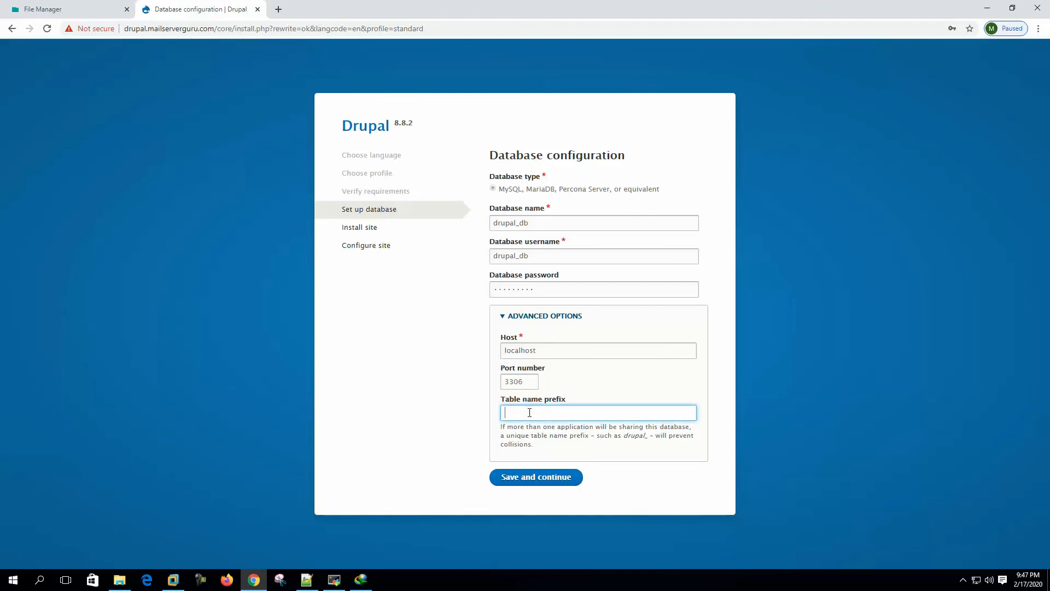
pyautogui.click(544, 315)
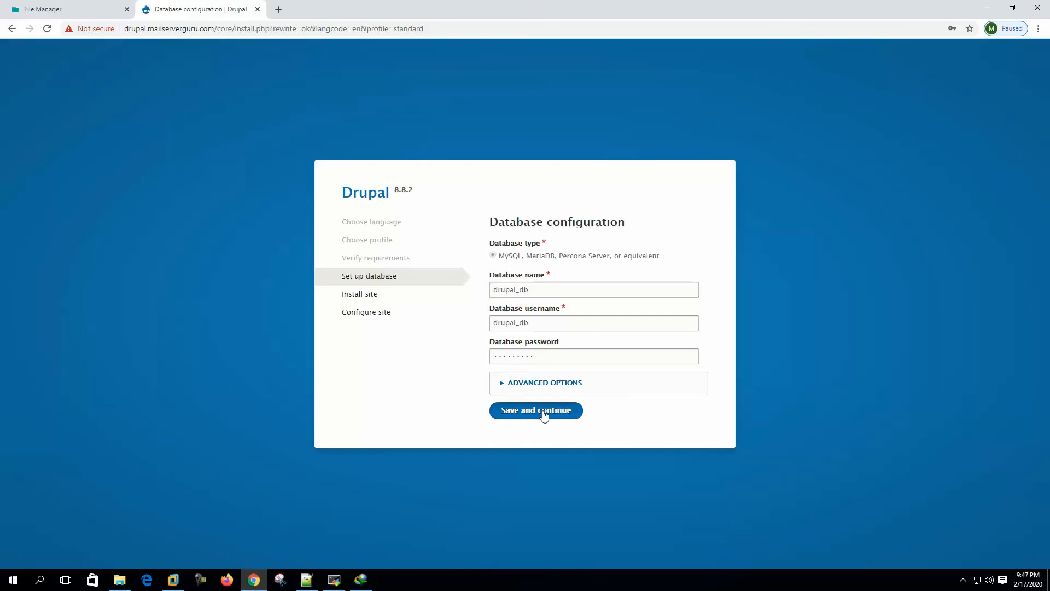
pyautogui.click(535, 410)
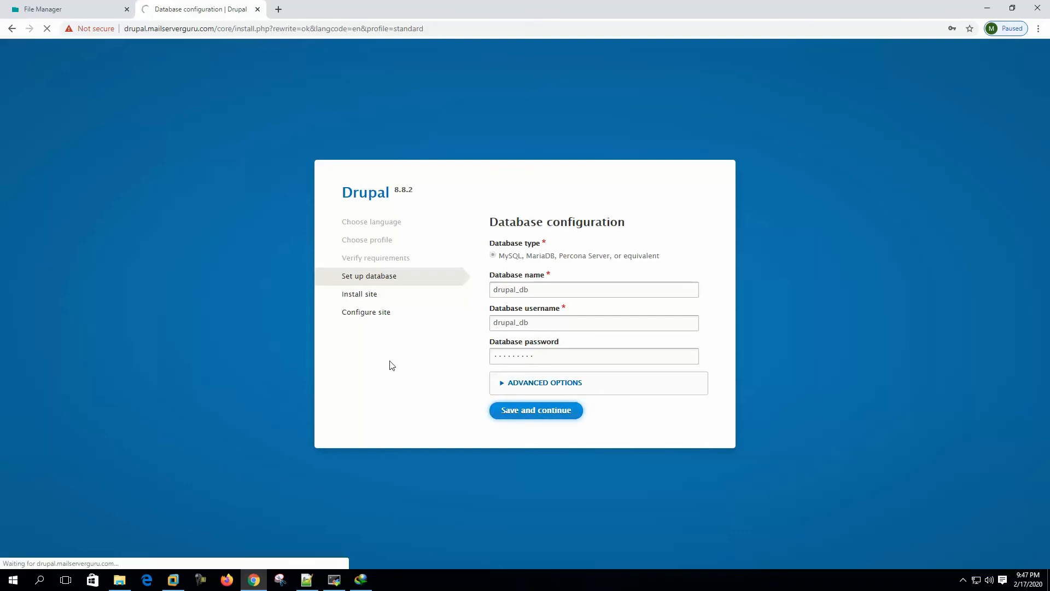
pyautogui.moveTo(404, 345)
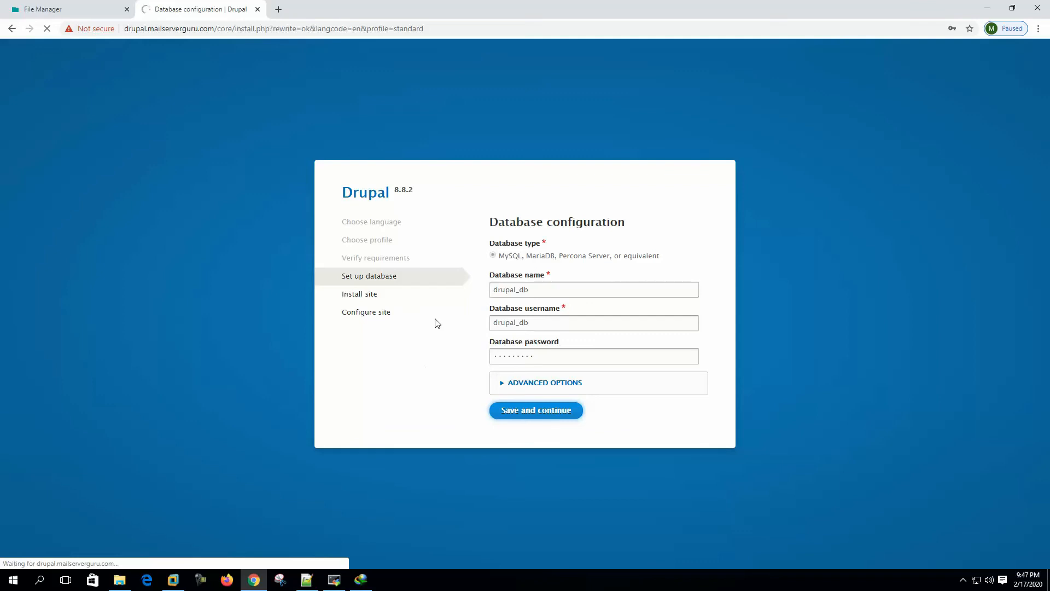
pyautogui.click(535, 410)
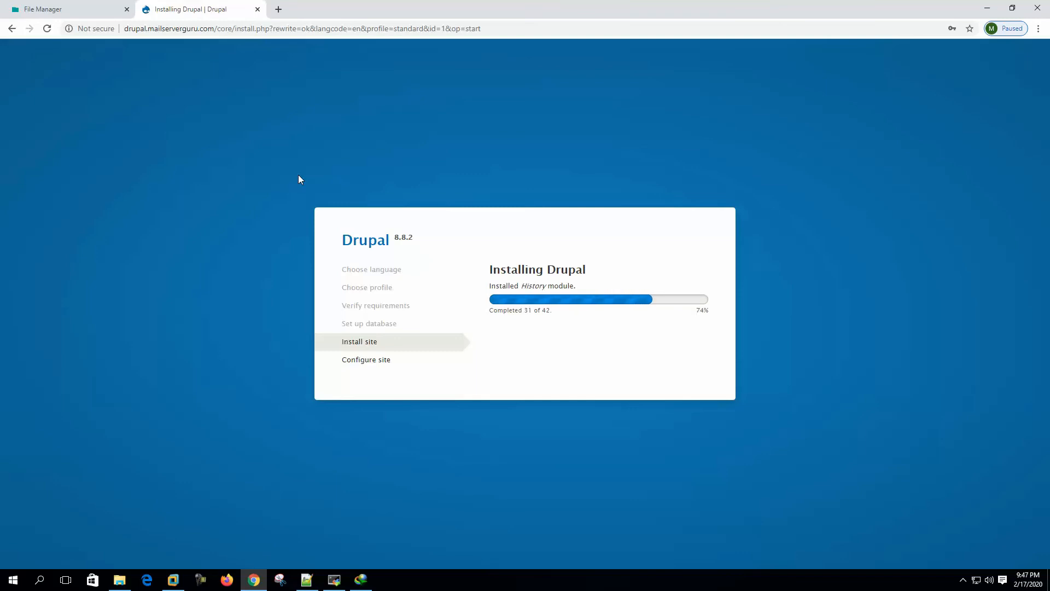
pyautogui.moveTo(355, 194)
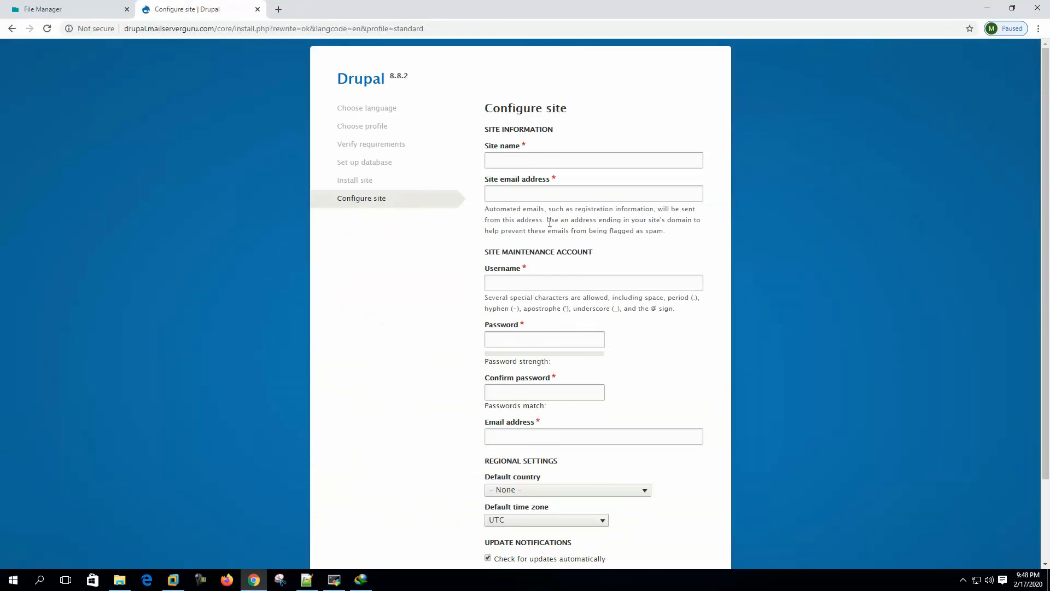
pyautogui.moveTo(368, 265)
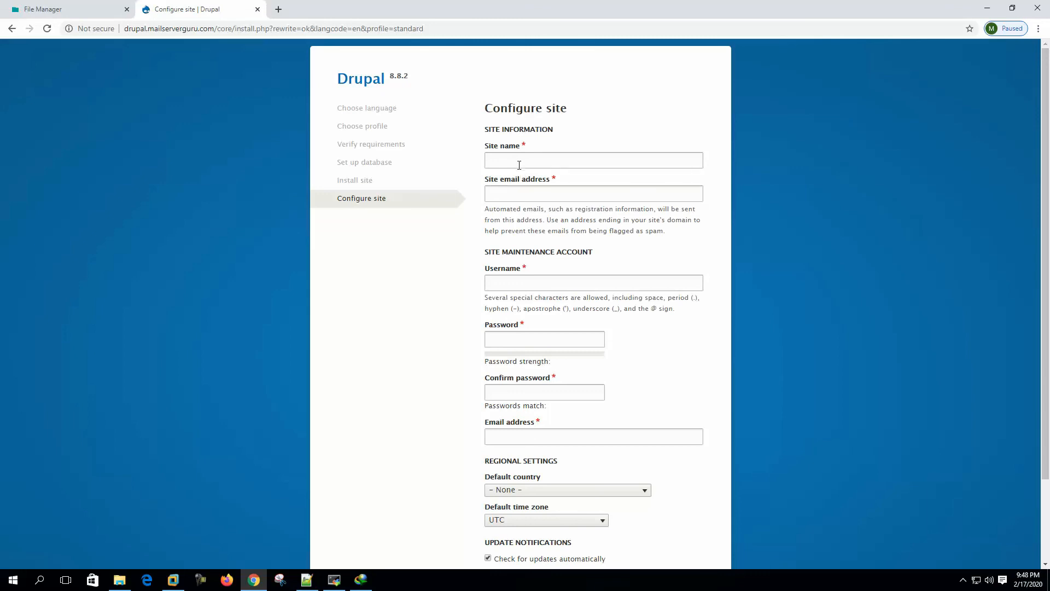
pyautogui.click(593, 160)
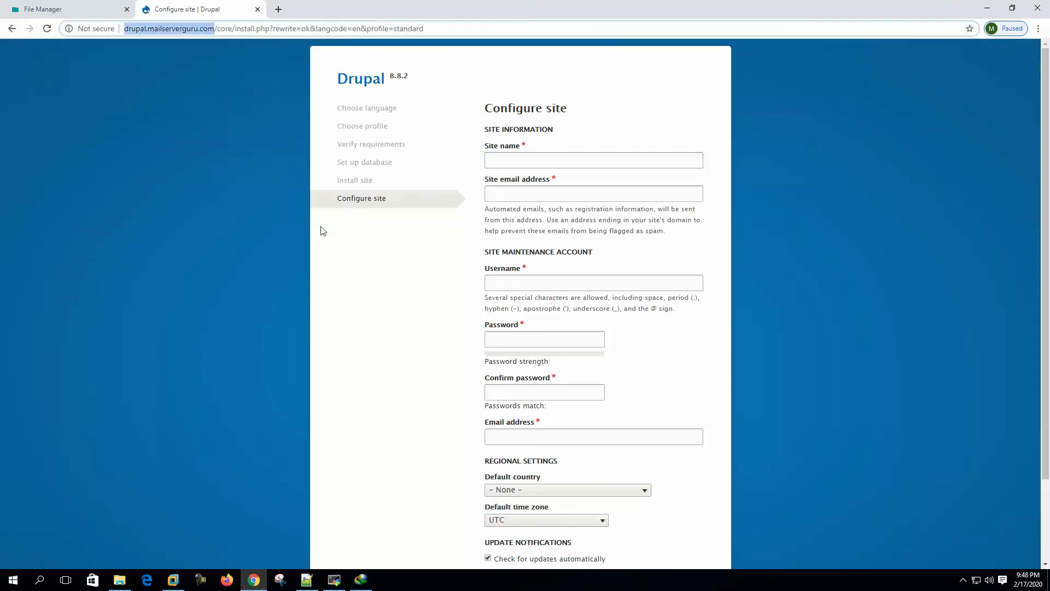
pyautogui.write('http://drupal.mailserverguru.com/')
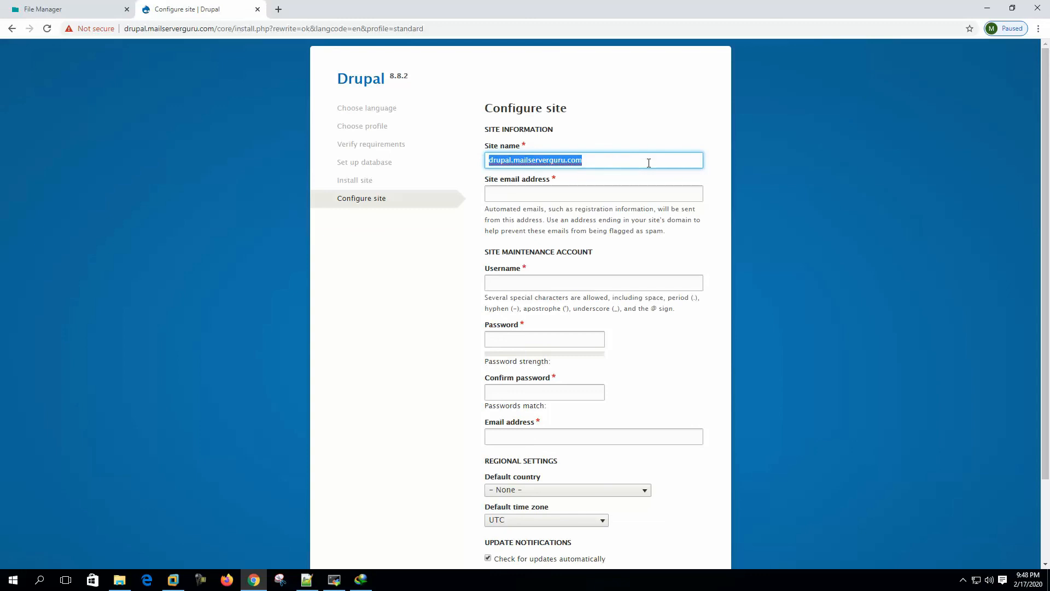
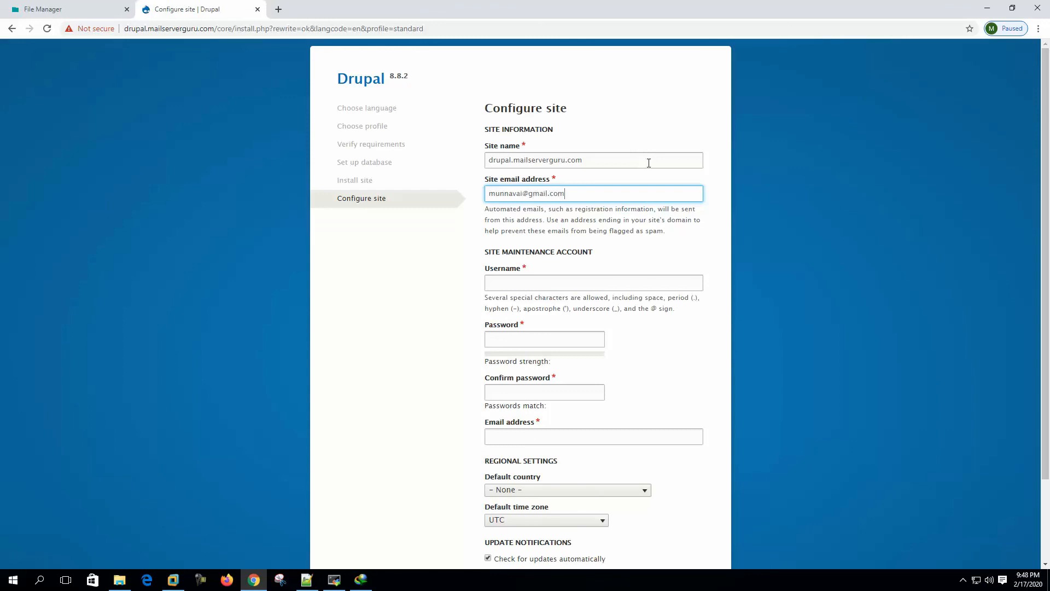
# Step: Create the maintenance account with username admin and its password
pyautogui.click(593, 282)
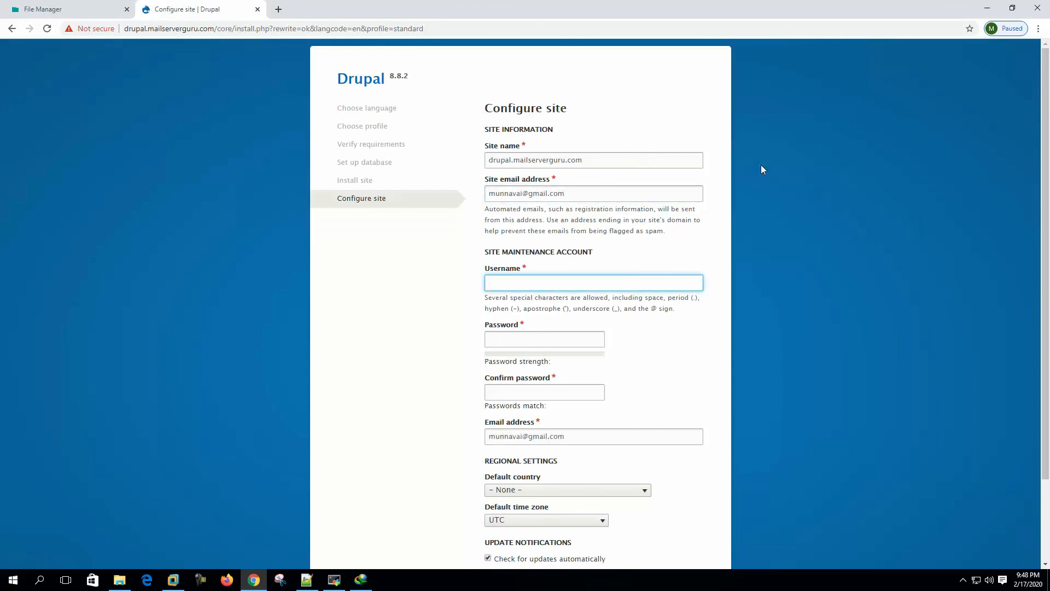
pyautogui.write('admin')
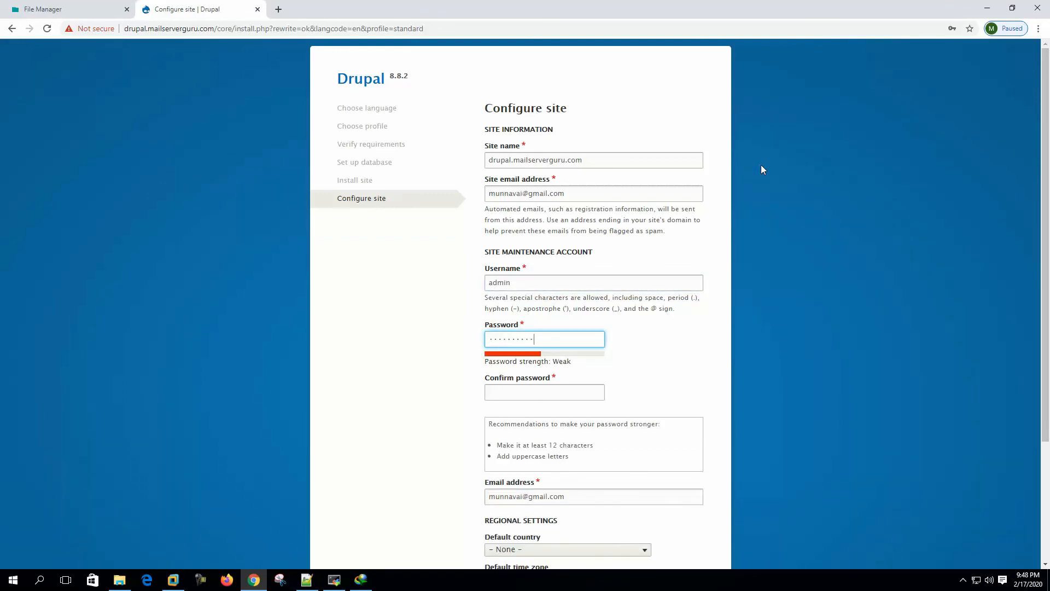
pyautogui.write('•••••')
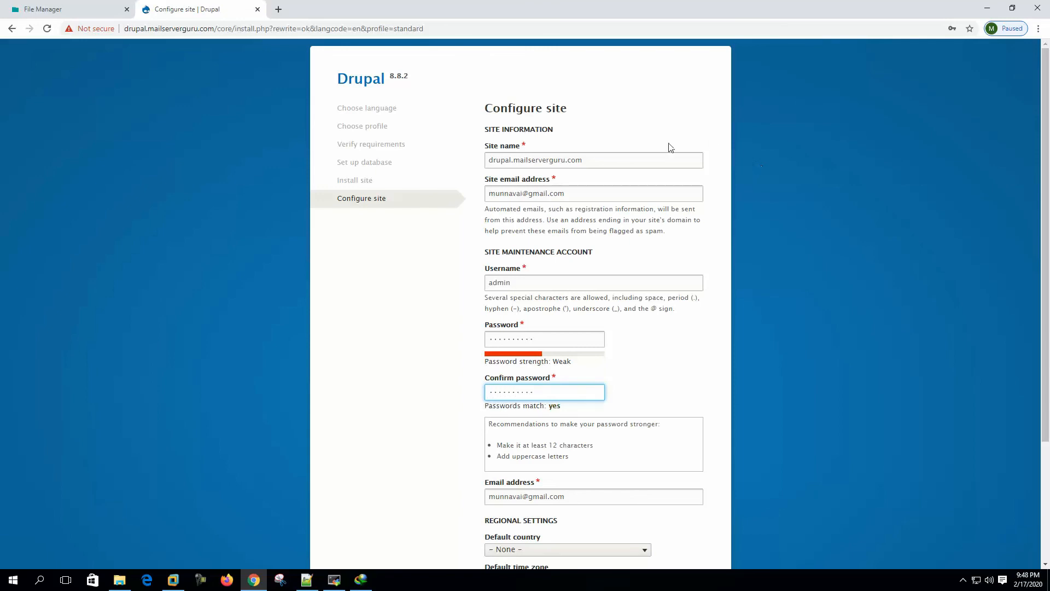
pyautogui.scroll(-3)
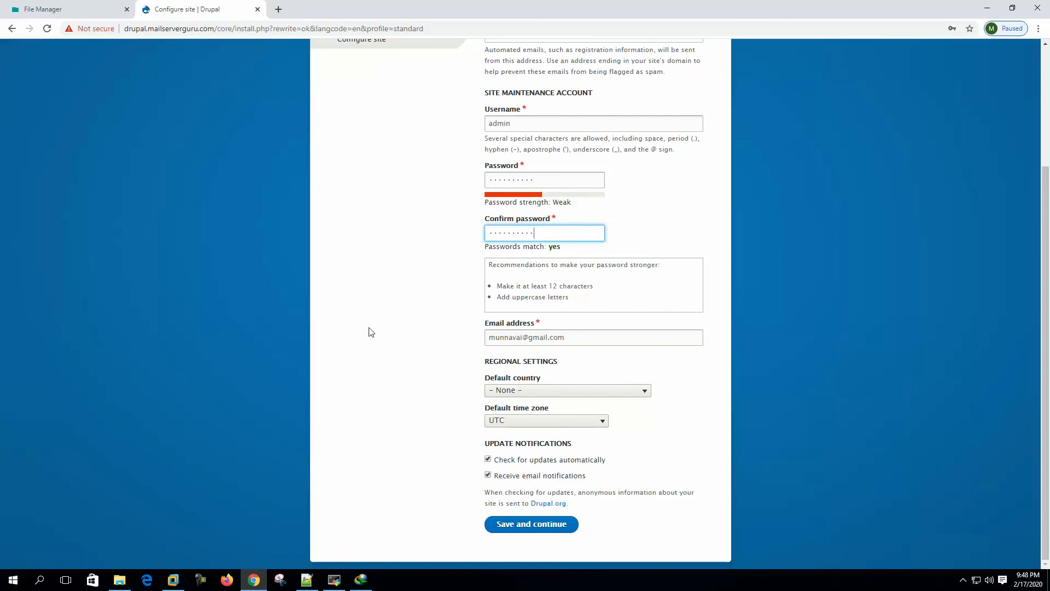
pyautogui.moveTo(422, 364)
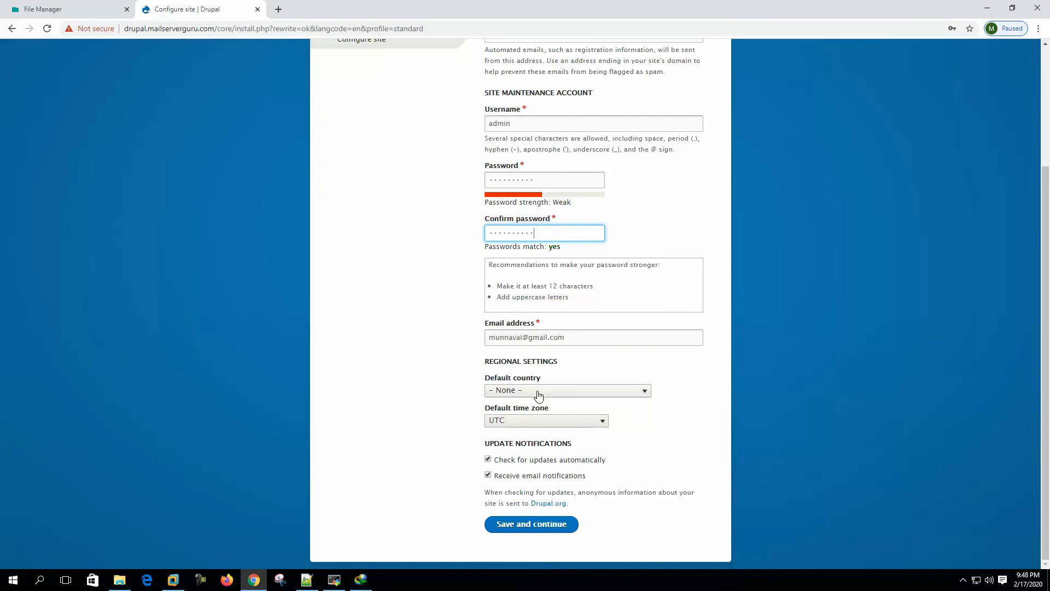
# Step: Choose Bangladesh as default country, disable update checks, and submit the site configuration
pyautogui.click(567, 389)
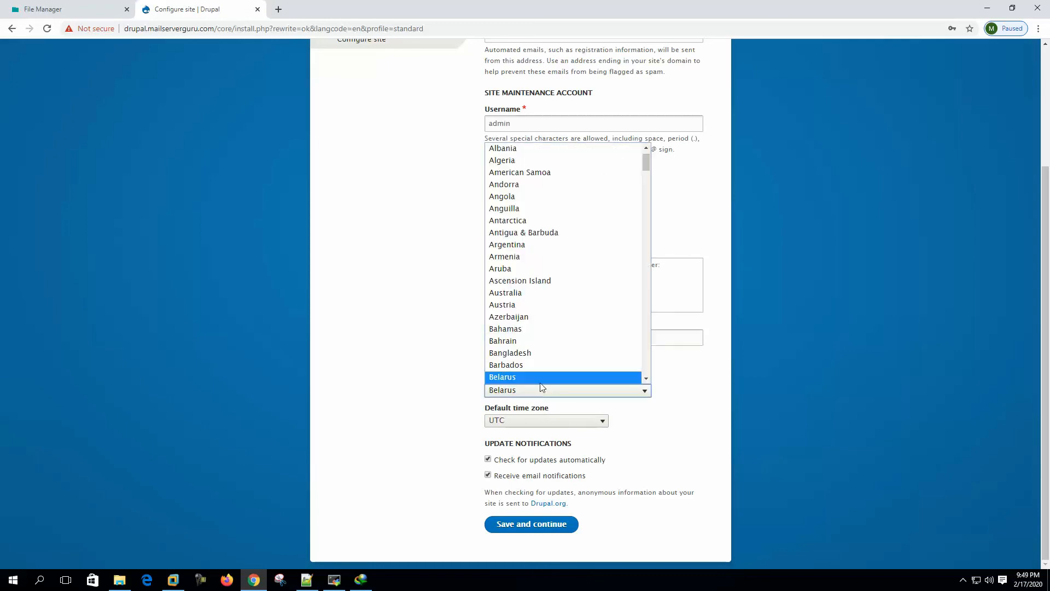
pyautogui.click(510, 352)
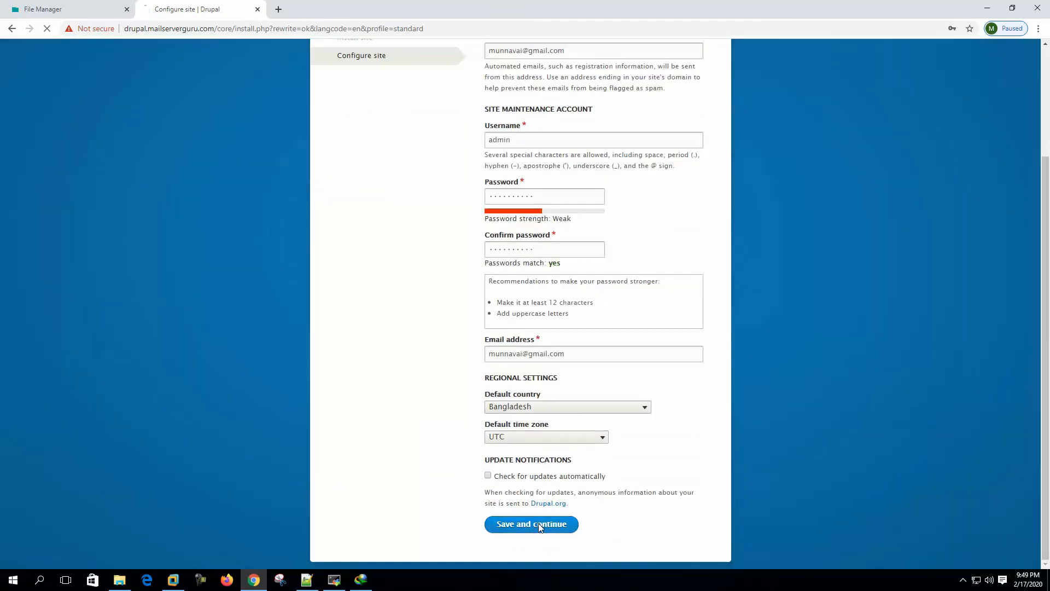
pyautogui.click(531, 524)
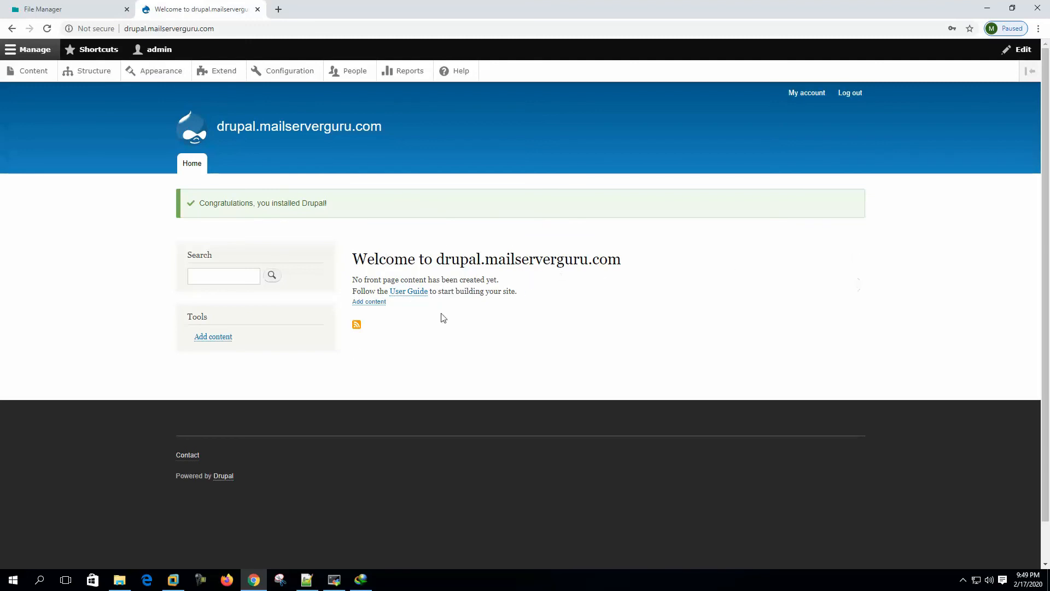
pyautogui.moveTo(262, 218)
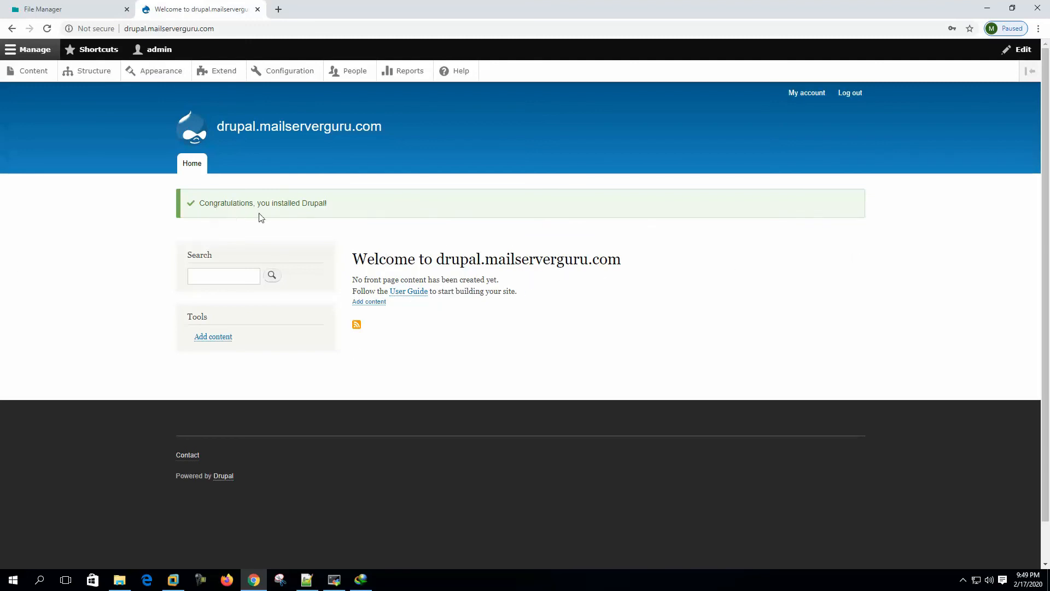
pyautogui.moveTo(392, 214)
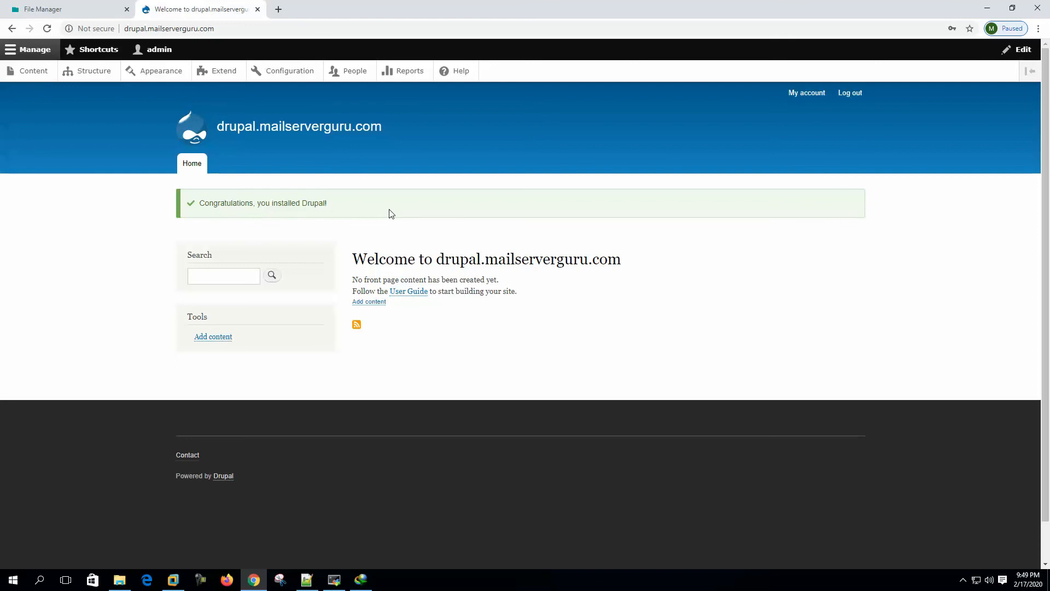
pyautogui.moveTo(98, 256)
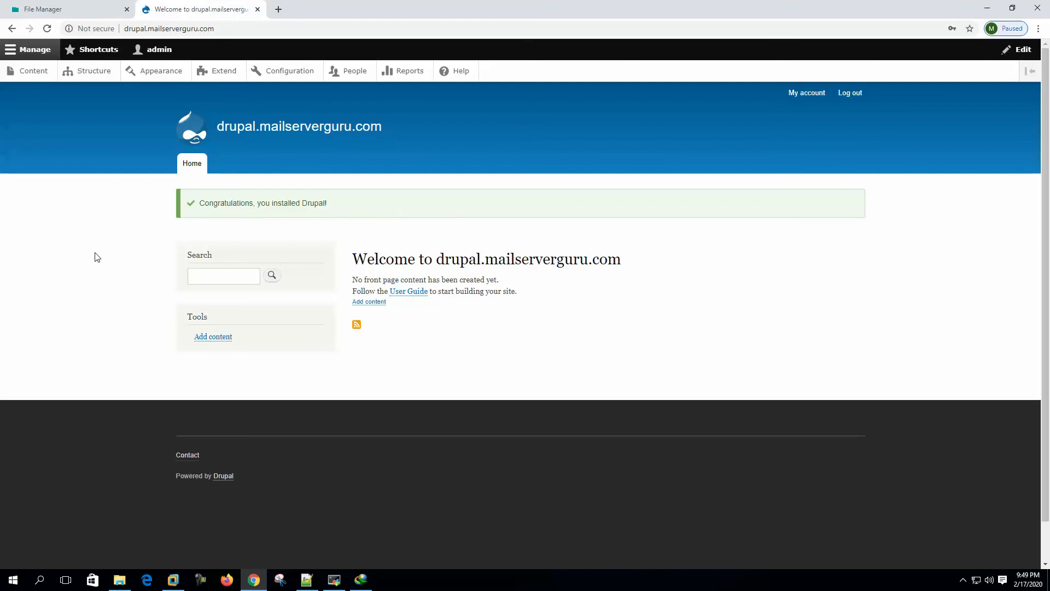
pyautogui.moveTo(112, 241)
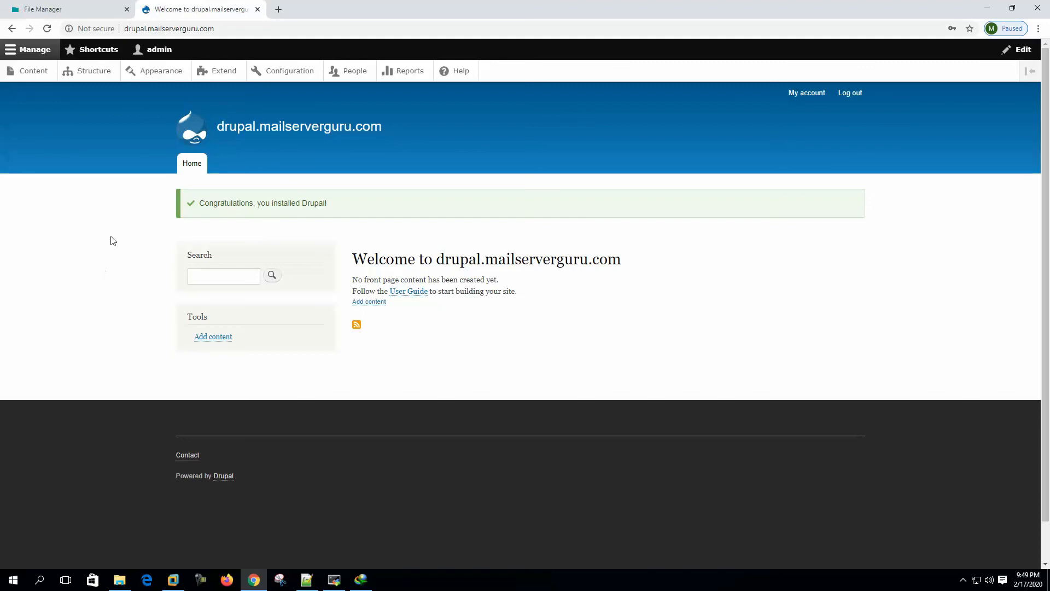
pyautogui.moveTo(109, 249)
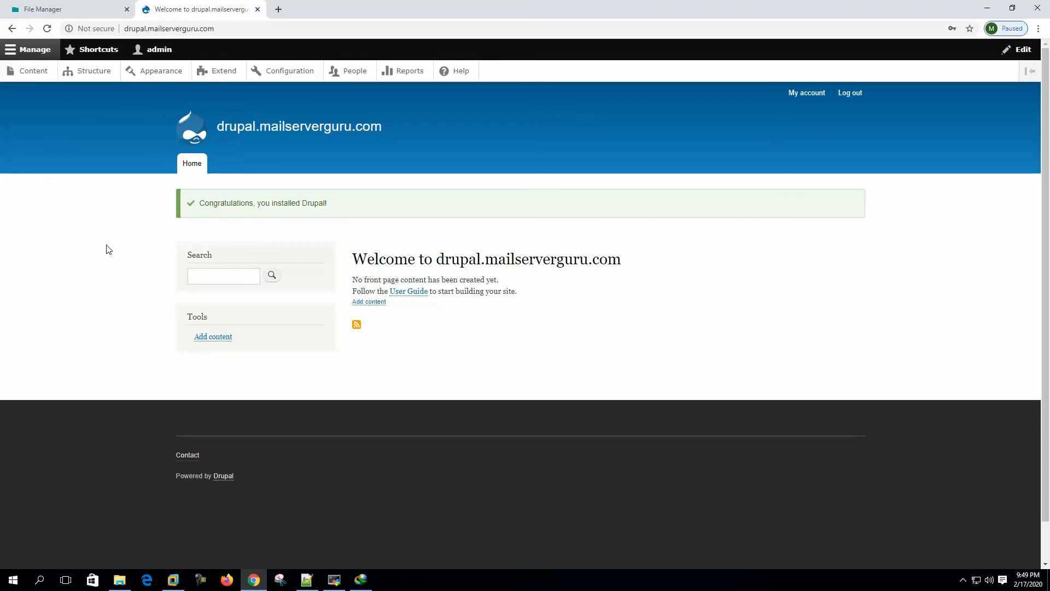
pyautogui.moveTo(125, 248)
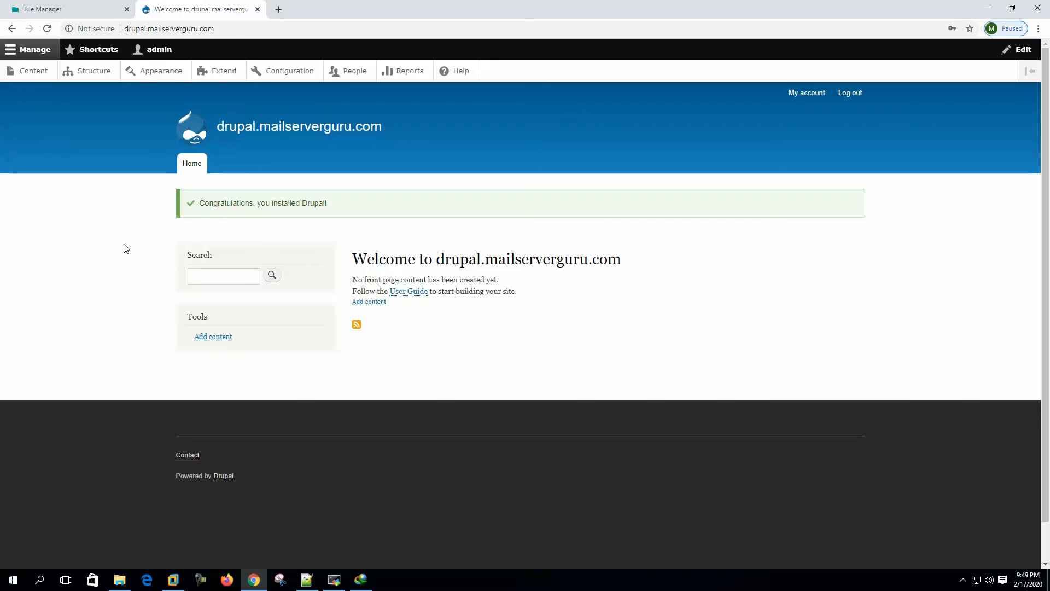
pyautogui.moveTo(132, 256)
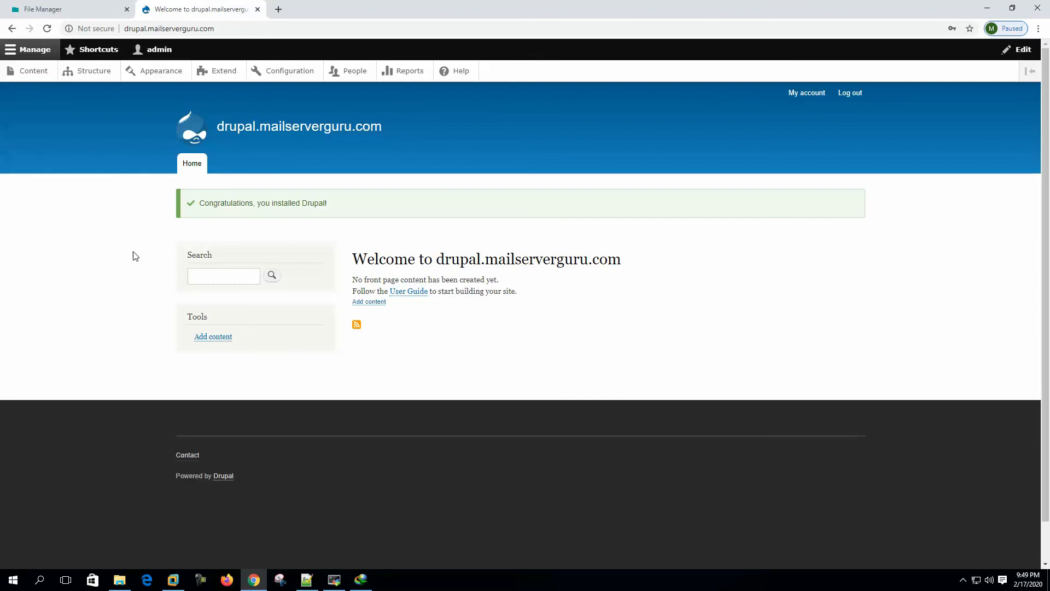
pyautogui.moveTo(181, 237)
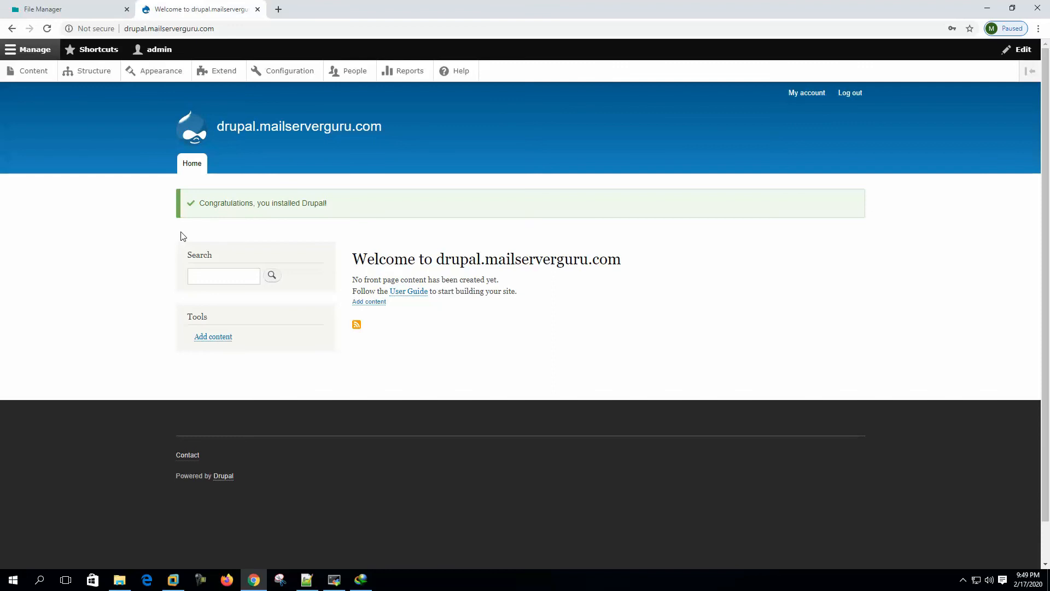